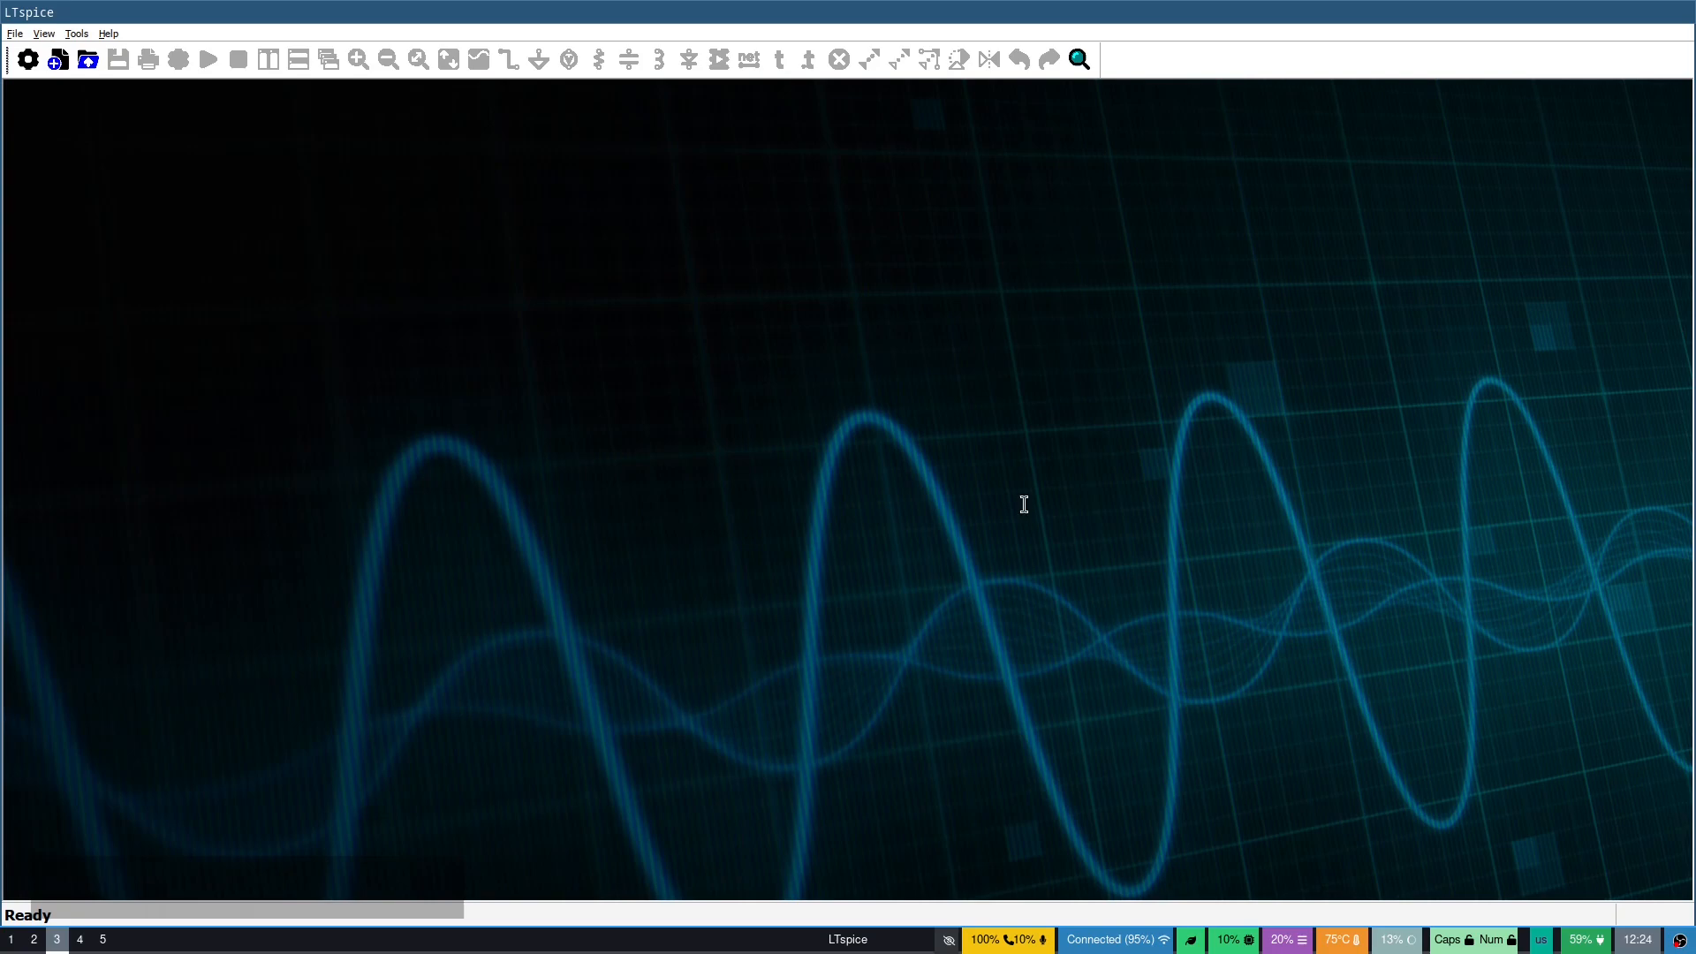
Start a new blank schematic and remove the extra ground symbols, keeping one ground
key(Ctrl+n)
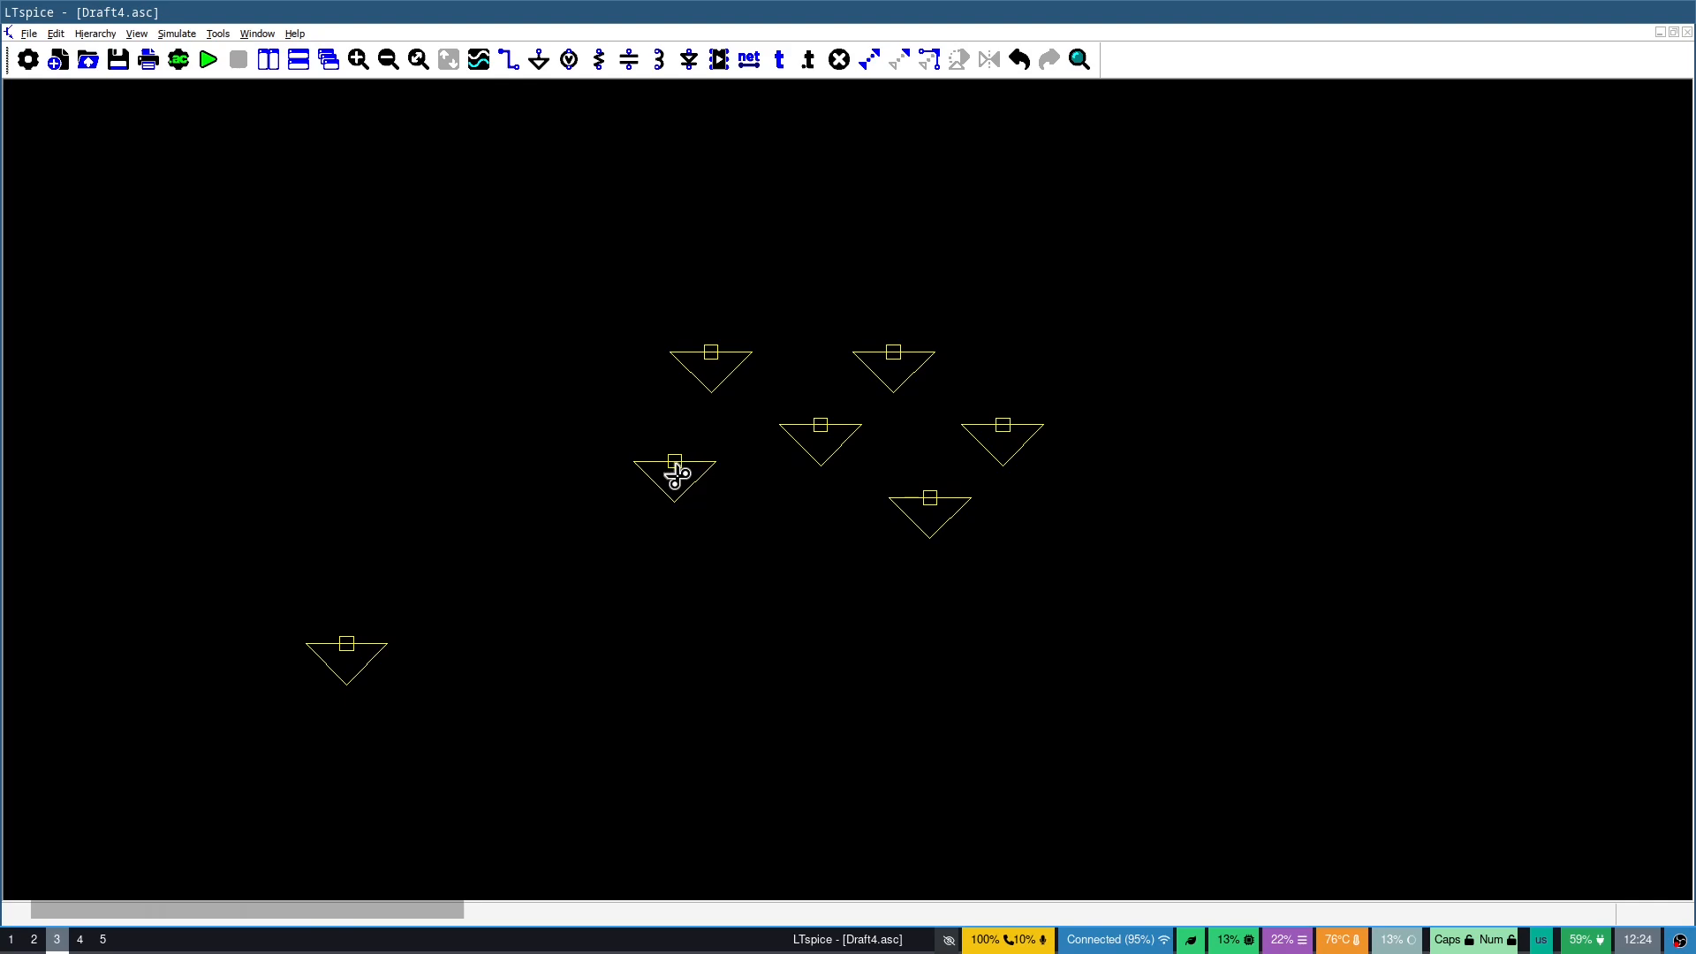
click(671, 472)
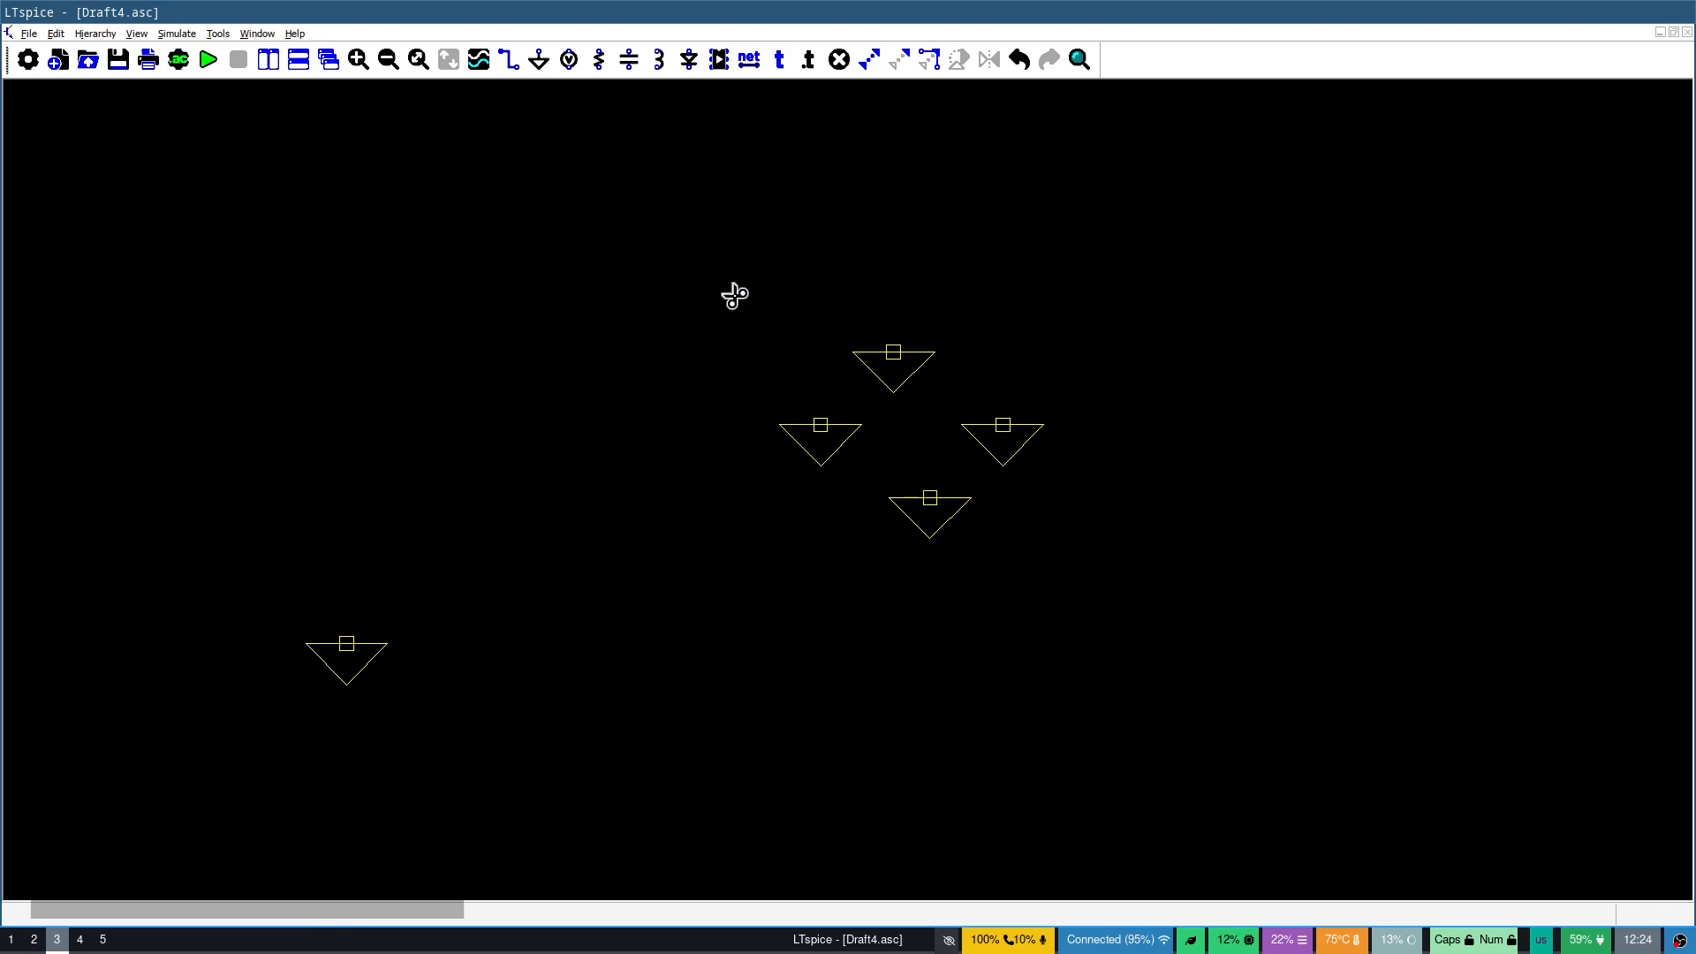
drag(731, 291, 1070, 586)
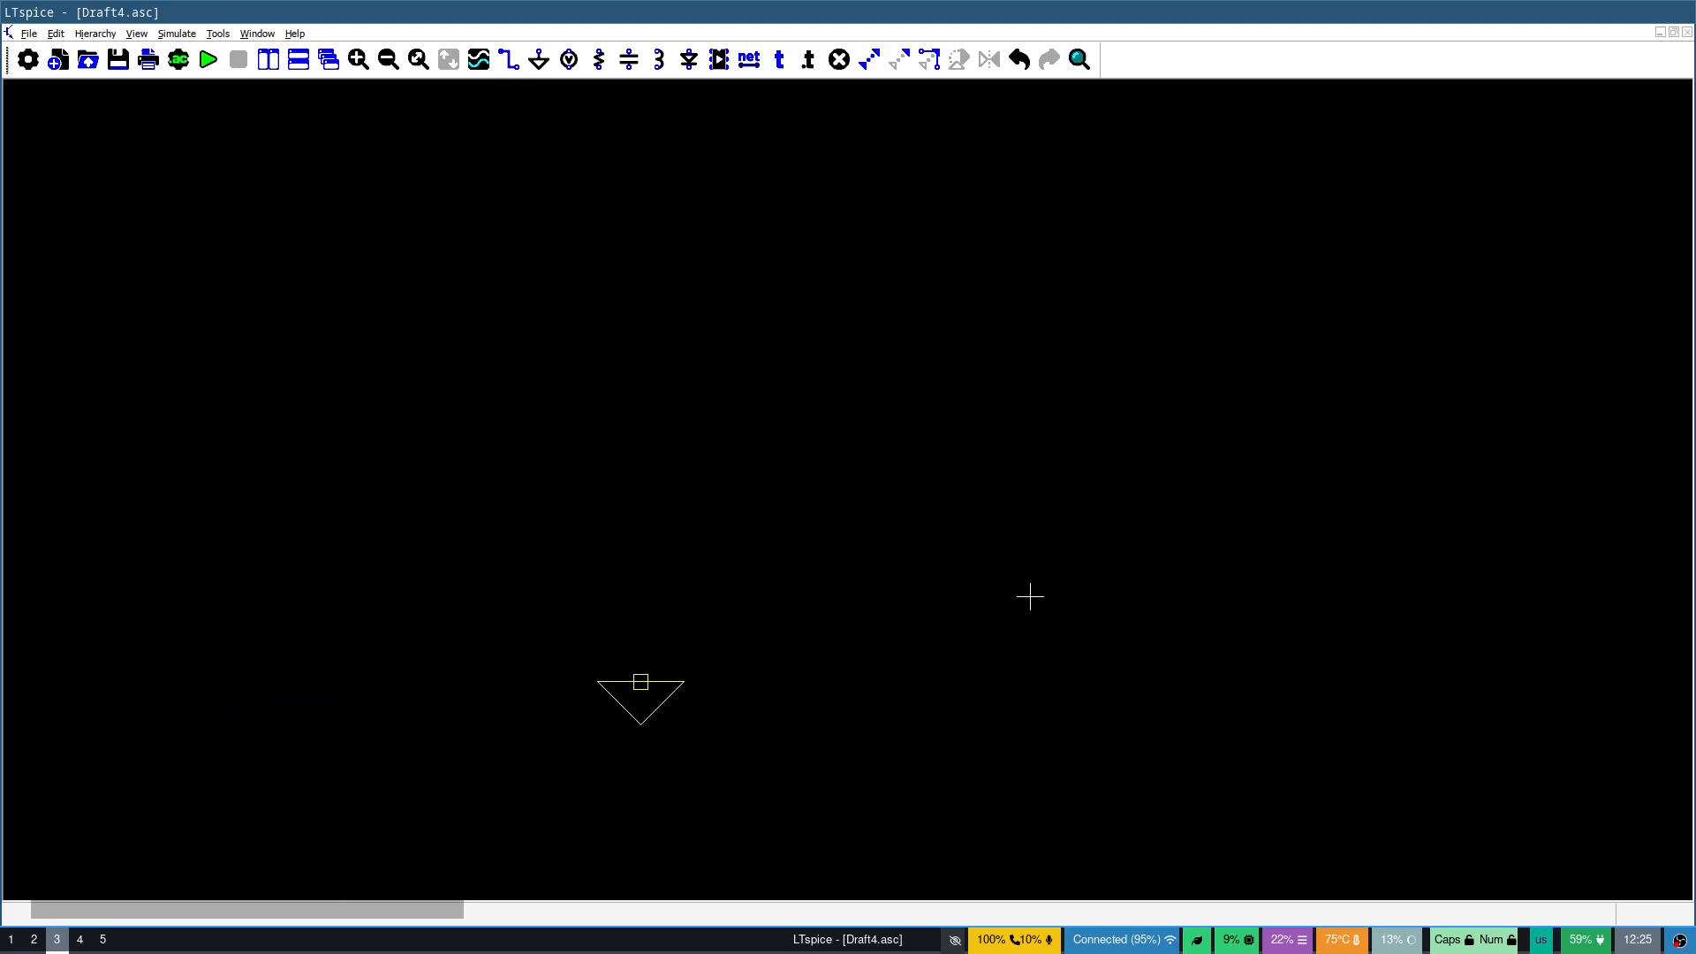
mouse_move(727, 570)
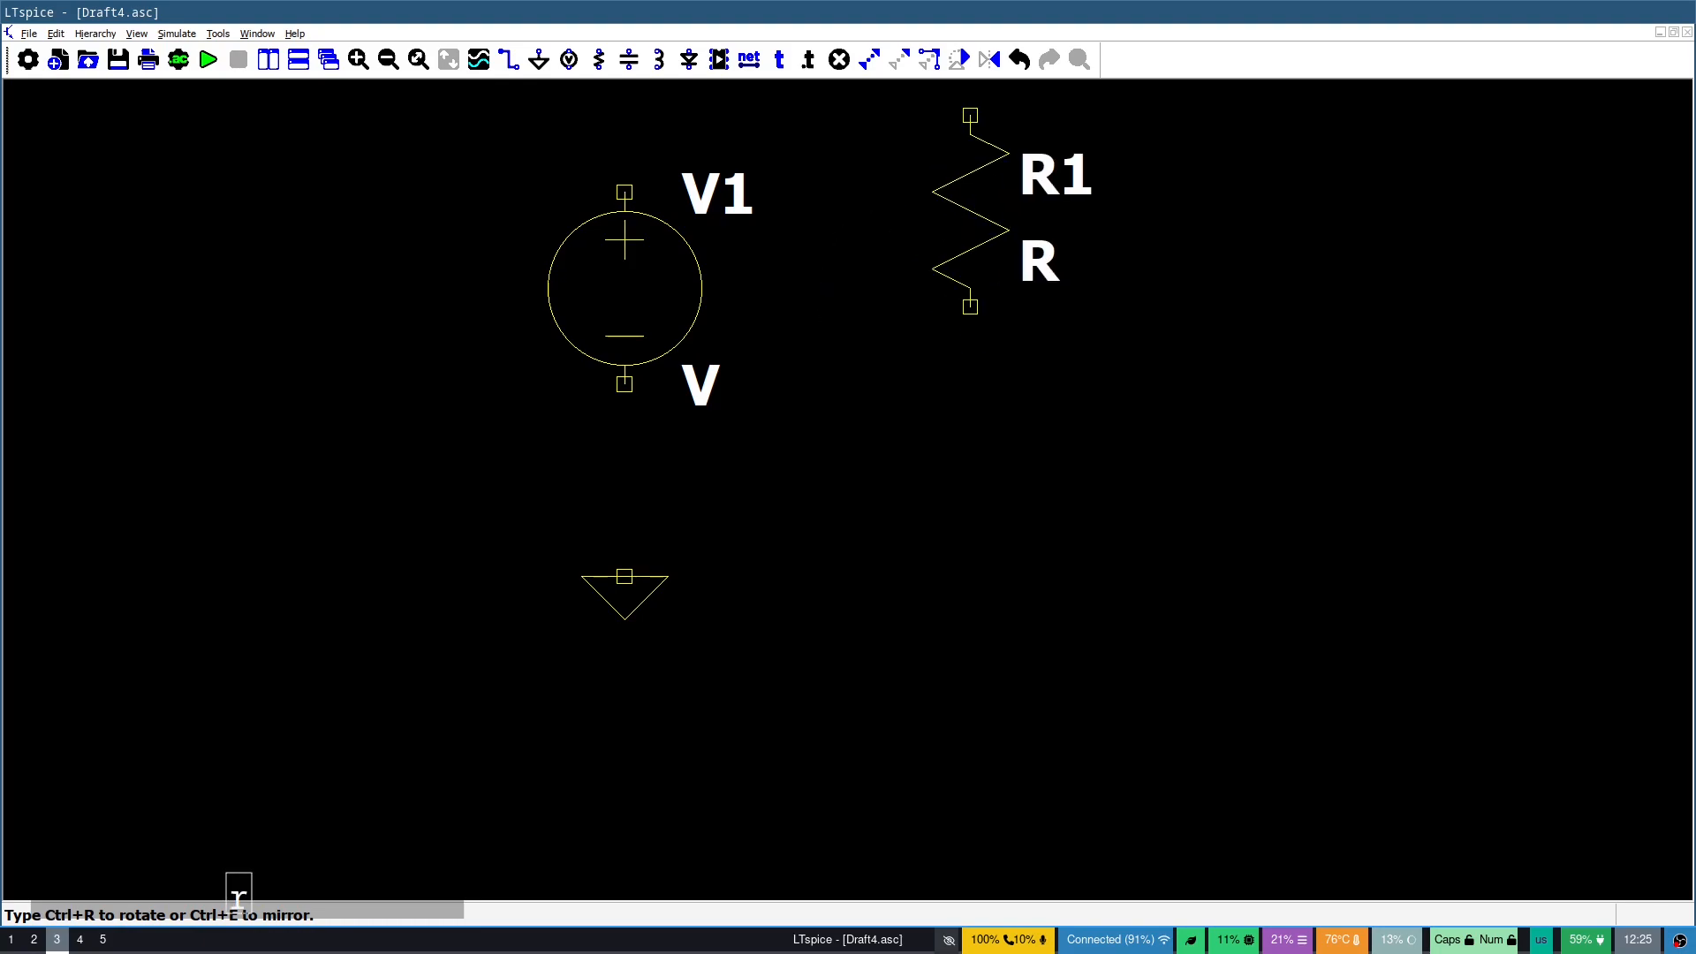
Place horizontal resistor R2 below V1, level with the ground, and finish placing
click(795, 473)
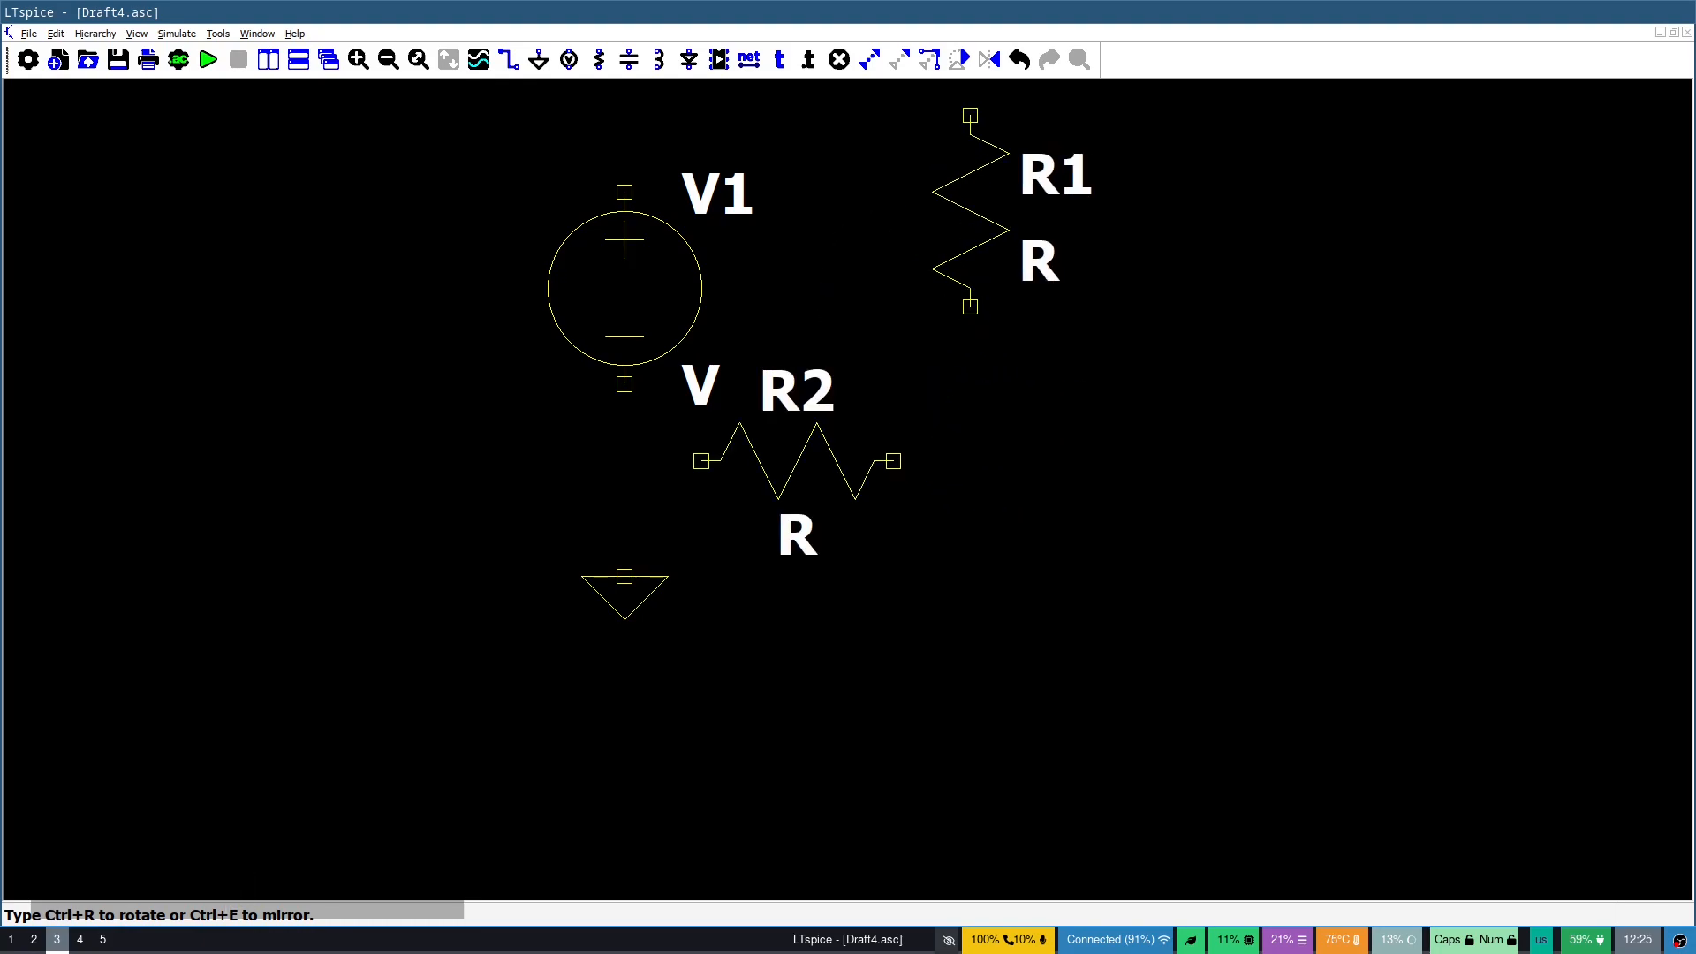
drag(795, 461, 832, 448)
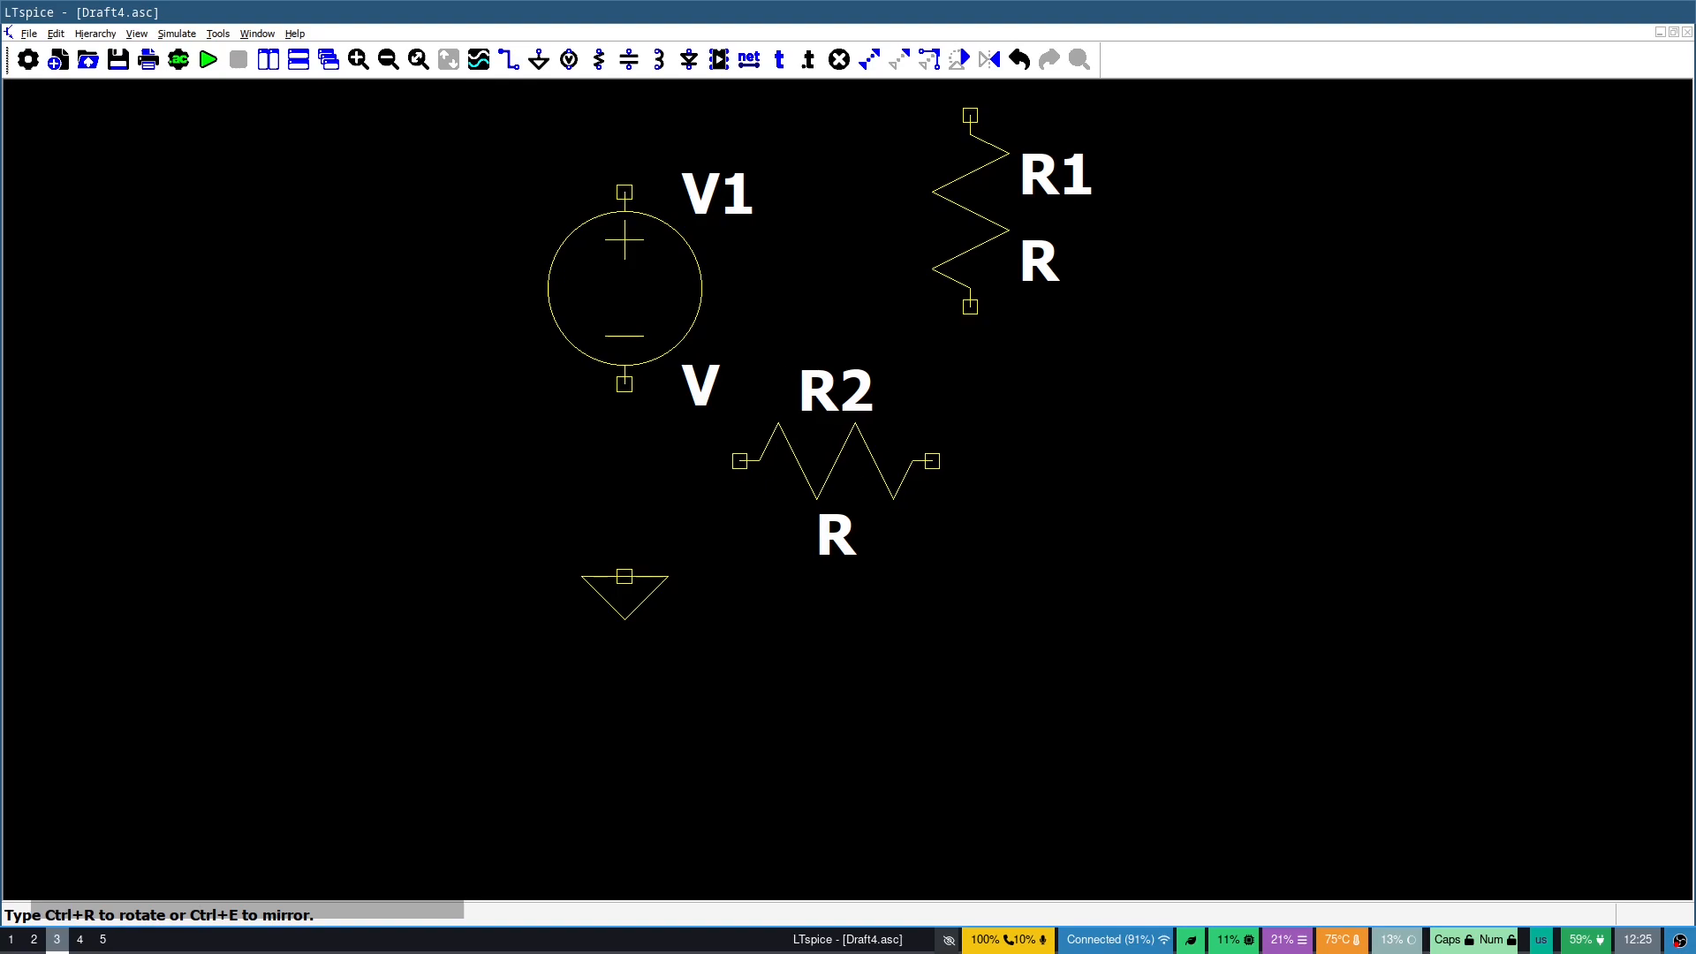
drag(835, 461, 796, 500)
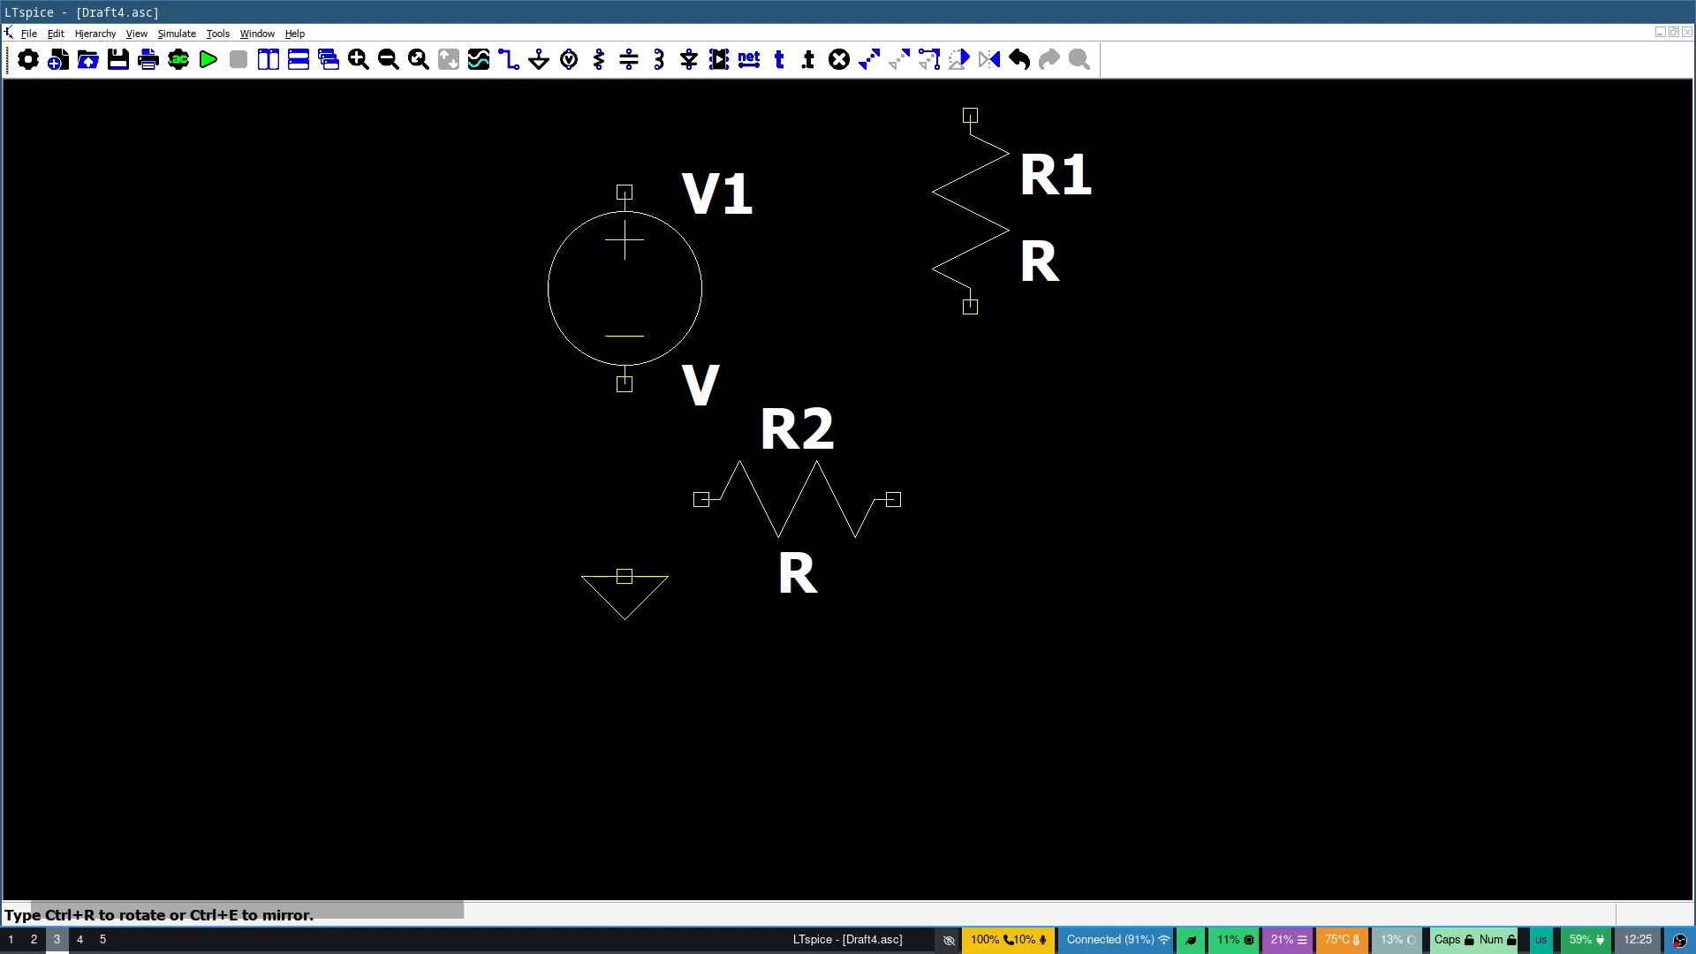
key(Escape)
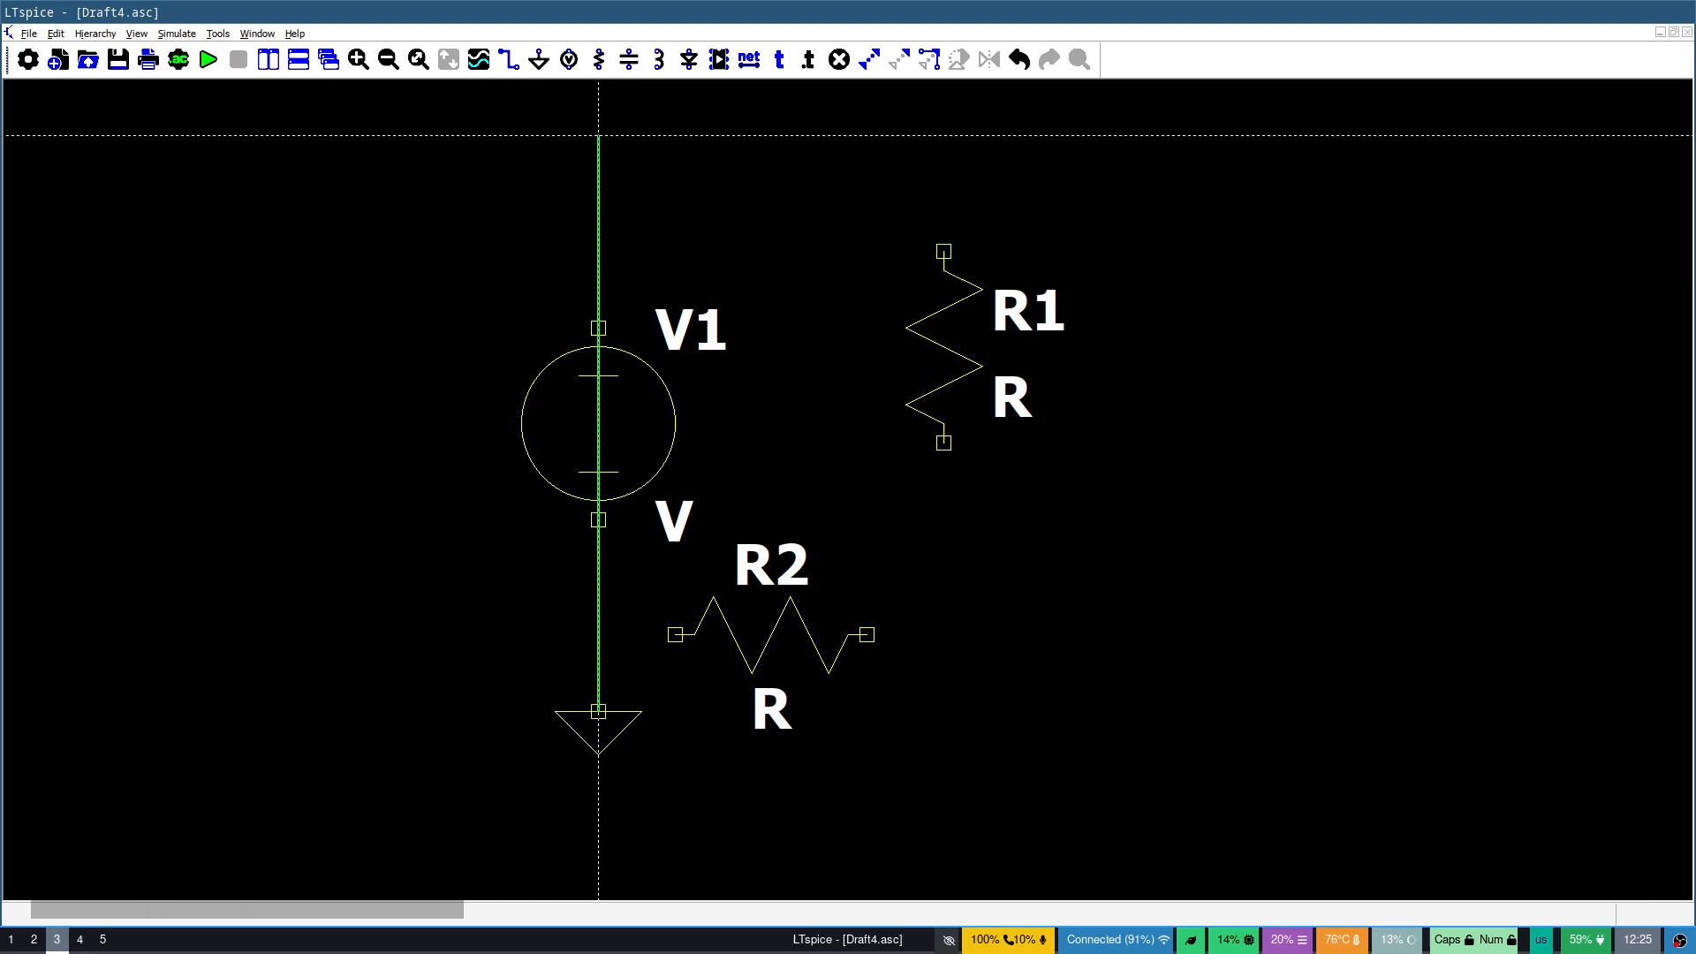
Draw the wire along the top from V1 toward ground to close the series loop
drag(598, 141, 941, 141)
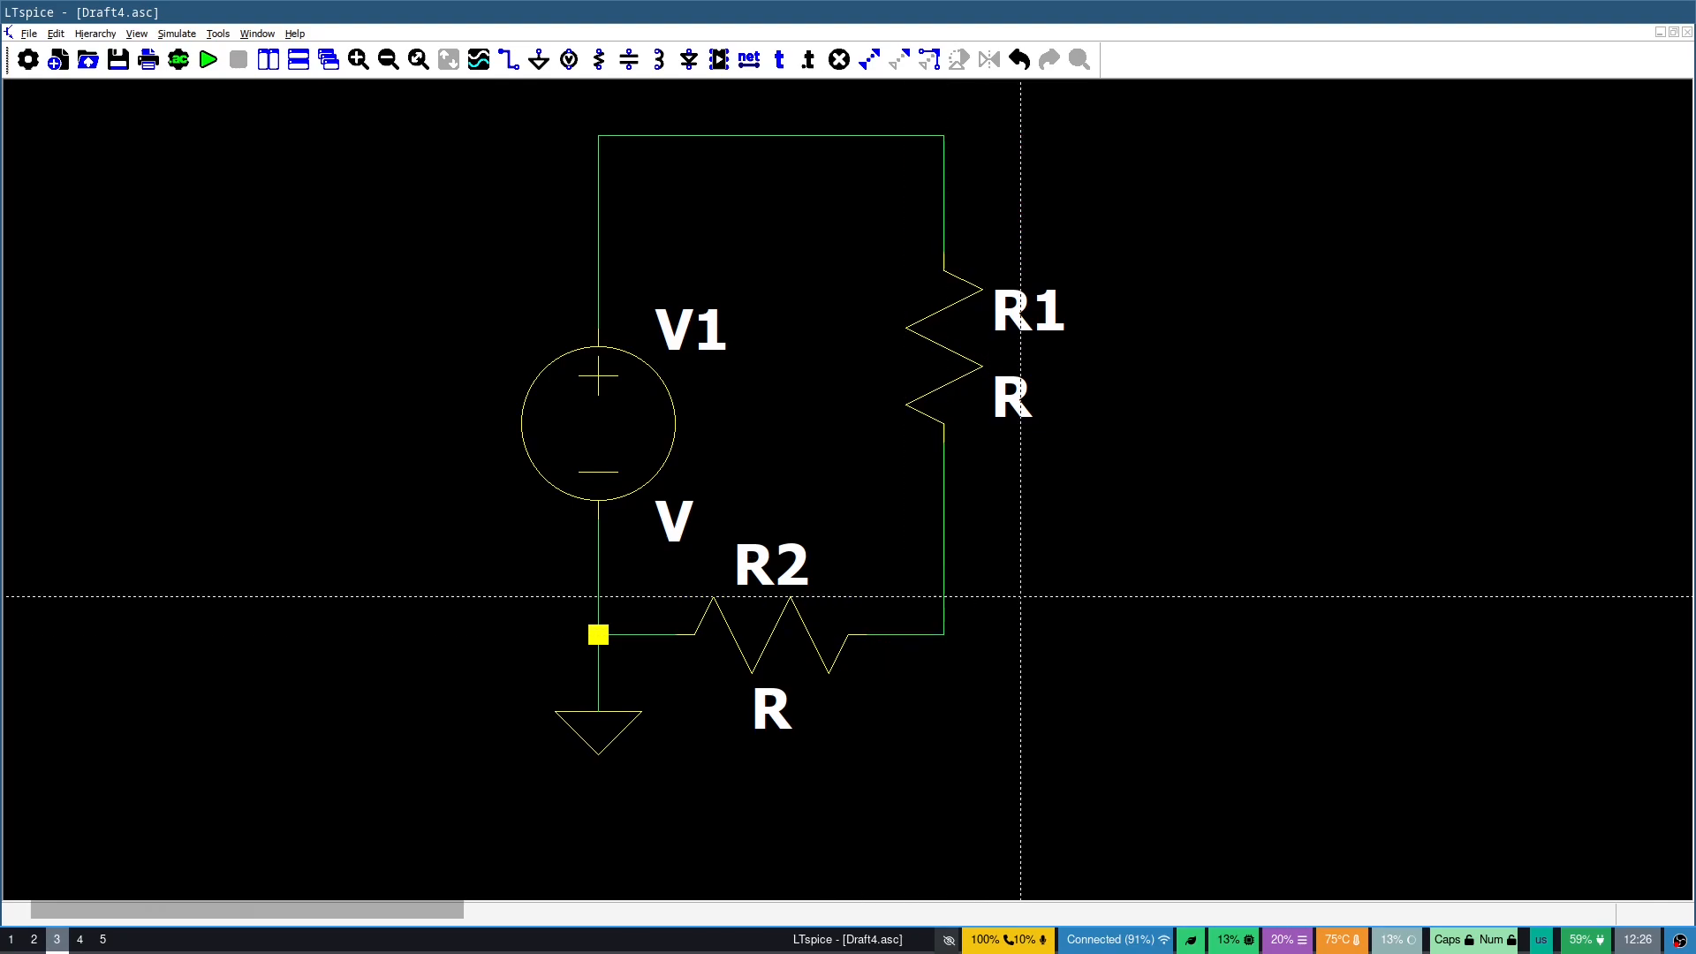
mouse_move(918, 611)
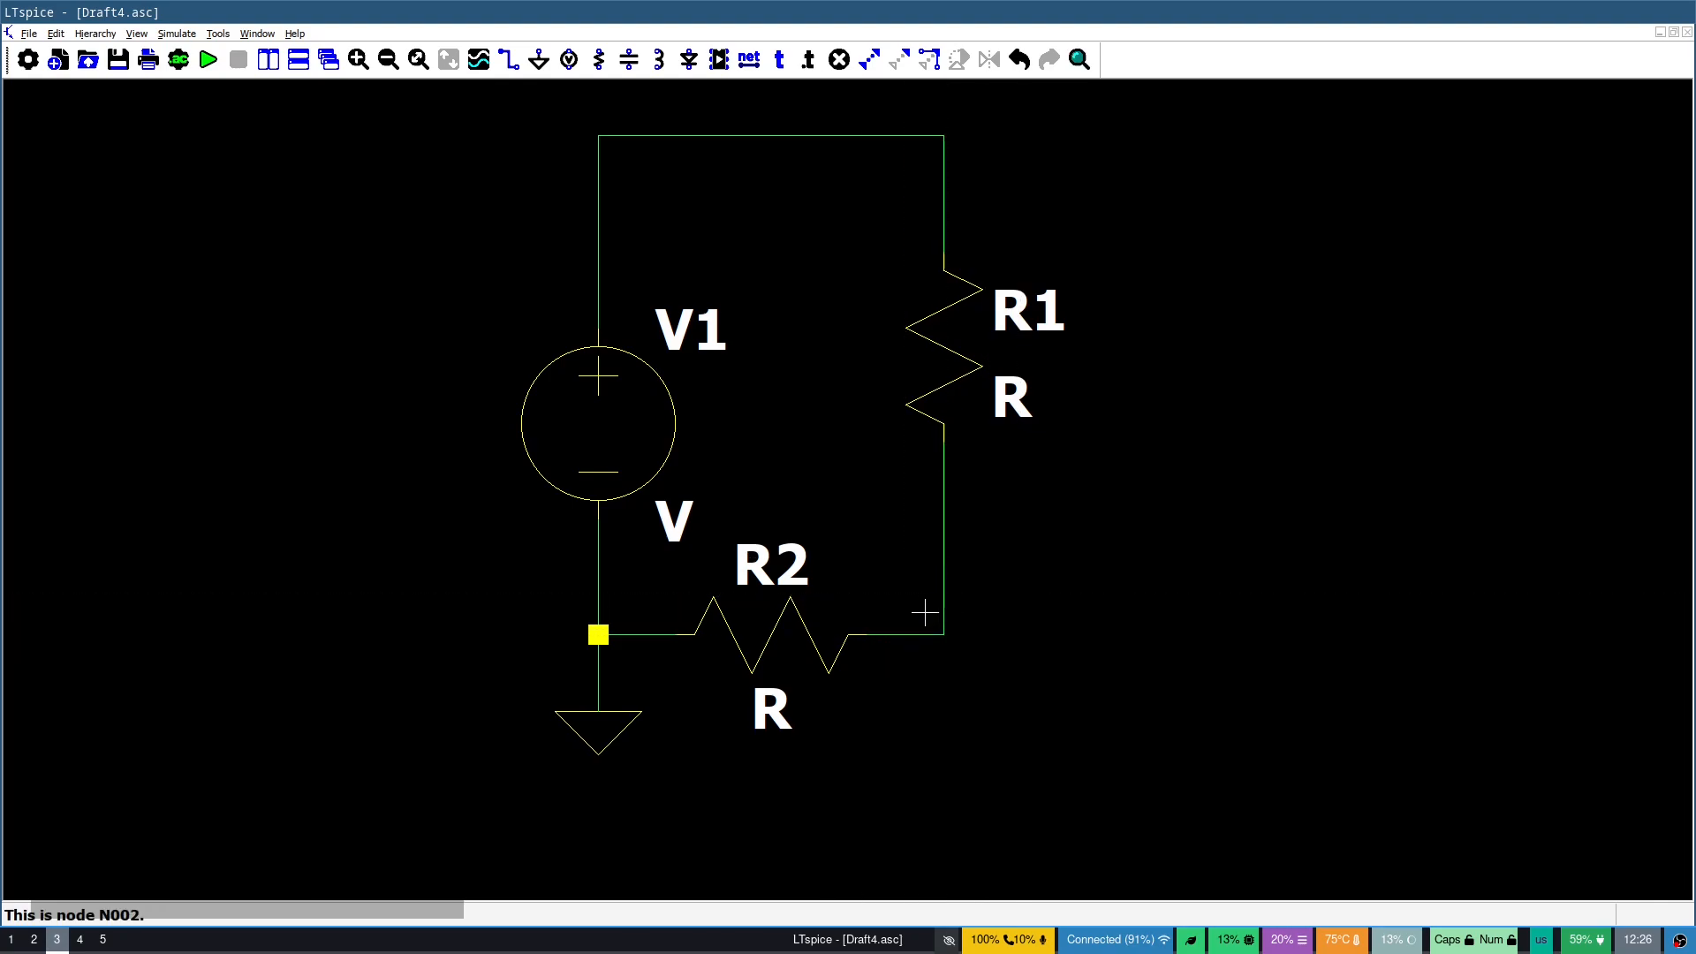
mouse_move(943, 441)
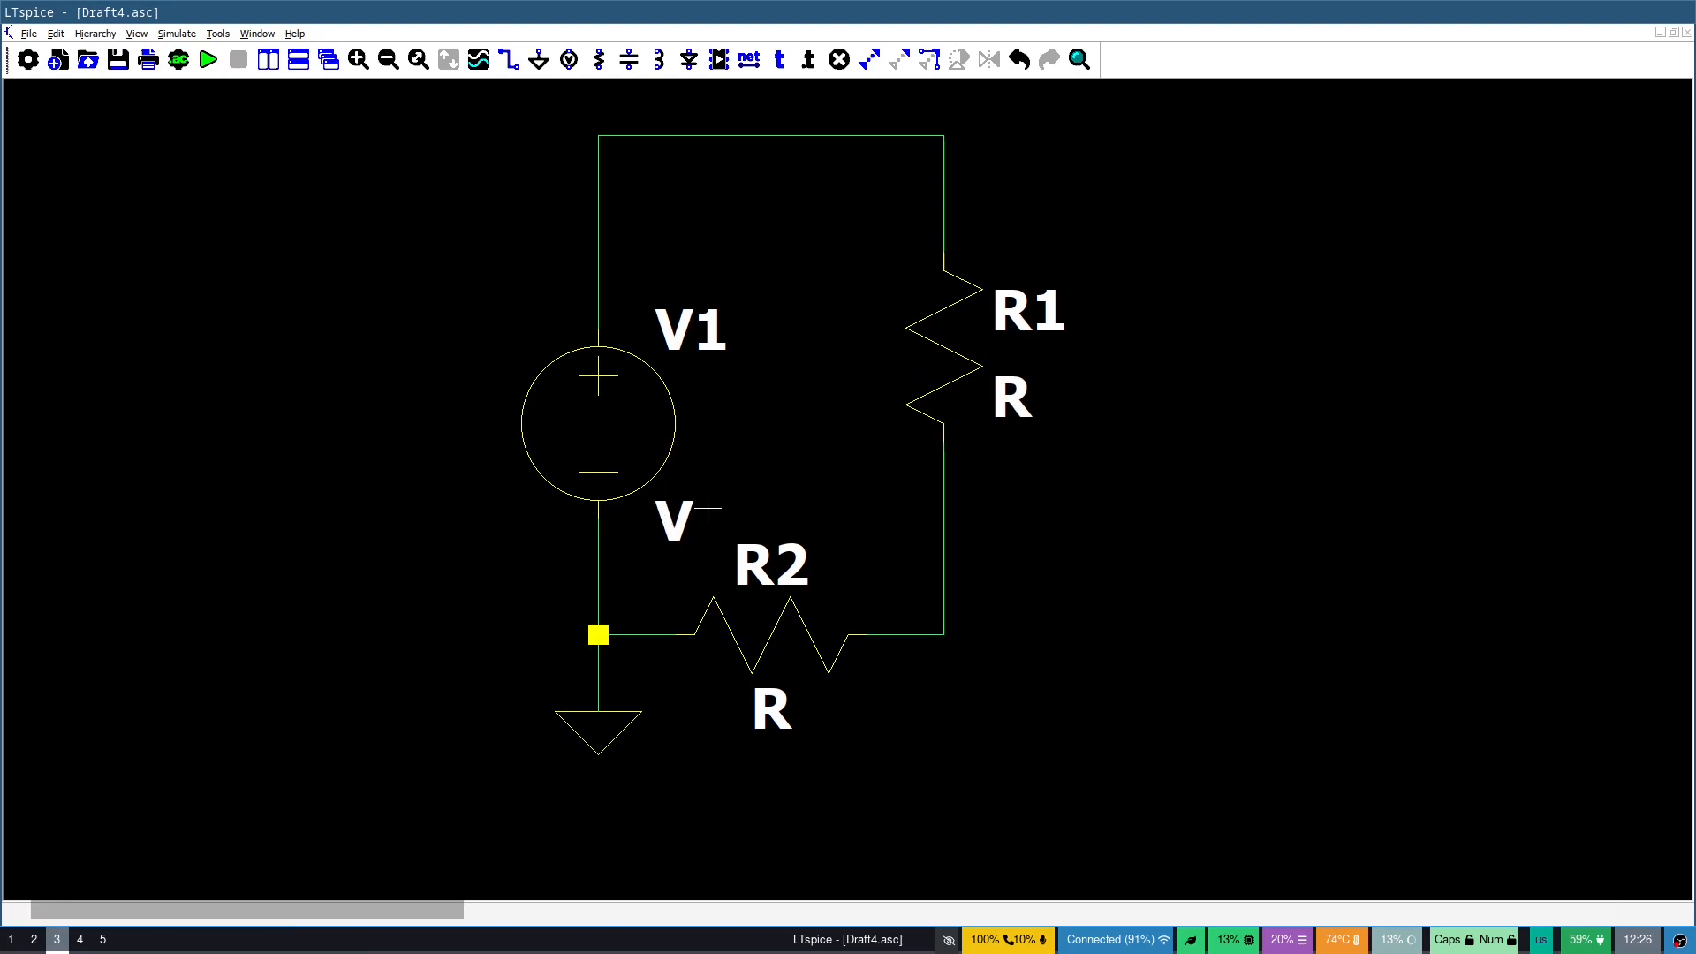
mouse_move(869, 360)
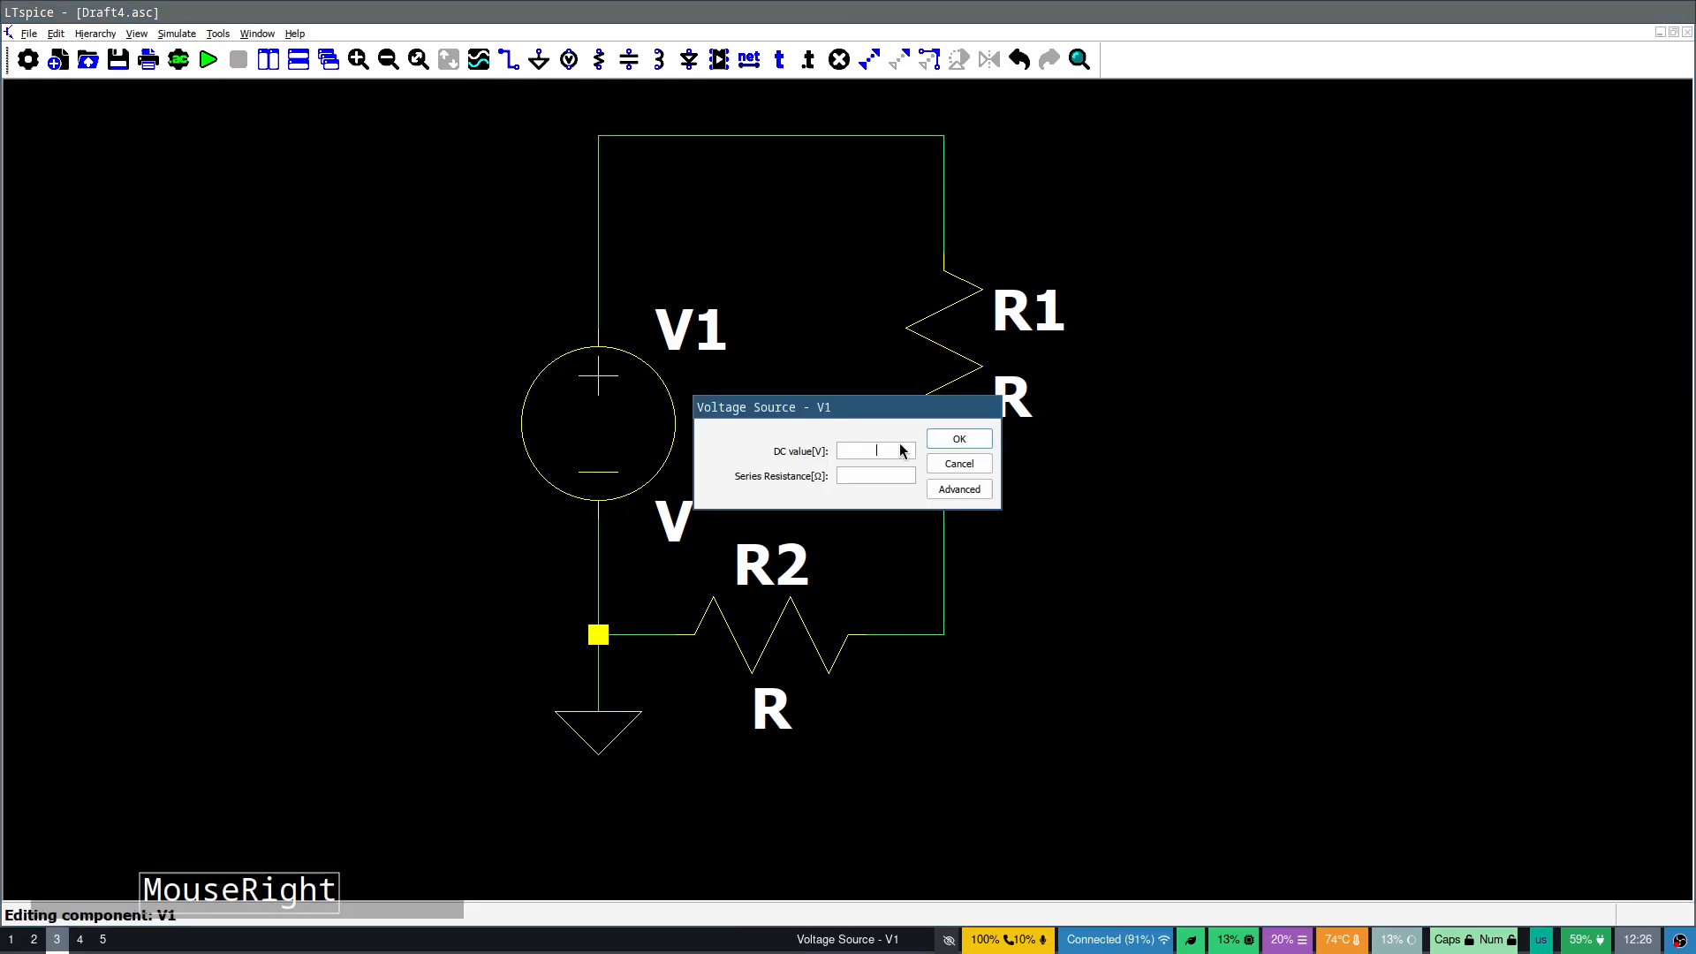
Confirm V1 at 5 V, set R1 to 220 Ω and R2 to 1000 Ω
click(957, 438)
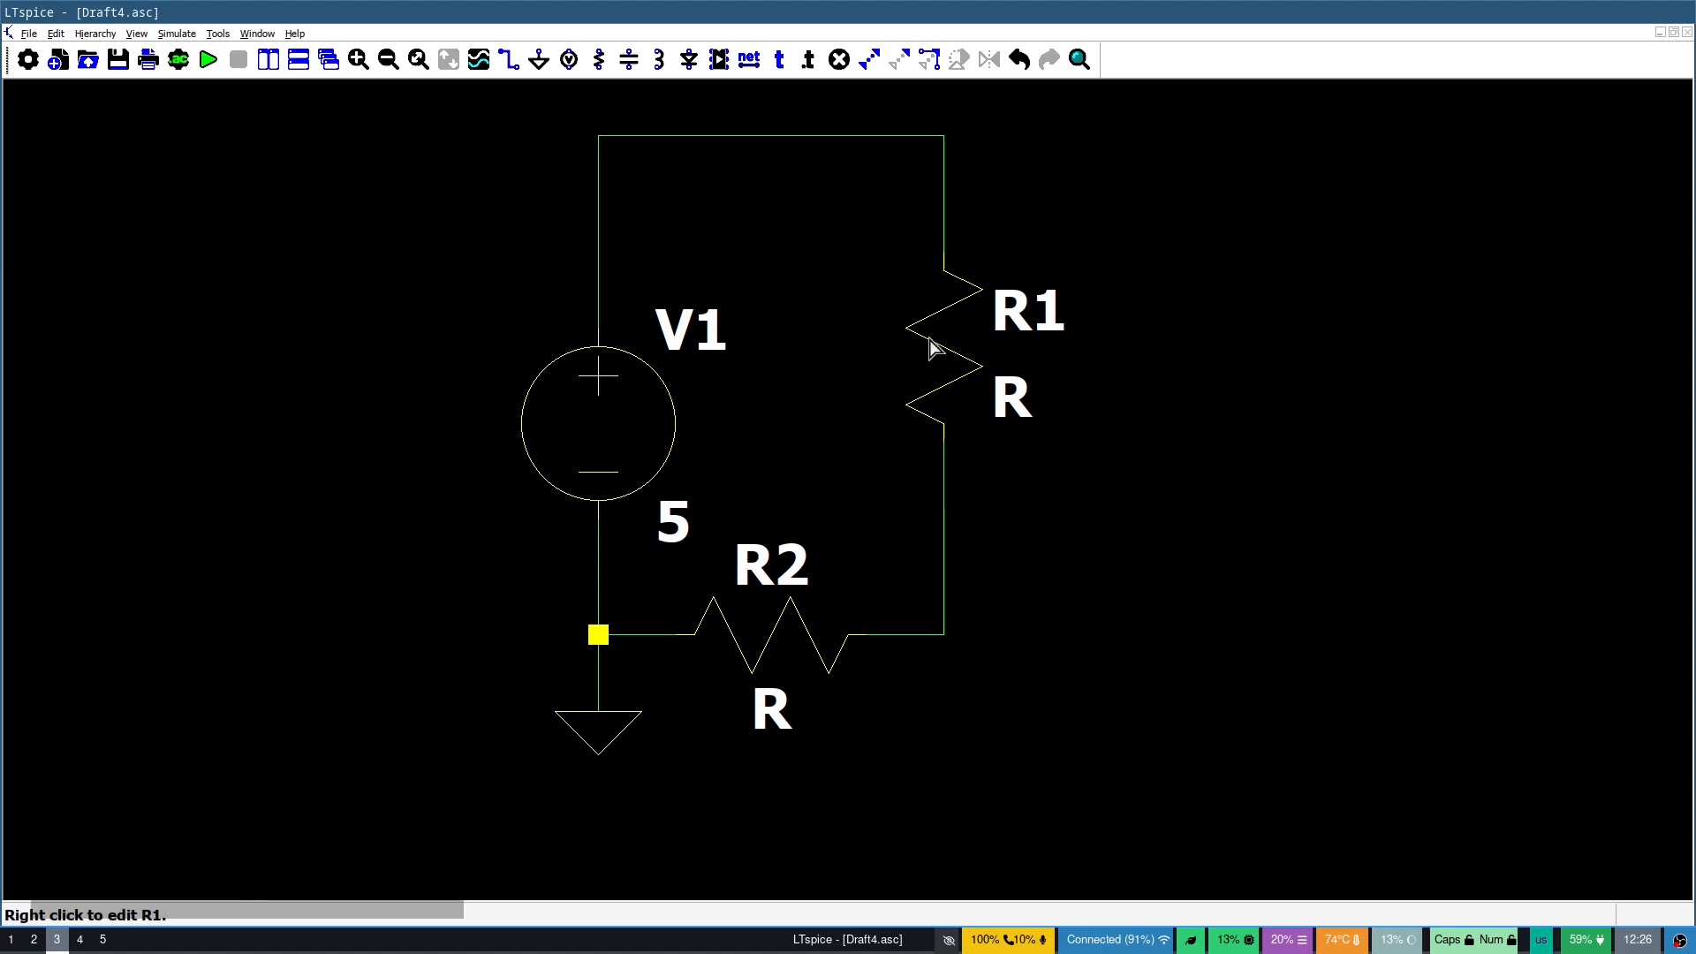
text(220)
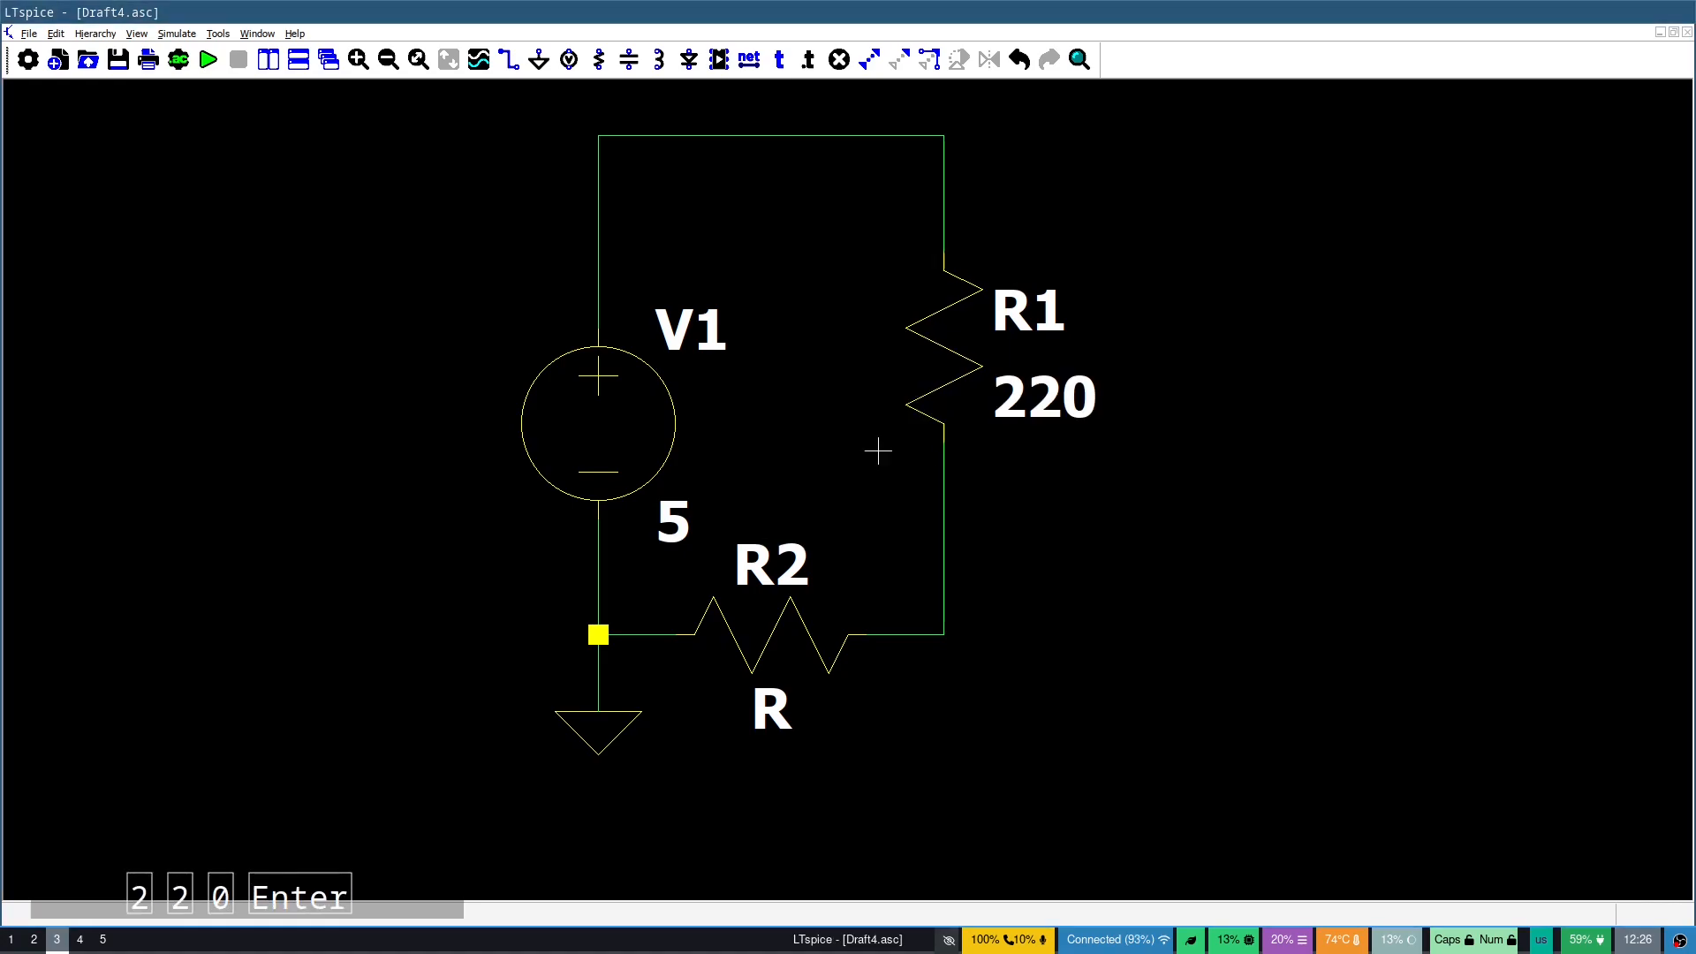
right_click(766, 637)
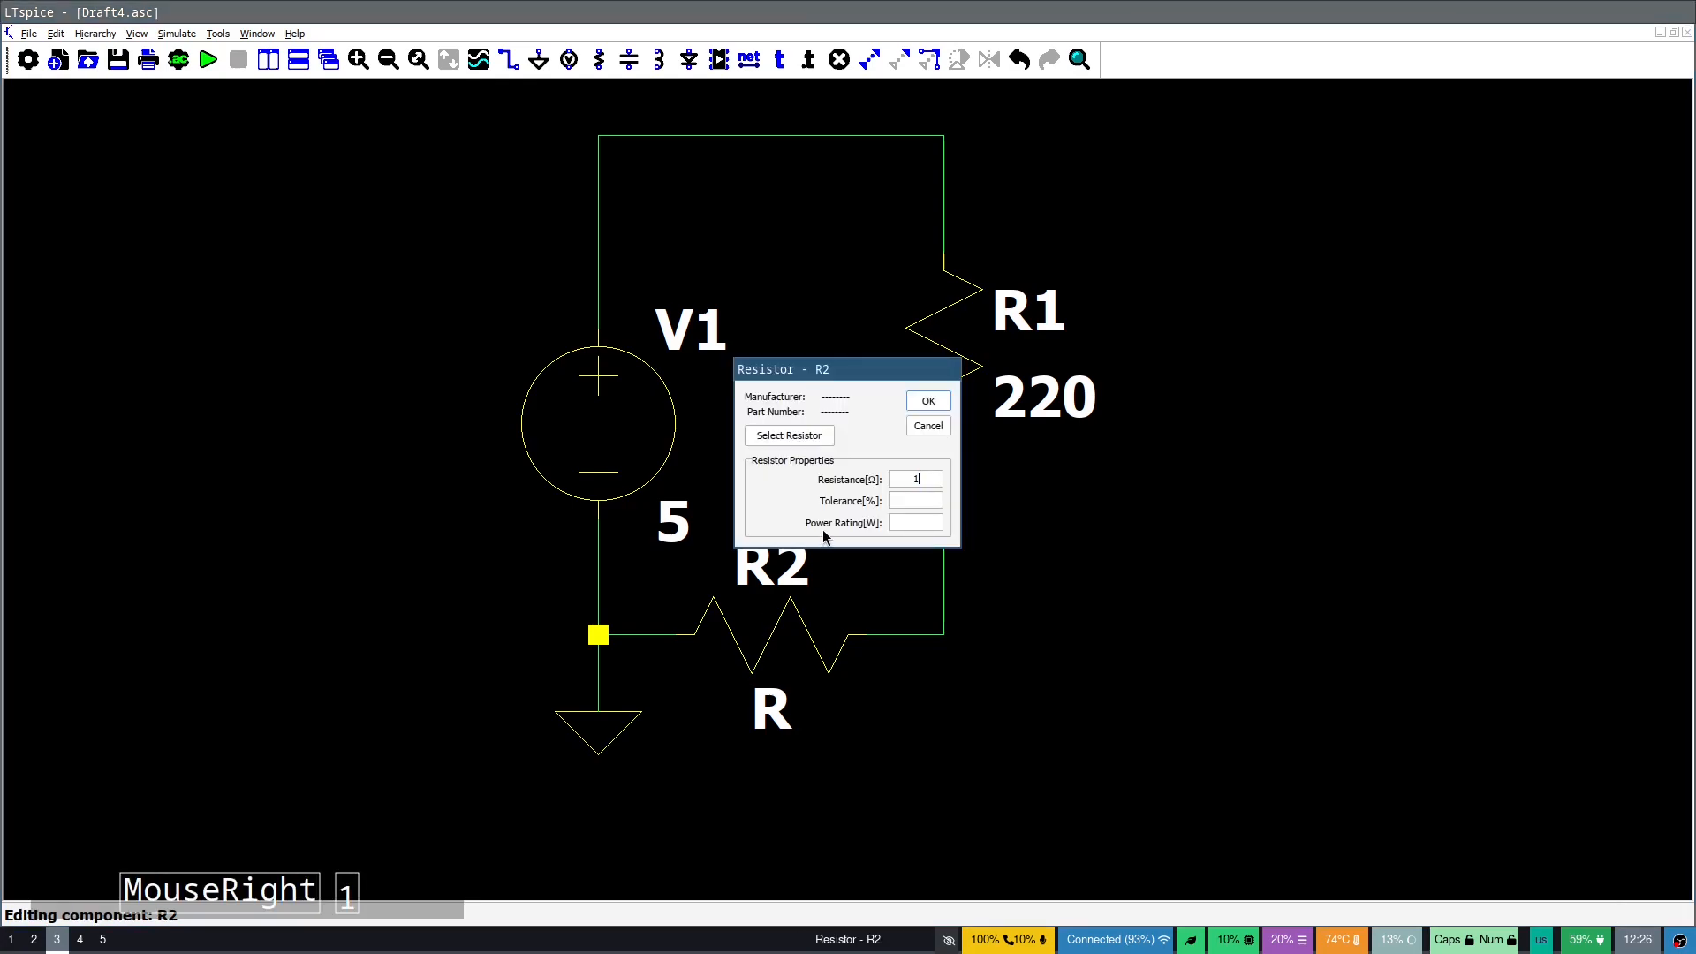
click(927, 399)
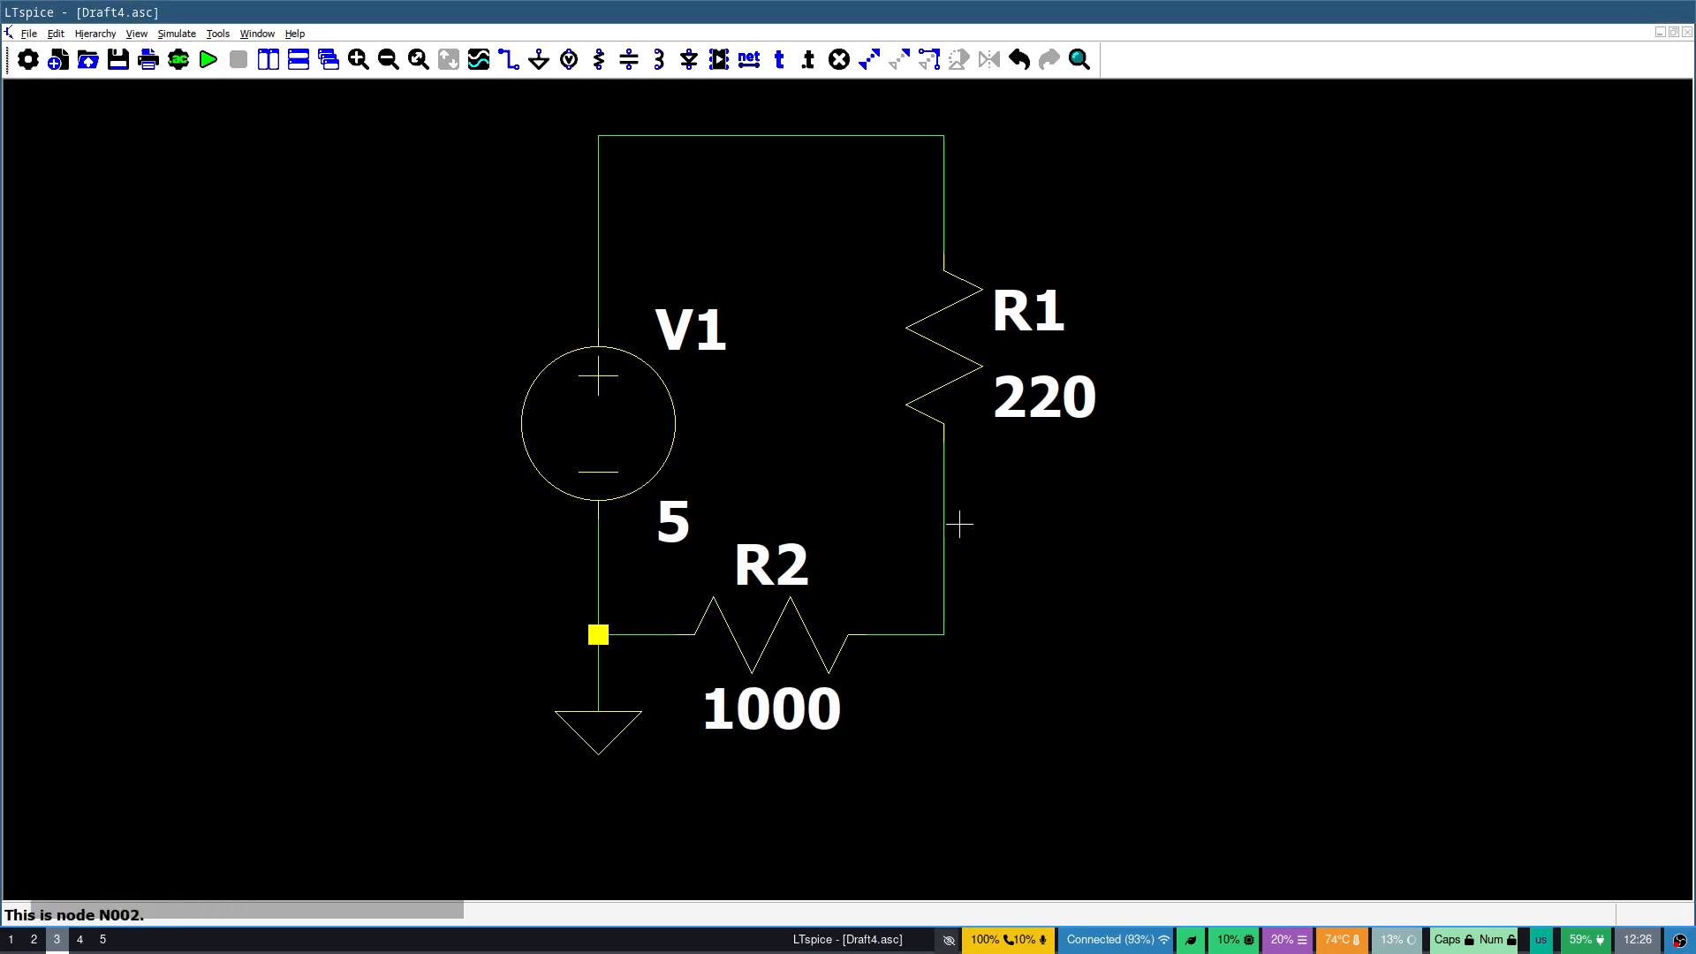
mouse_move(992, 522)
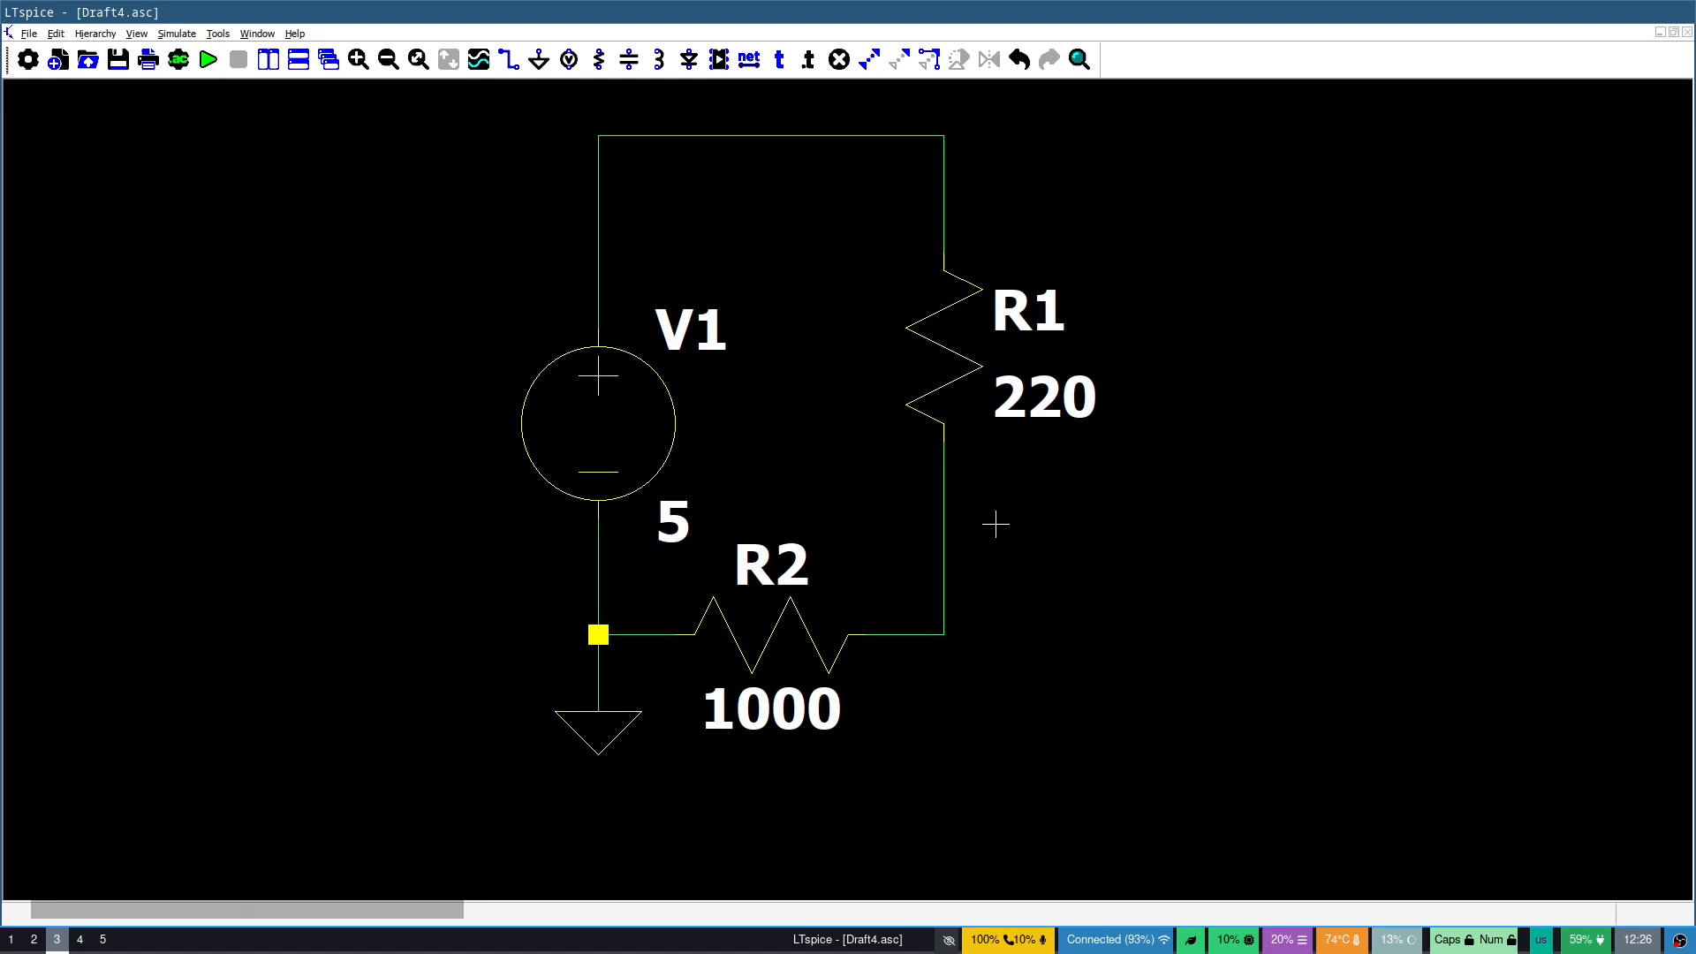
From Run, browse Configure Analysis and choose a DC operating point (.op) analysis
click(204, 60)
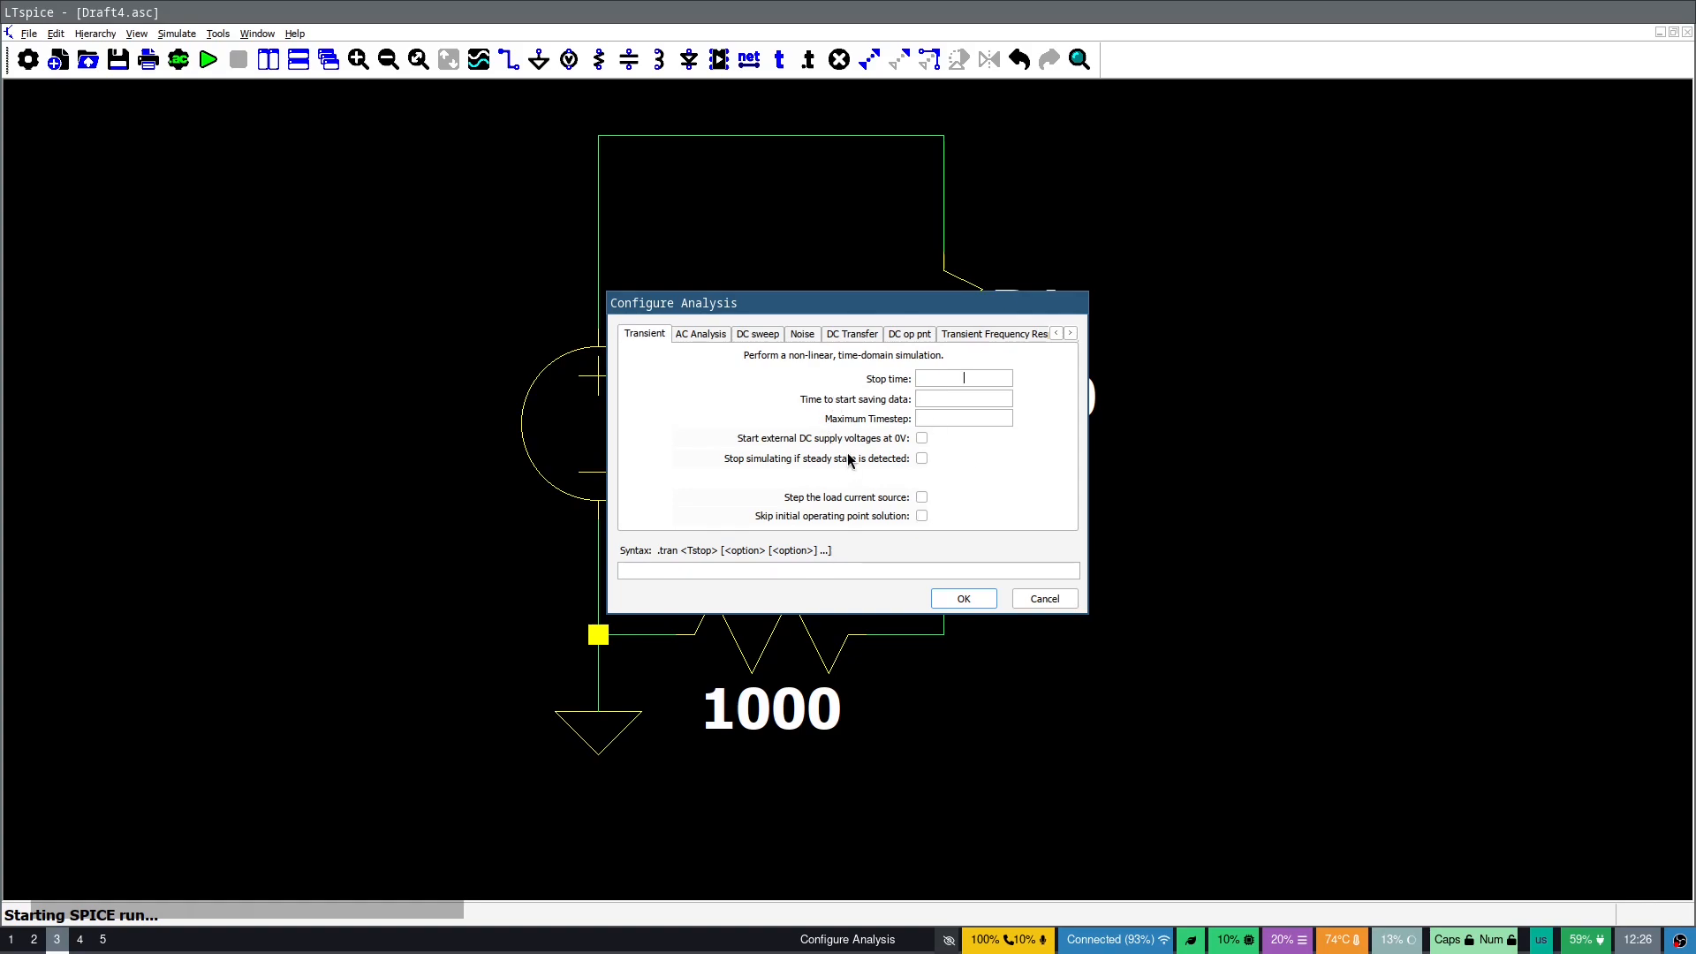
mouse_move(861, 400)
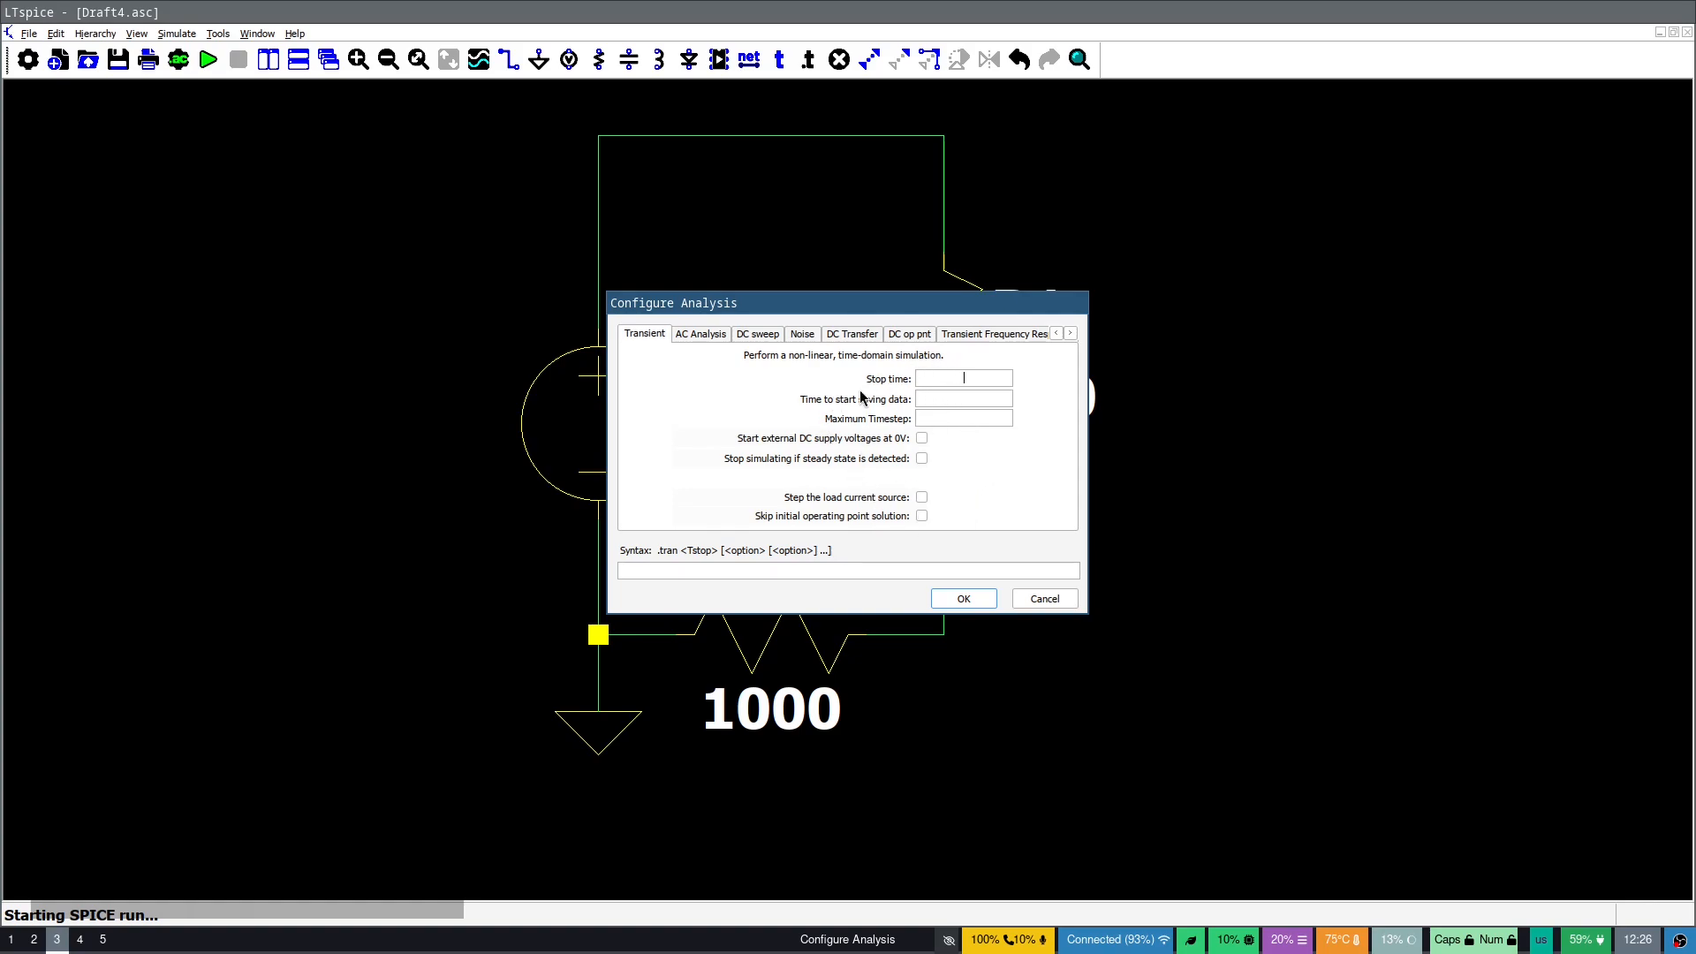
click(699, 333)
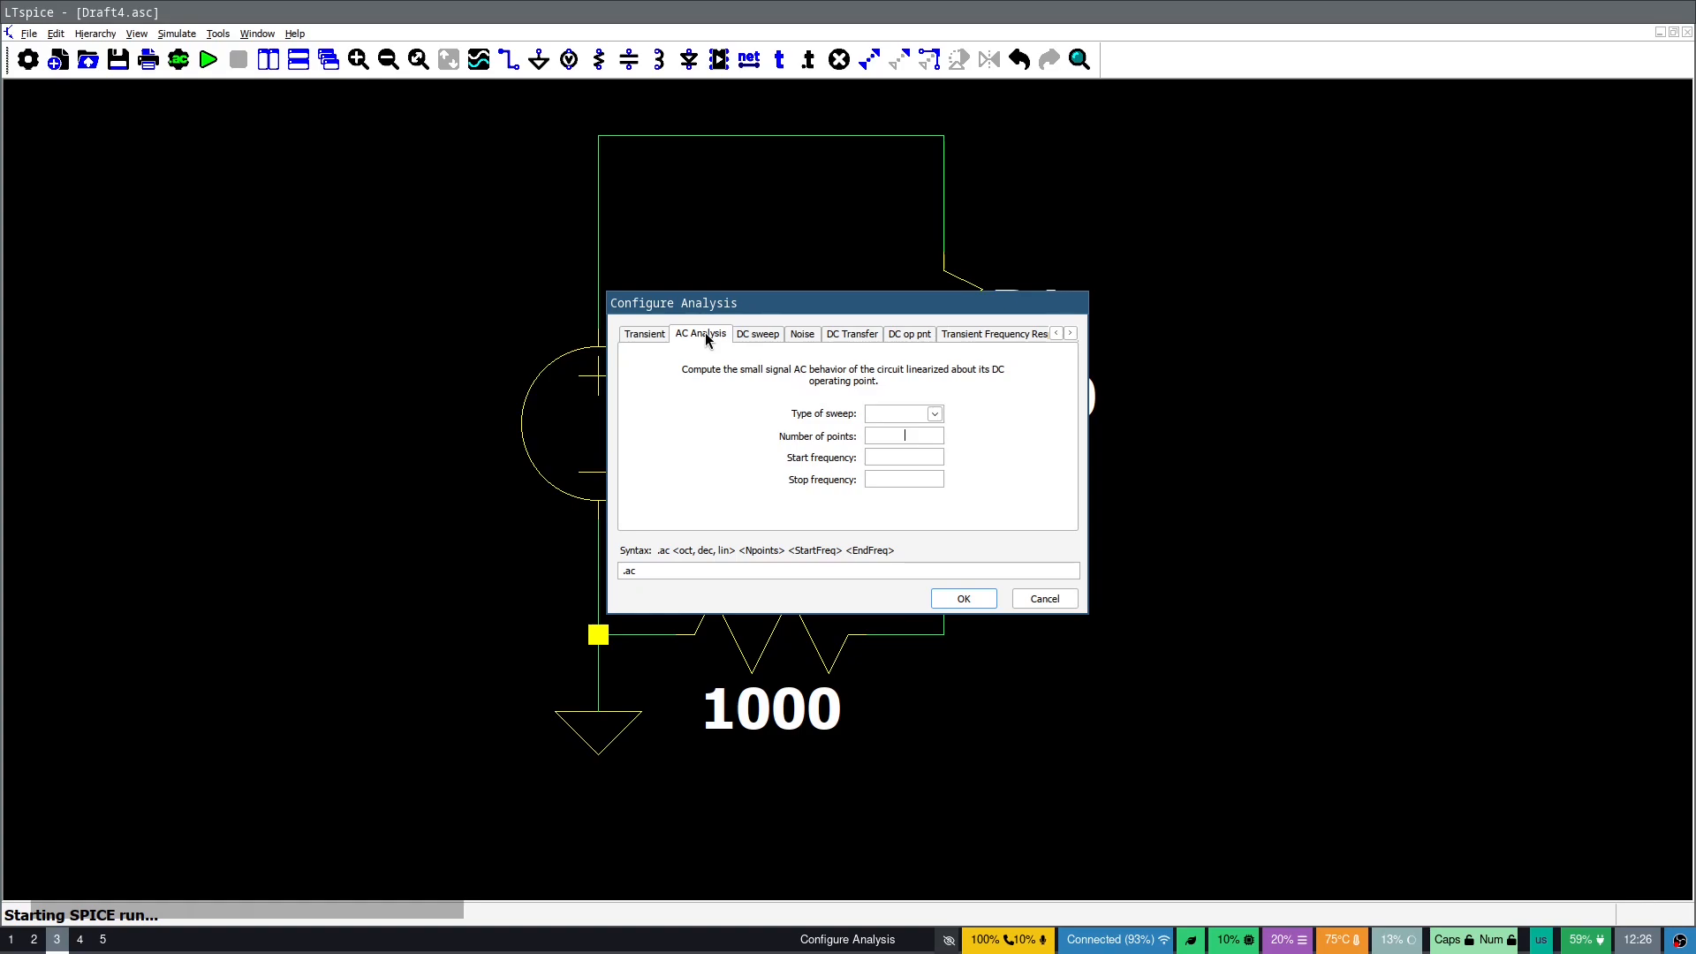
click(643, 333)
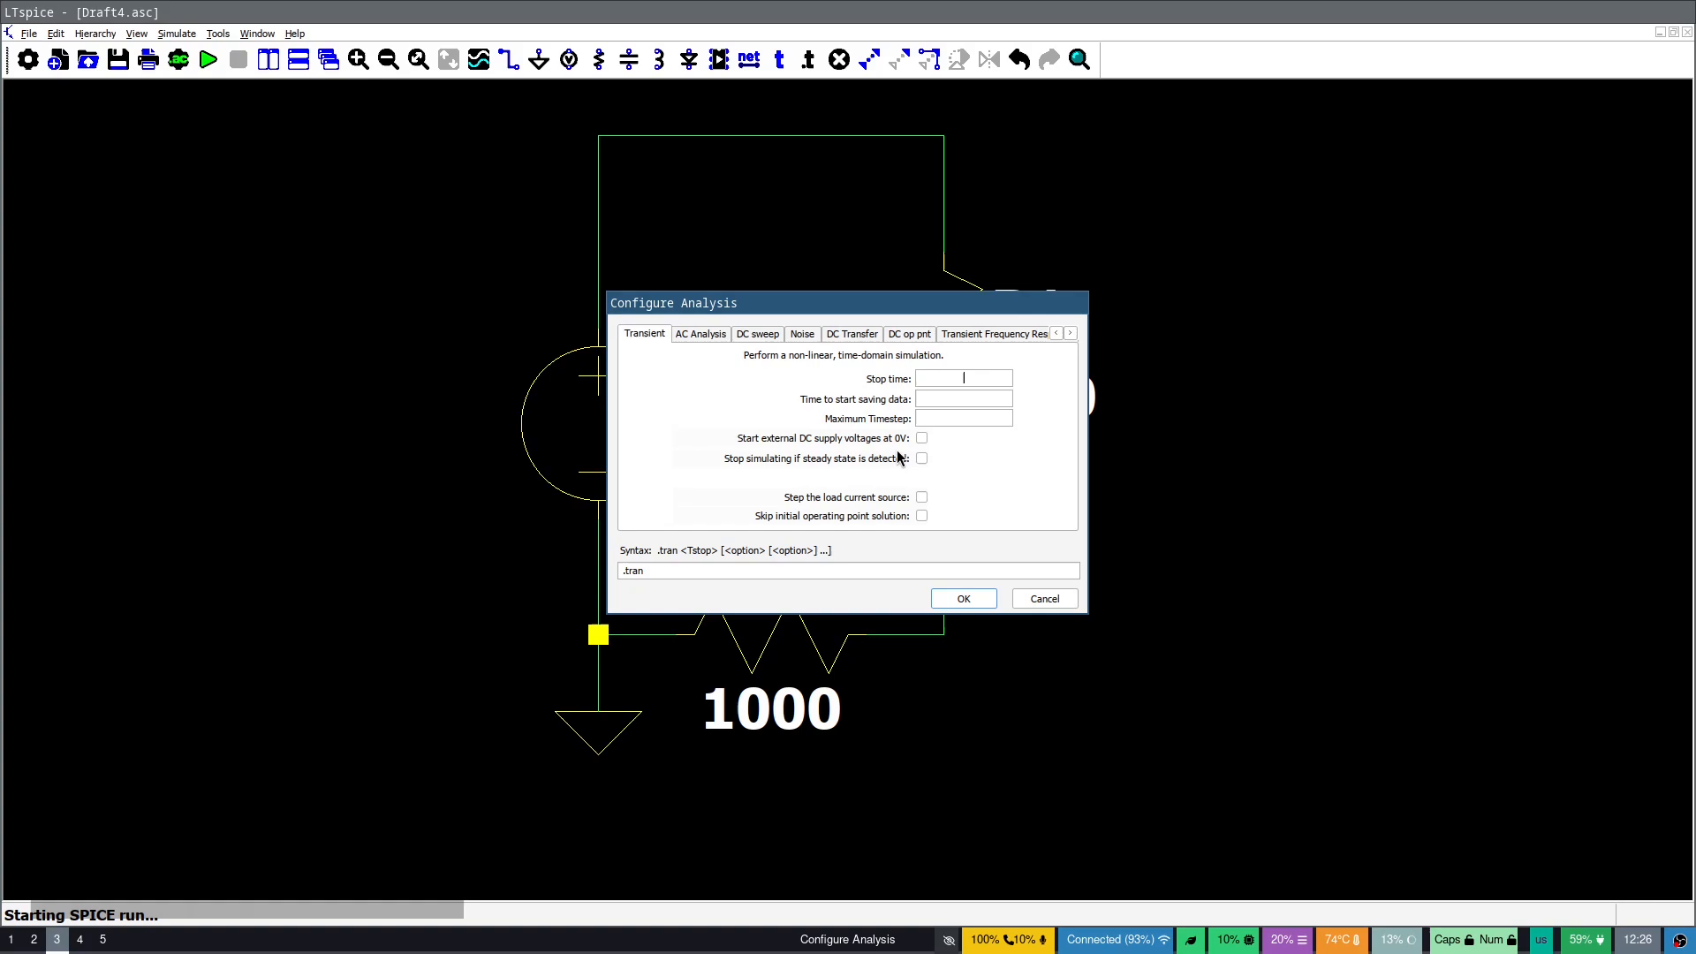
mouse_move(896, 334)
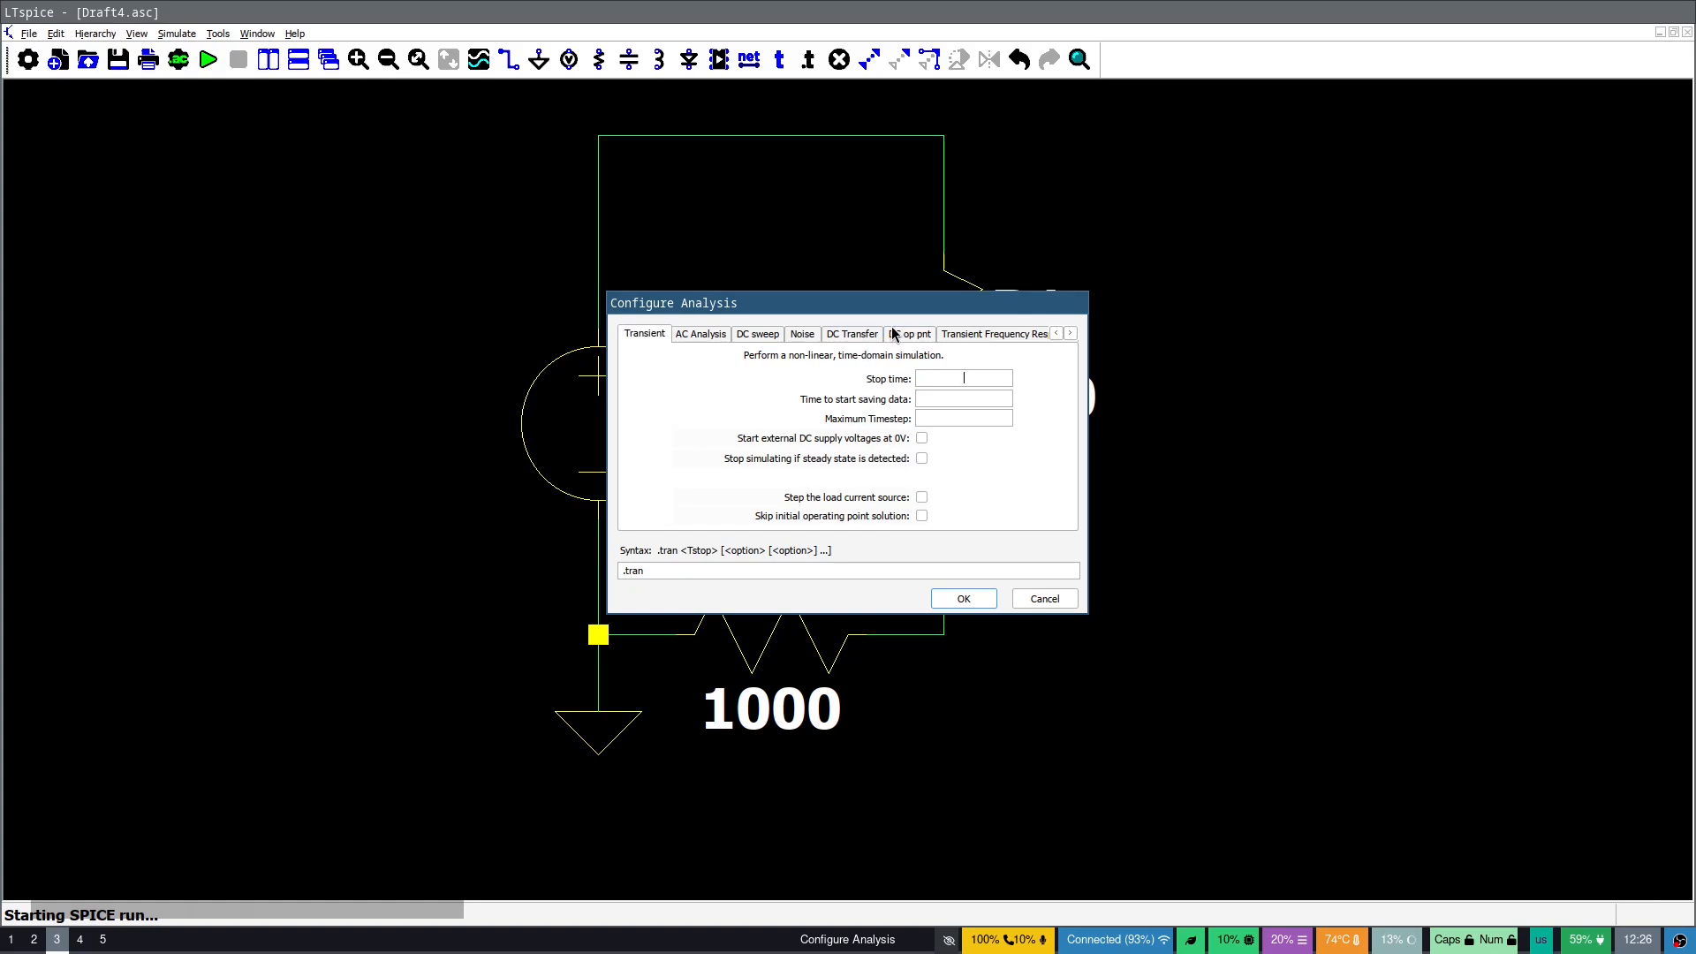
click(910, 332)
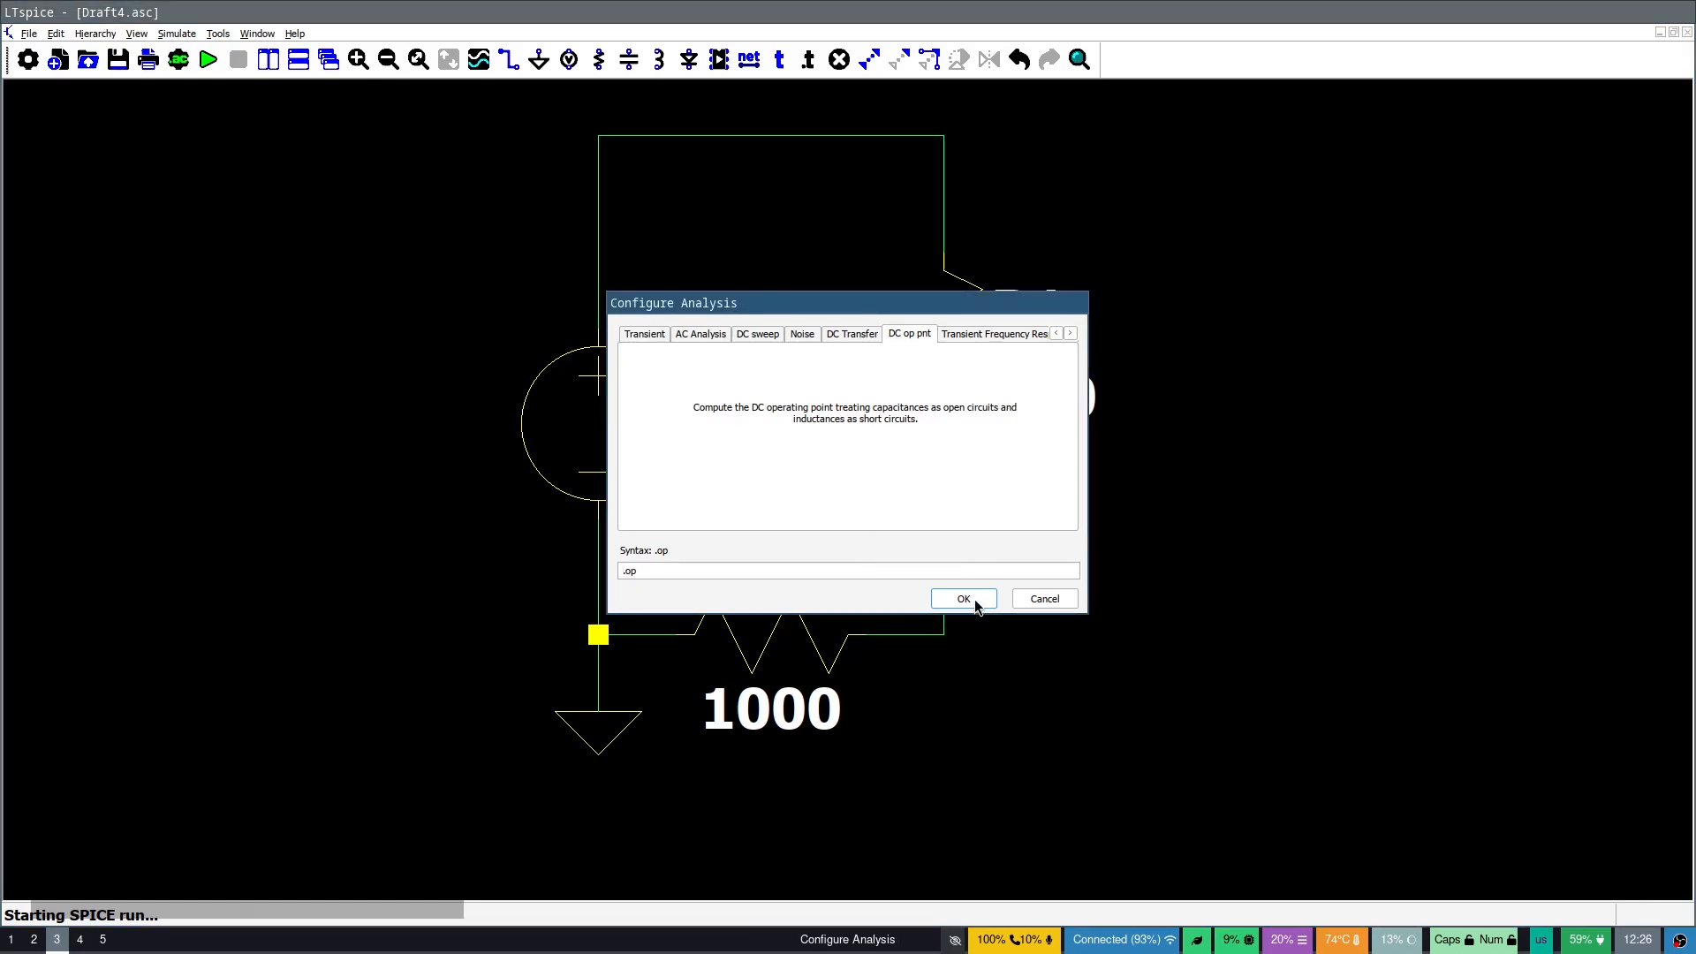
click(965, 597)
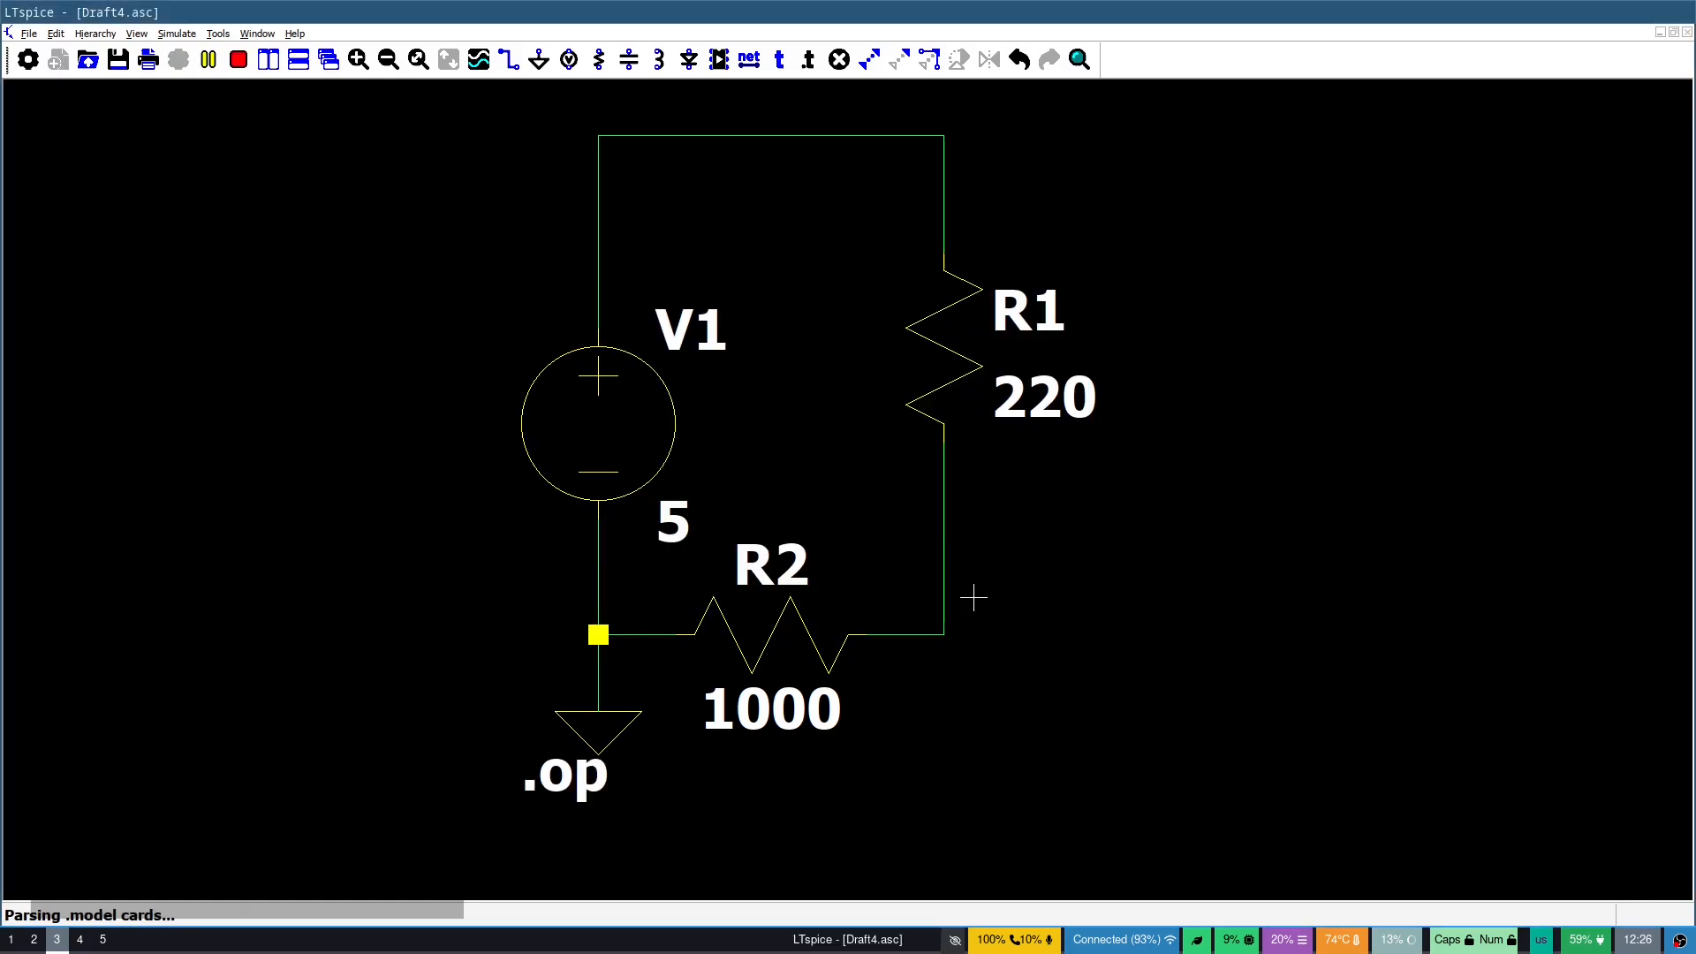
Drop the .op directive below the ground so the operating-point run proceeds
click(205, 60)
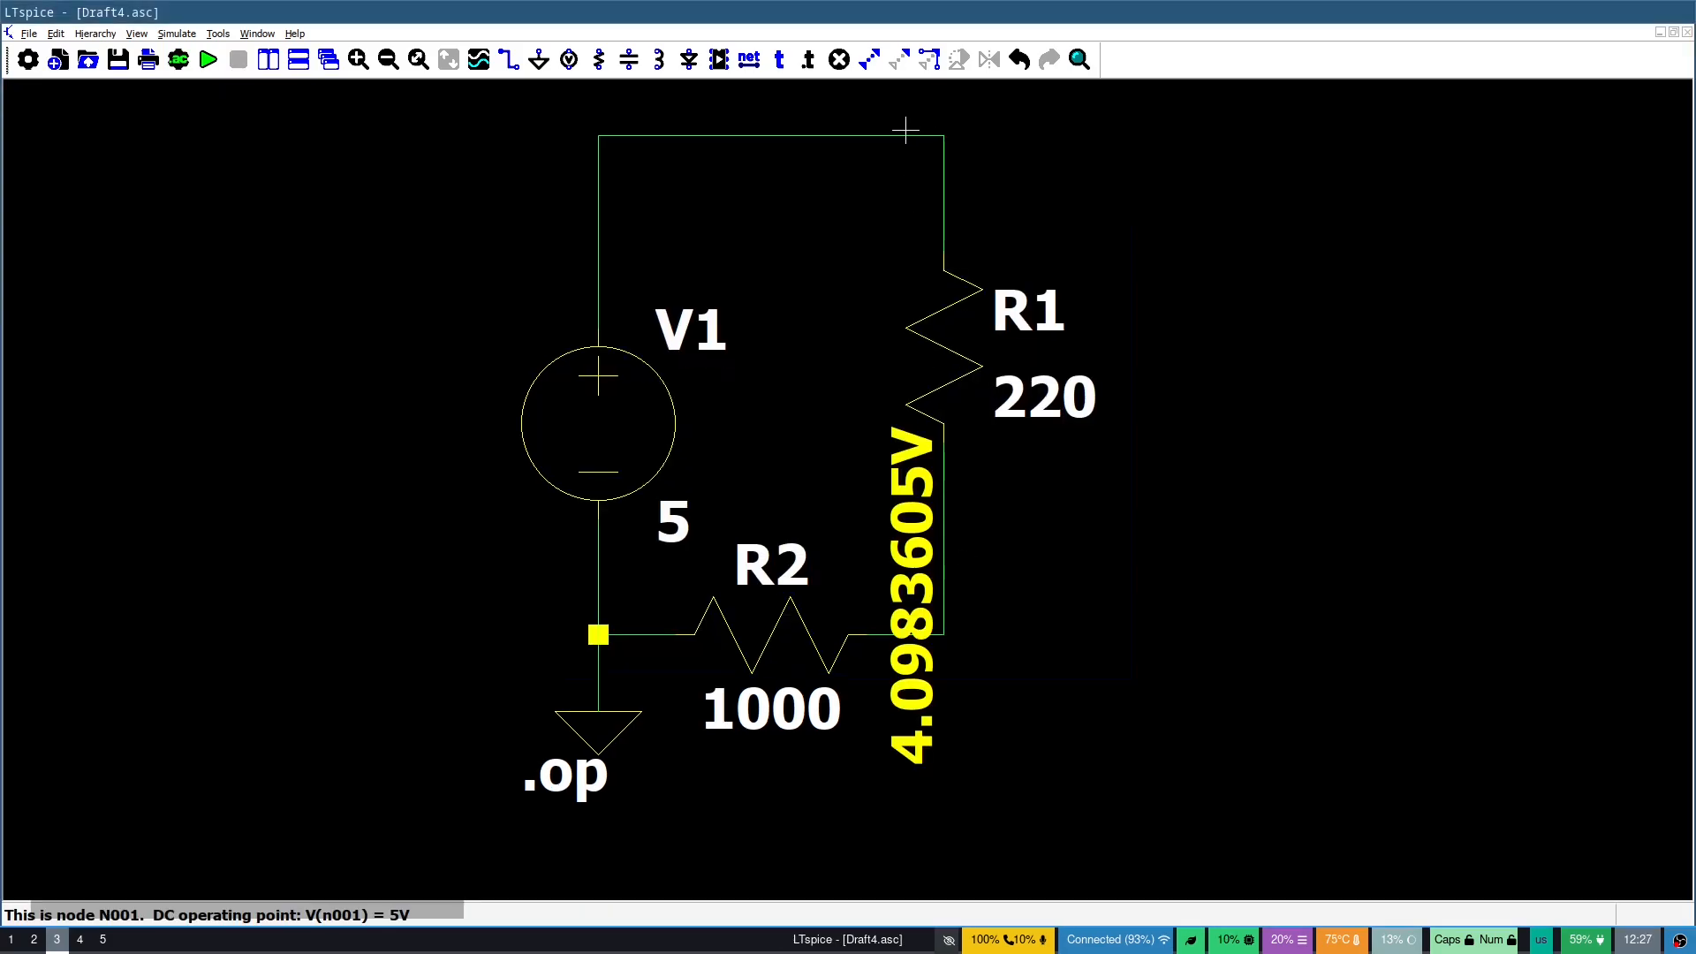
mouse_move(594, 569)
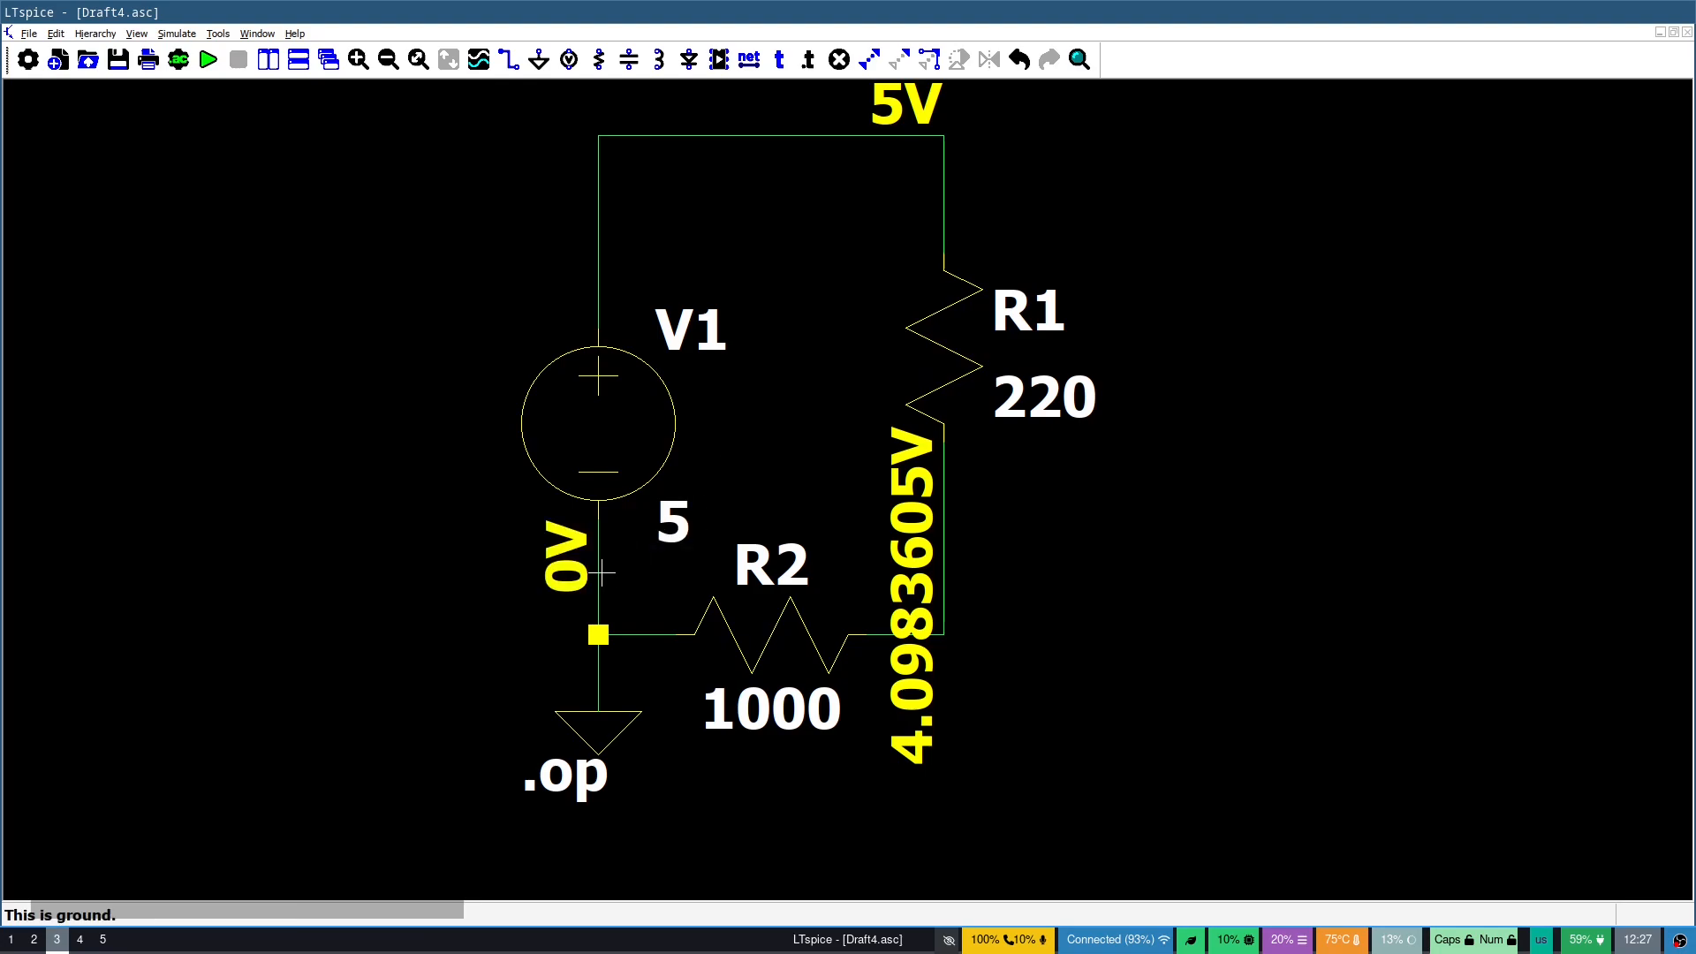
mouse_move(489, 876)
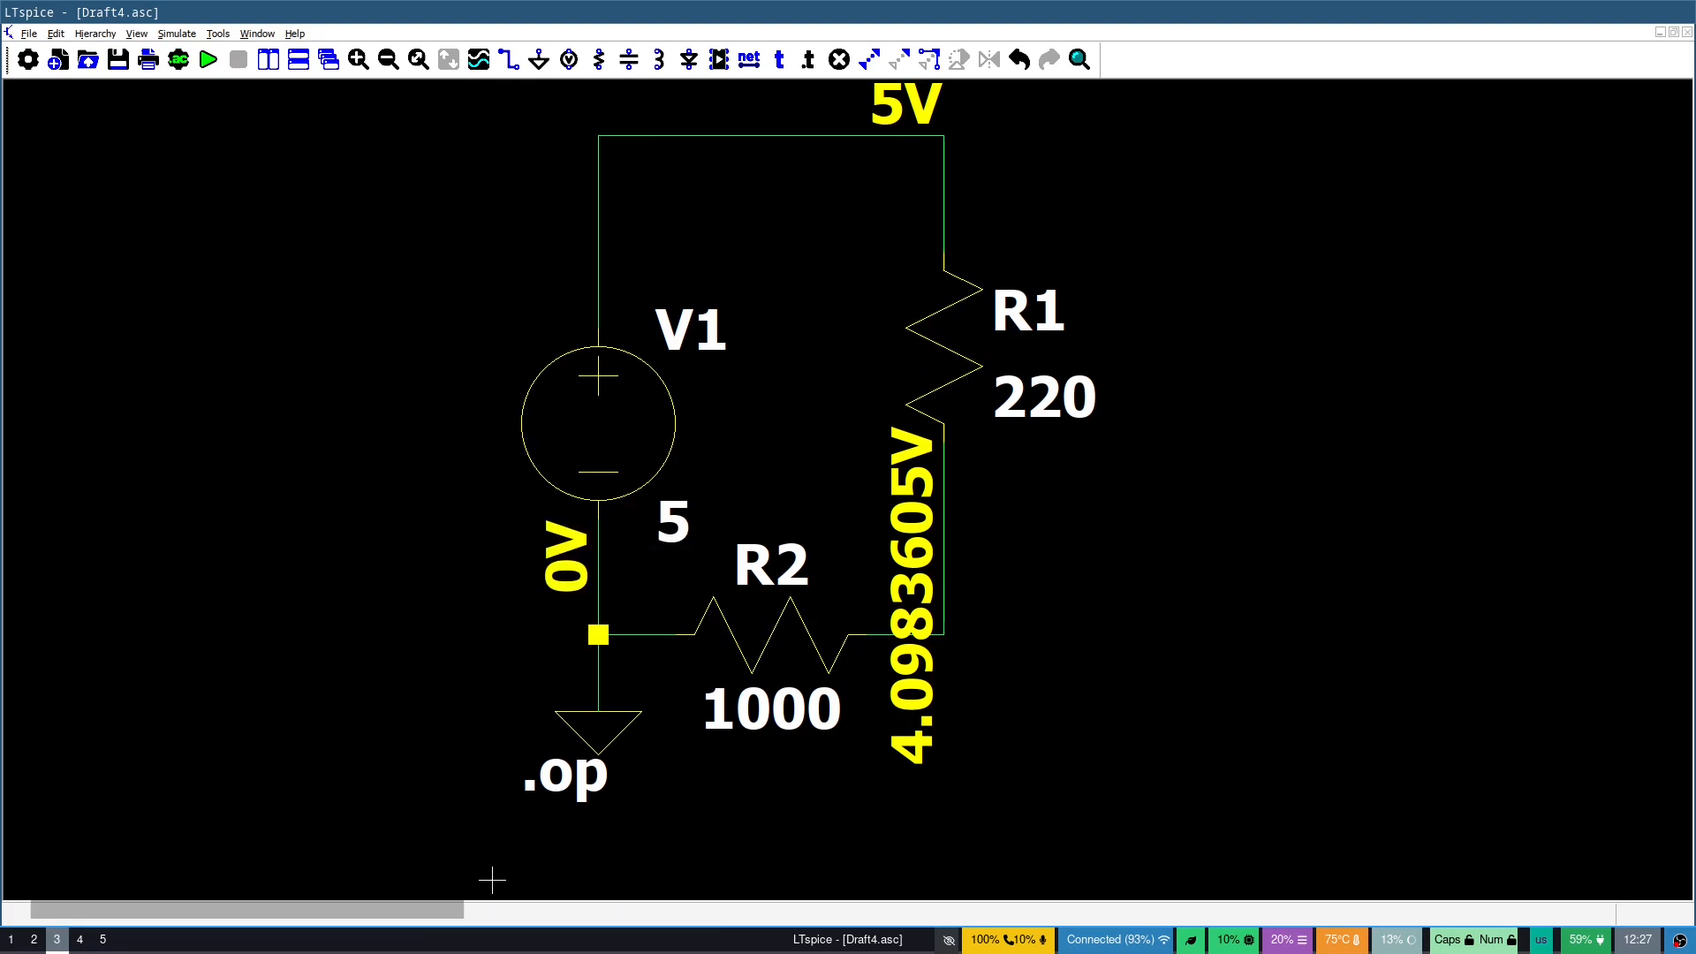
mouse_move(618, 796)
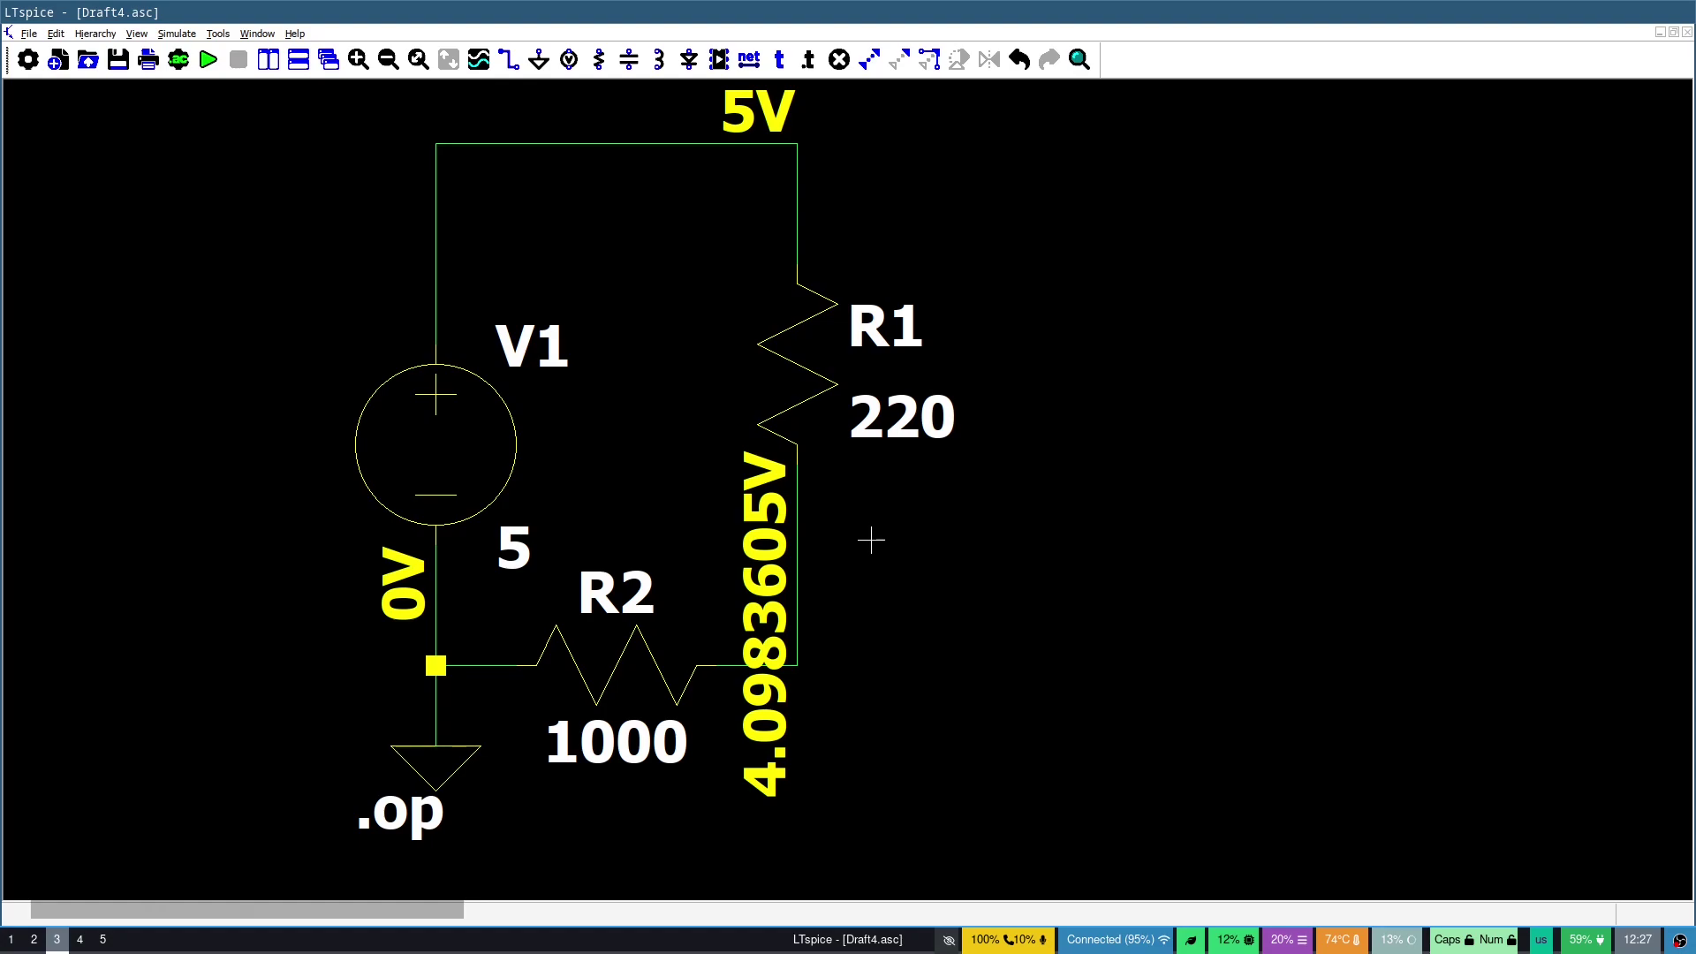
mouse_move(69, 92)
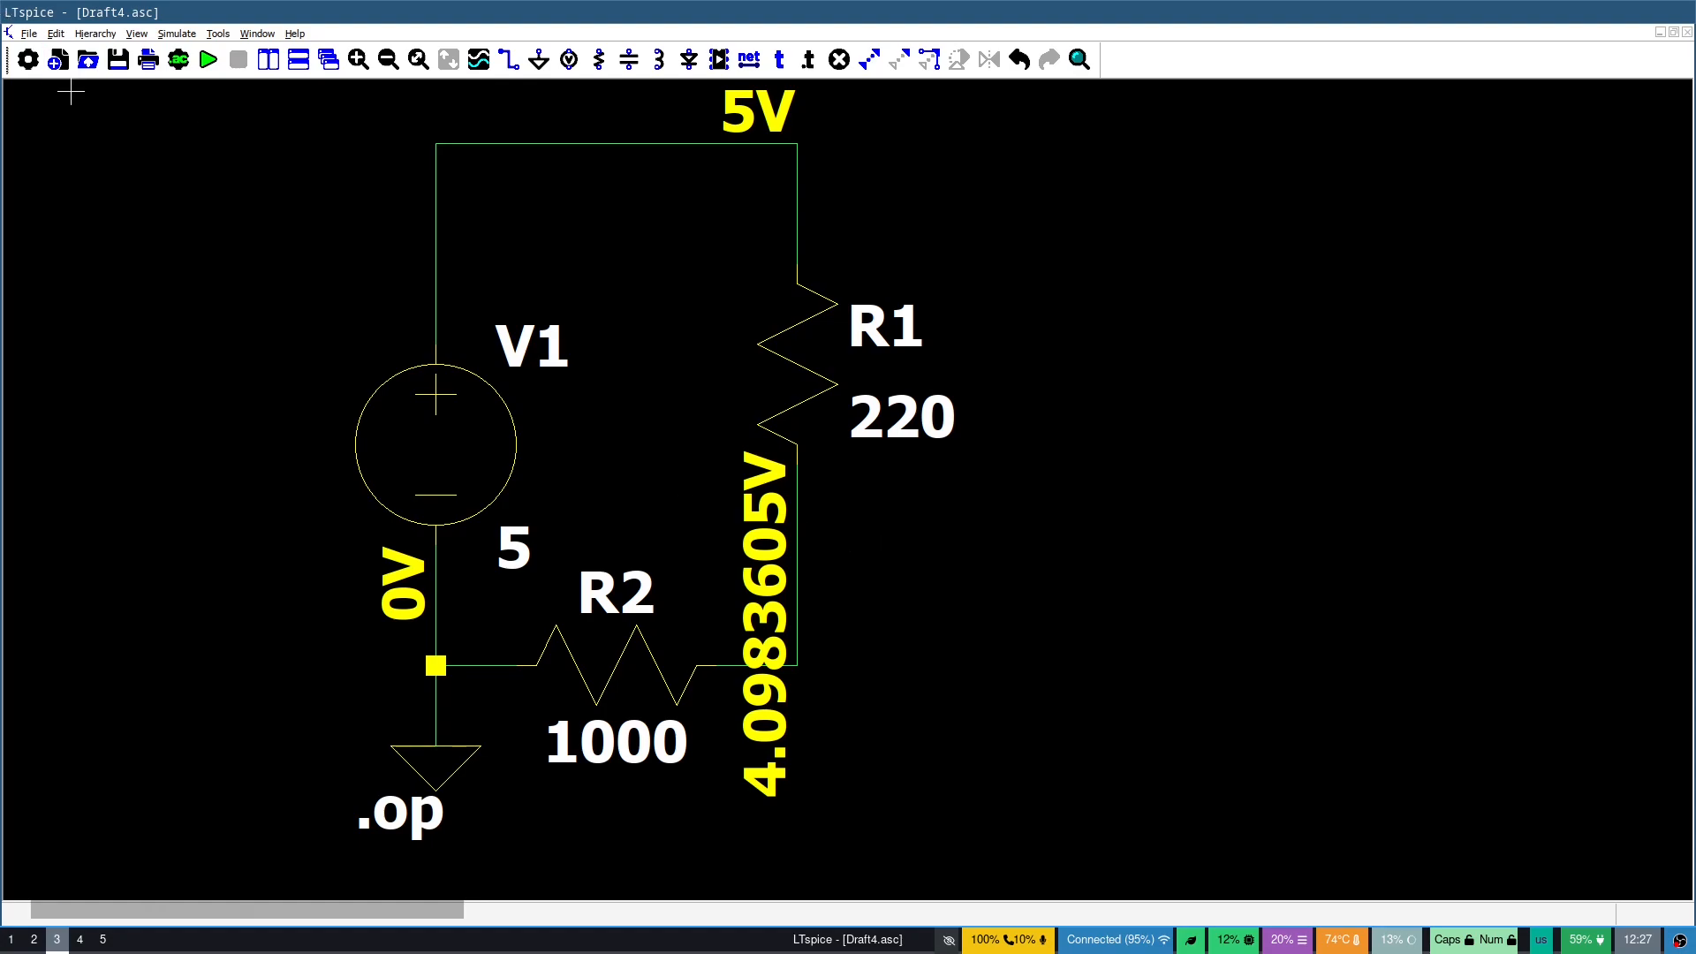
mouse_move(117, 197)
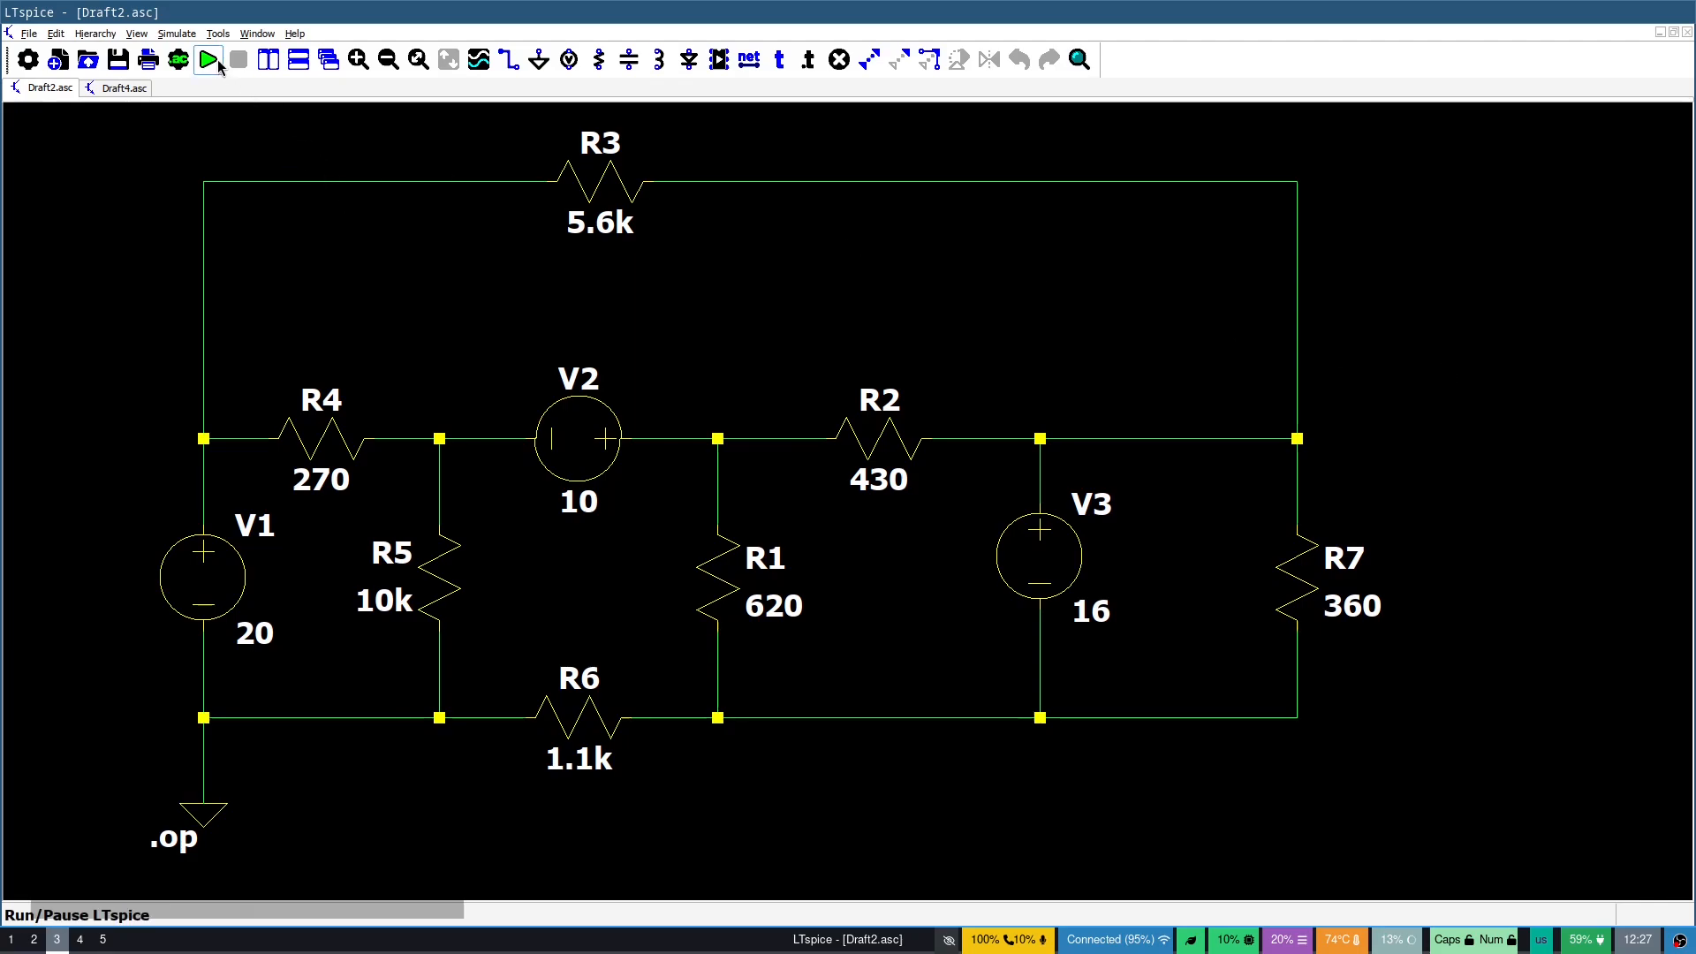
Run the operating point simulation of the seven-resistor Draft2 circuit
click(205, 60)
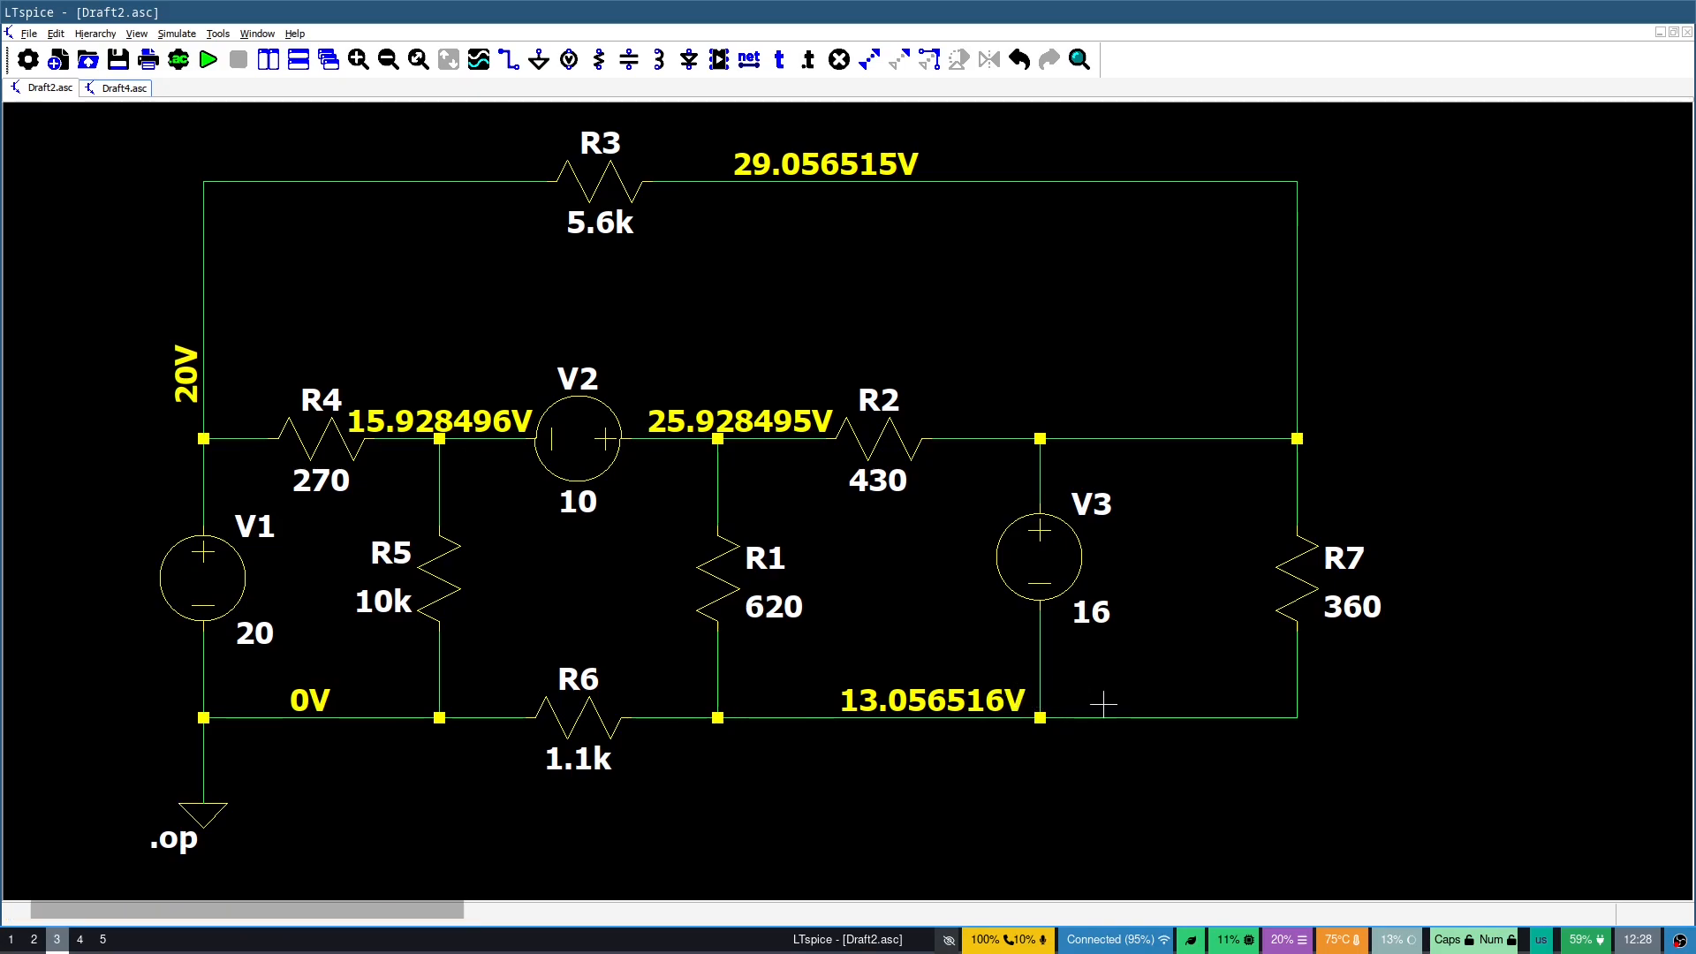
mouse_move(1385, 795)
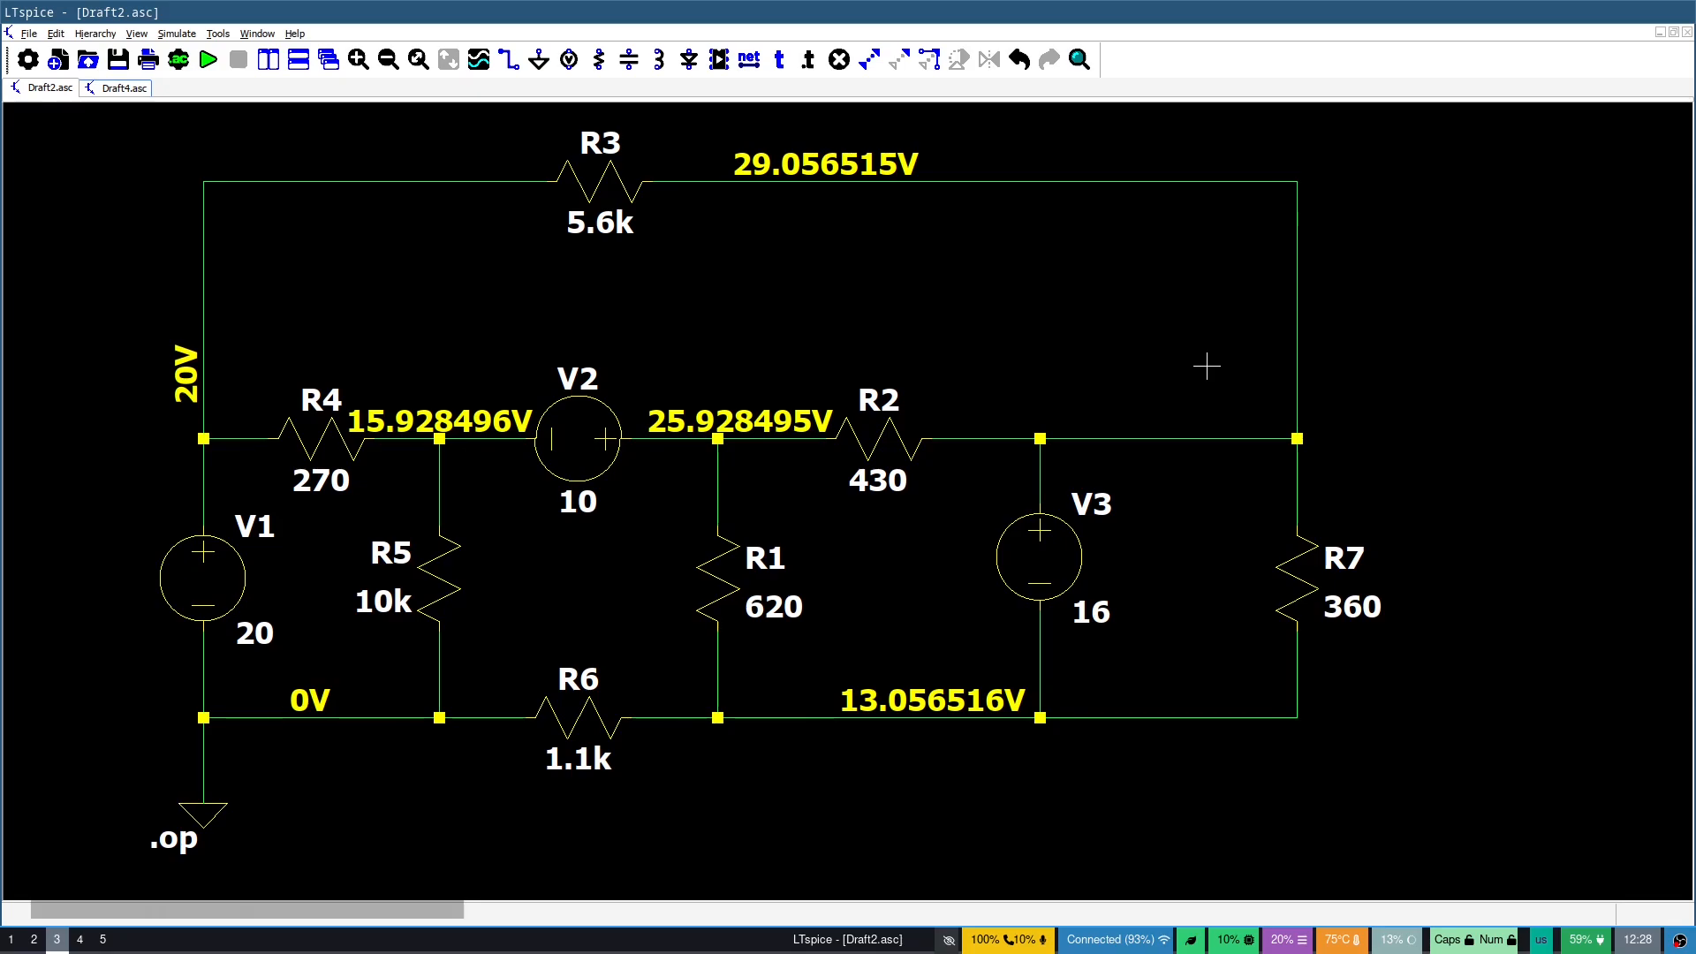
mouse_move(1113, 544)
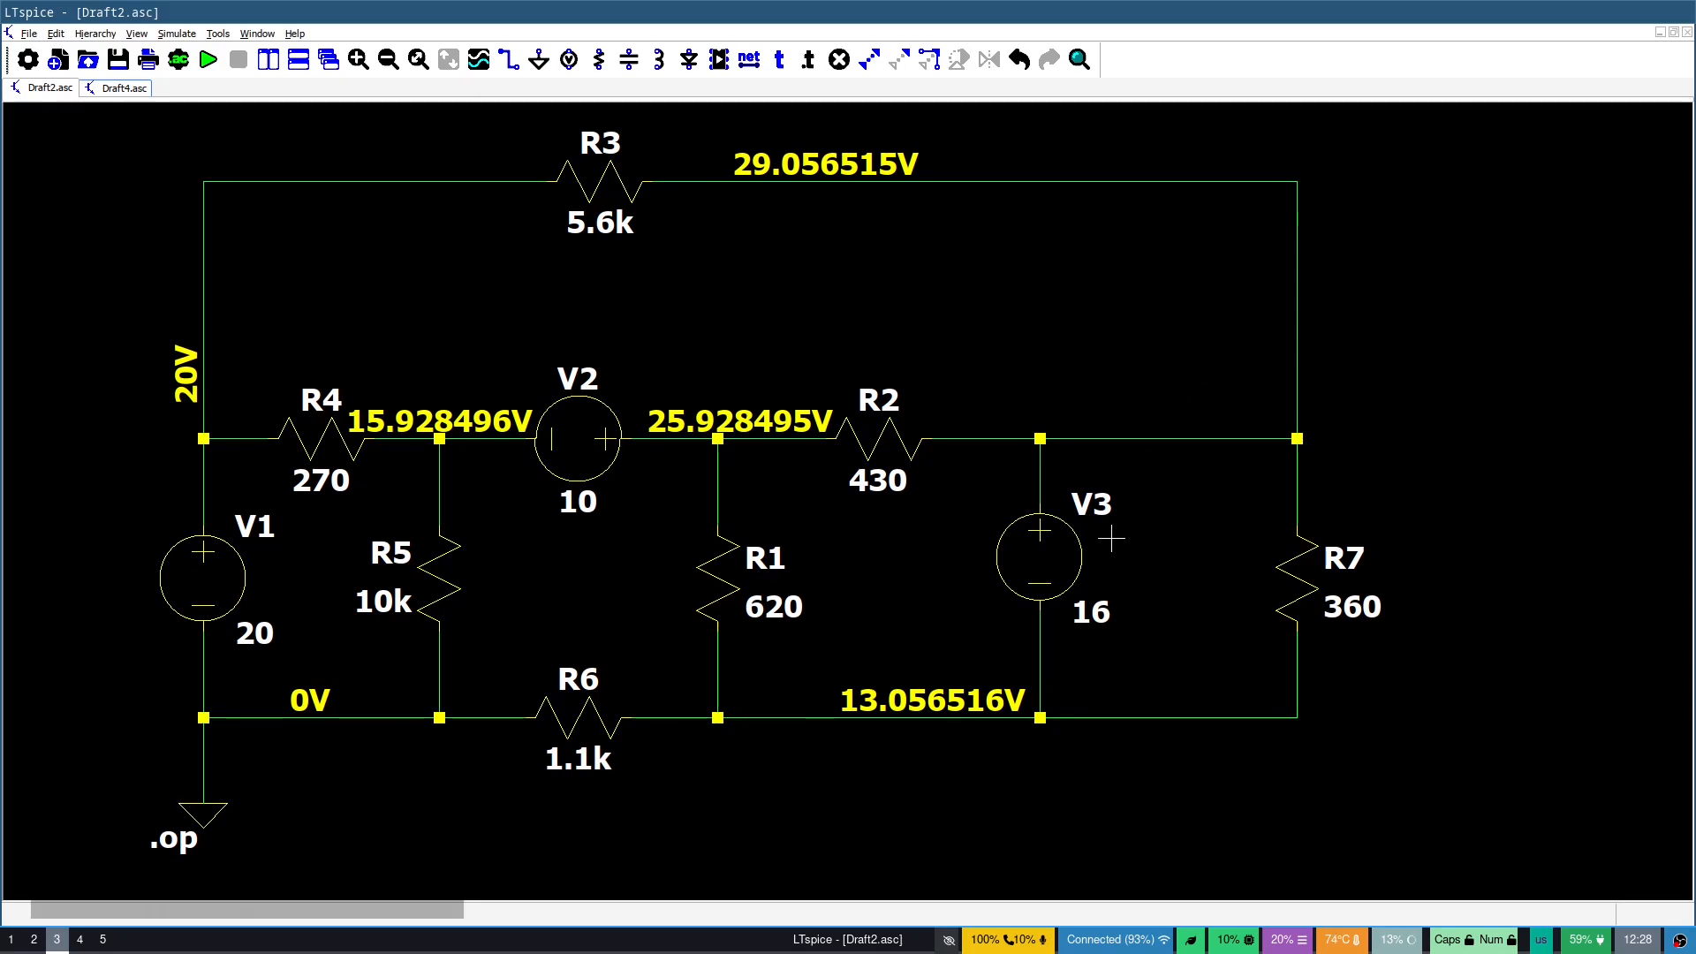
mouse_move(1045, 555)
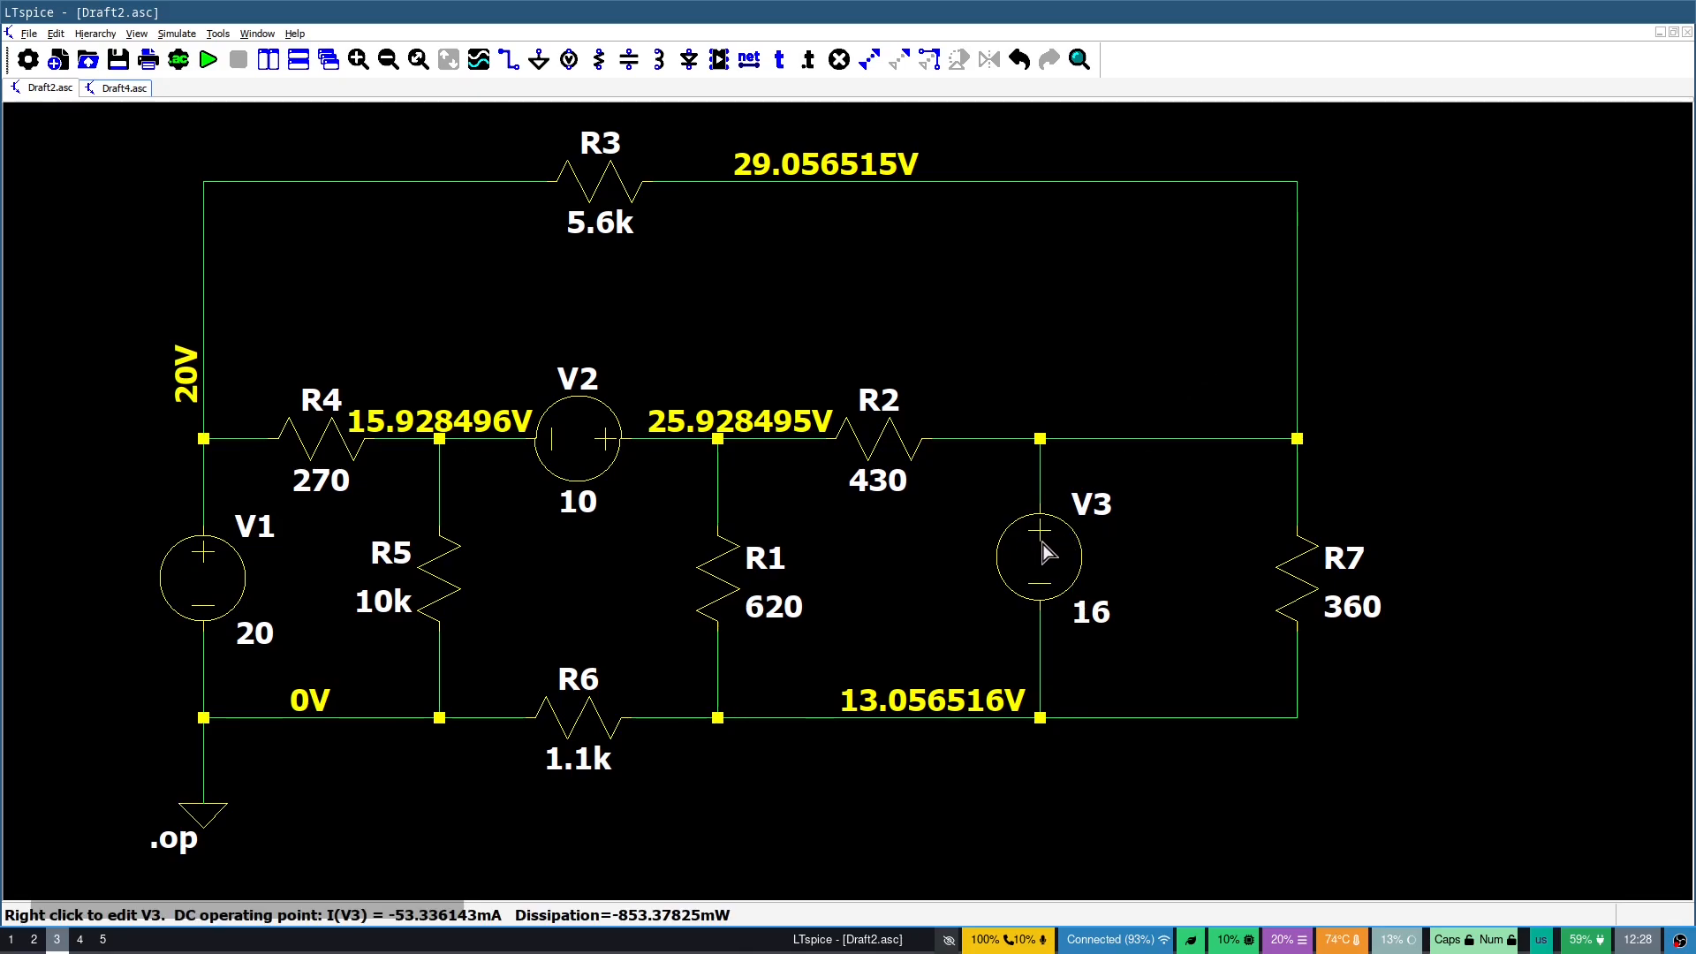
mouse_move(714, 200)
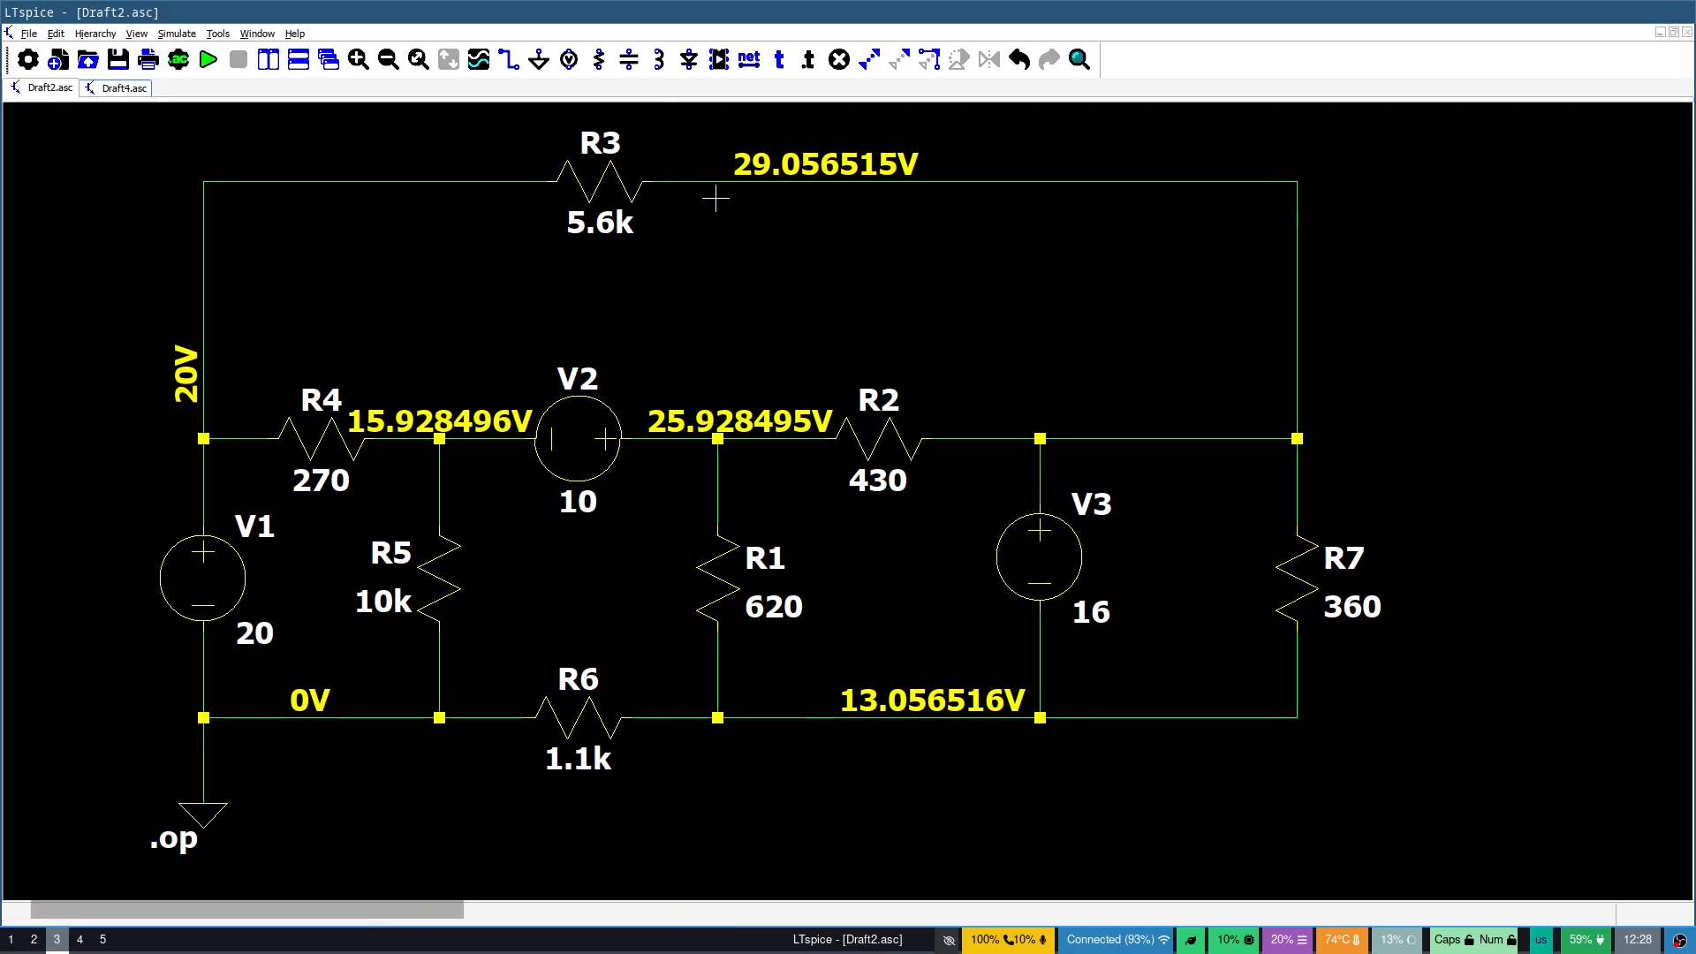
mouse_move(703, 205)
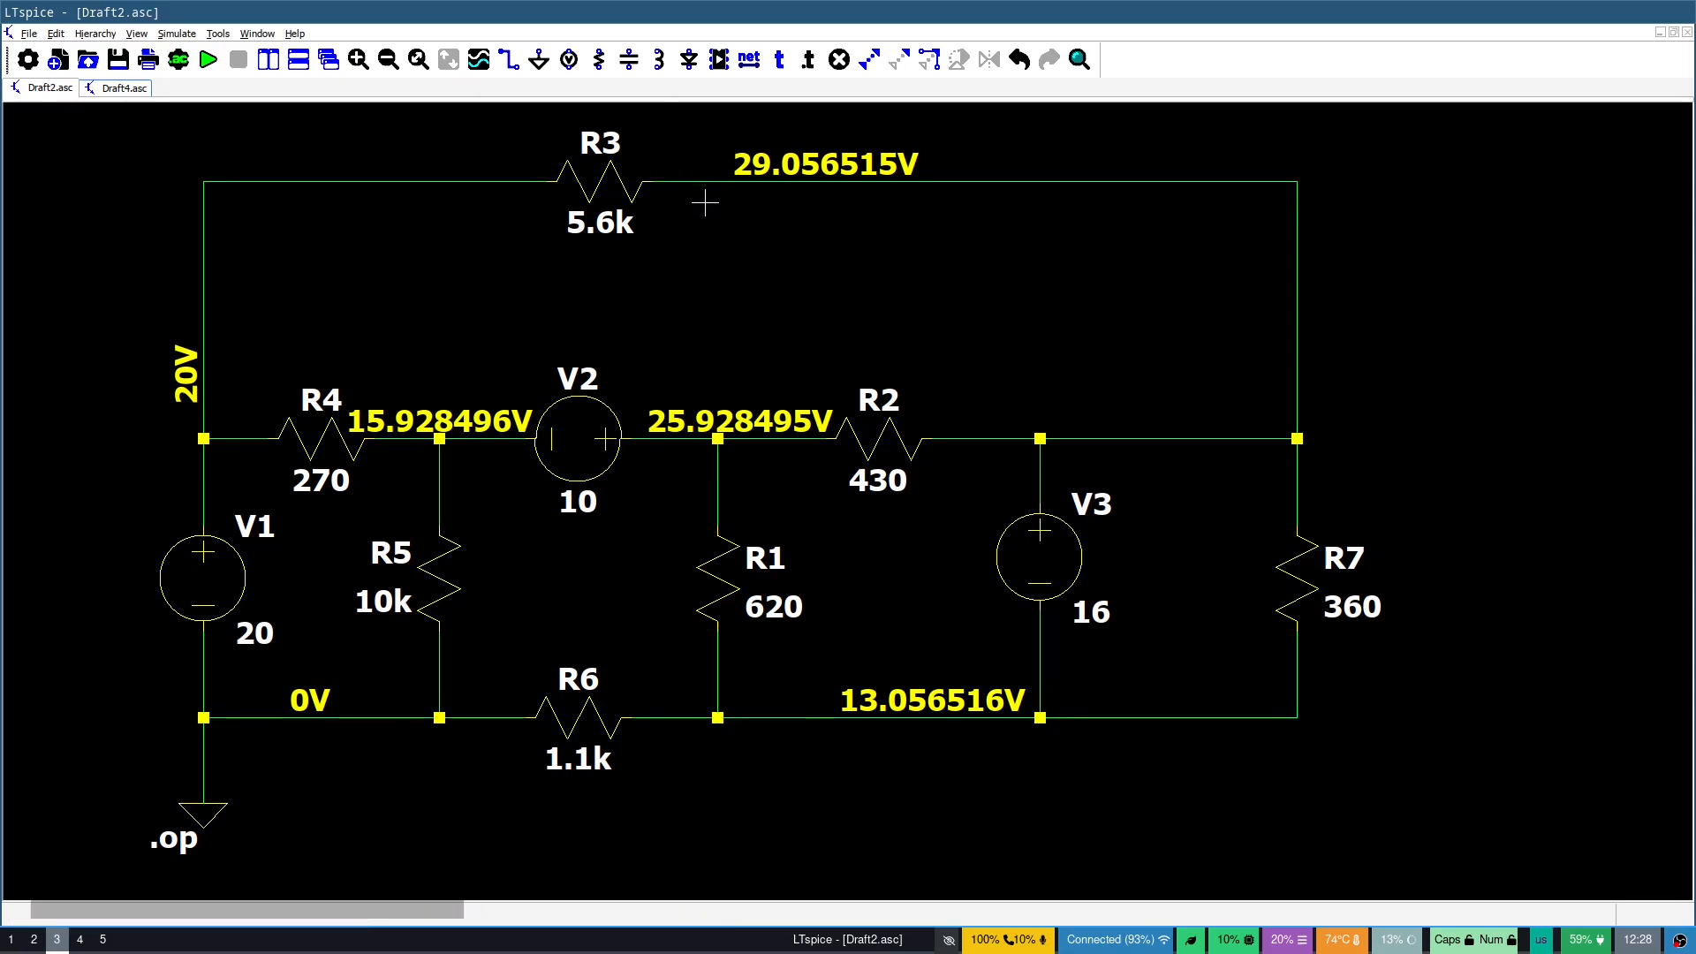
mouse_move(421, 168)
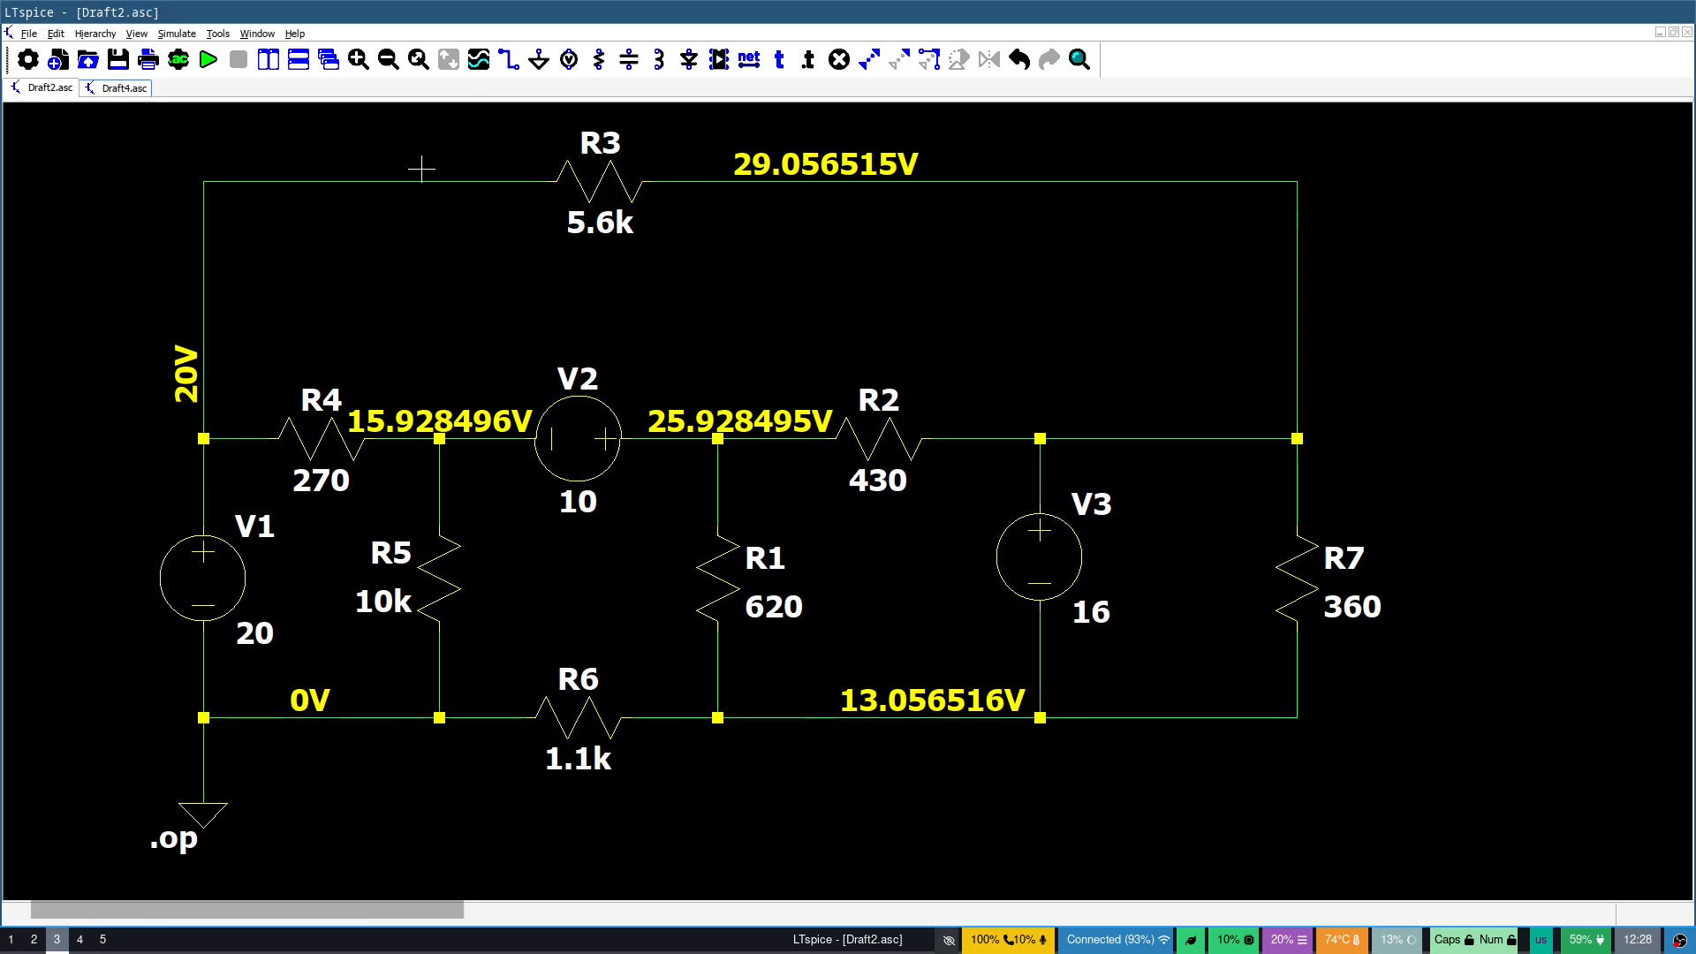
mouse_move(1010, 202)
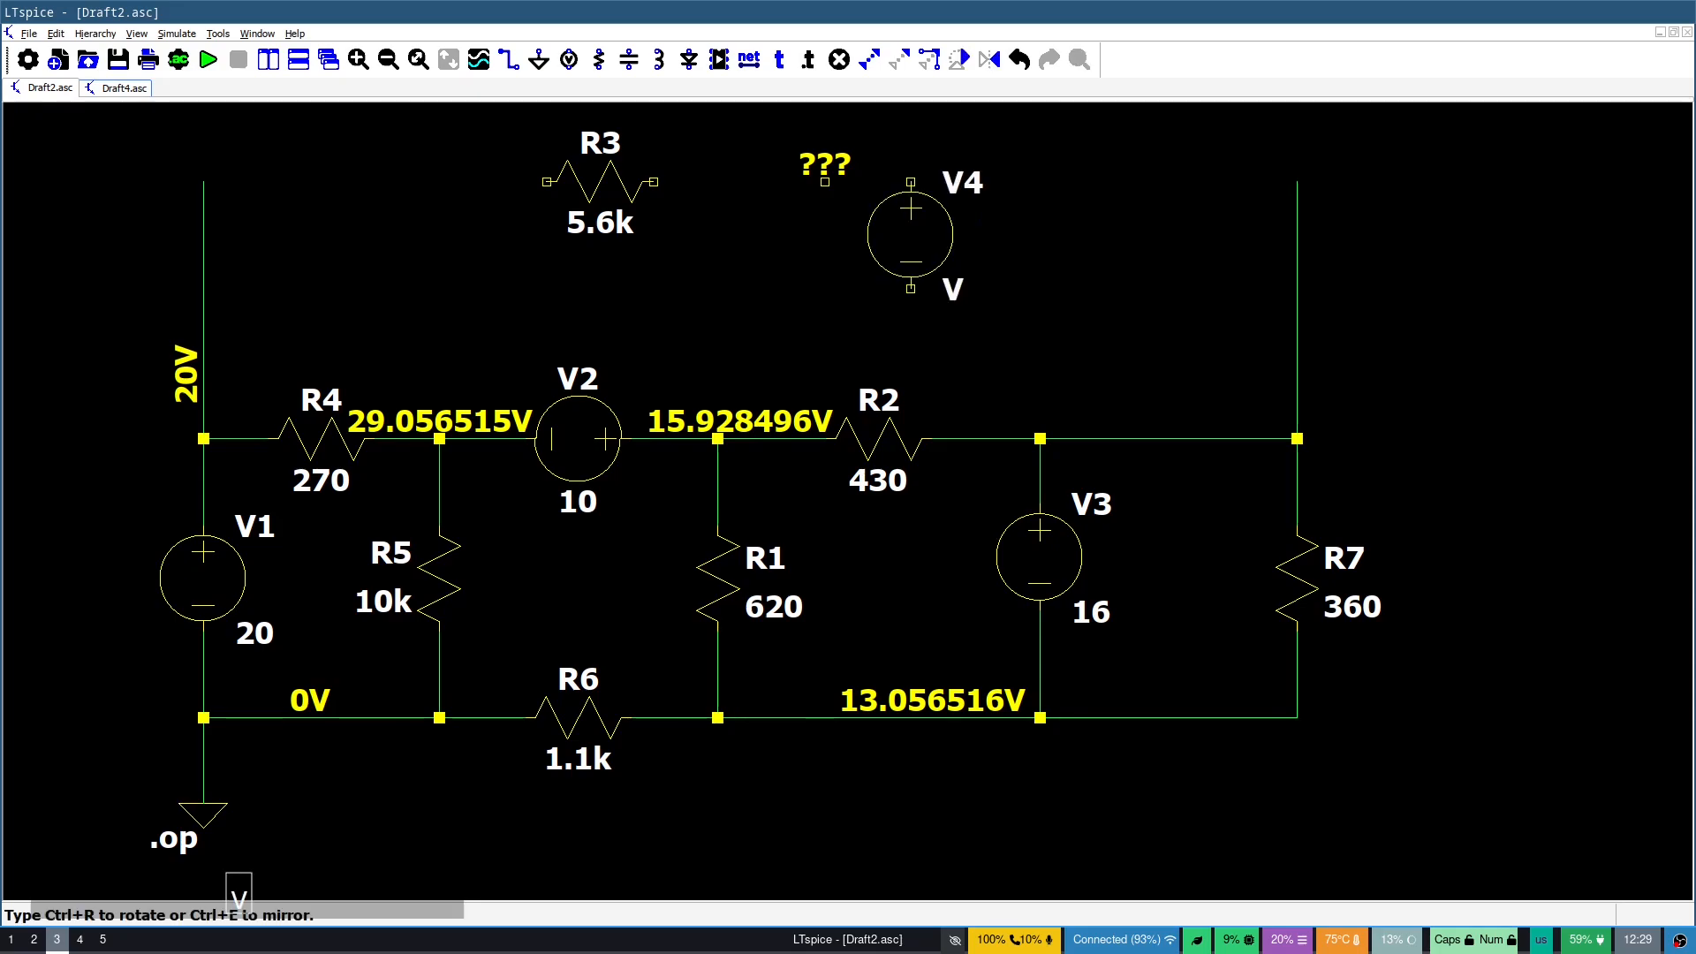
Rotate the new voltage source V4 horizontal to sit in series with R3
key(ctrl+r)
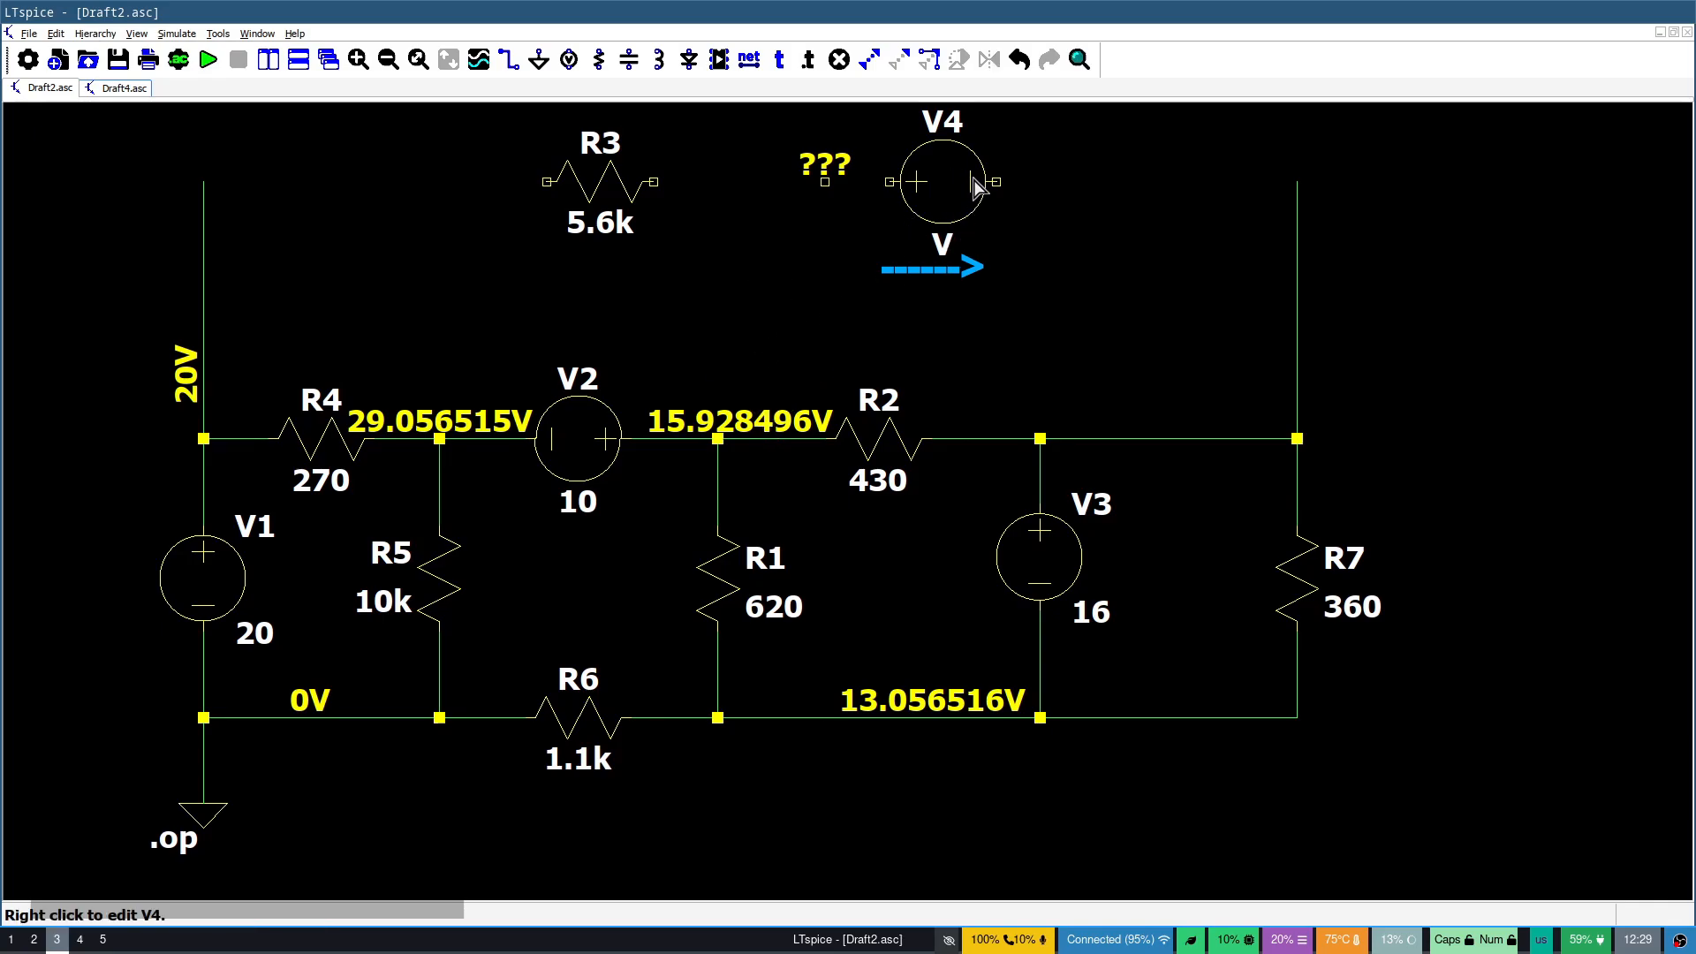
key(ctrl+x)
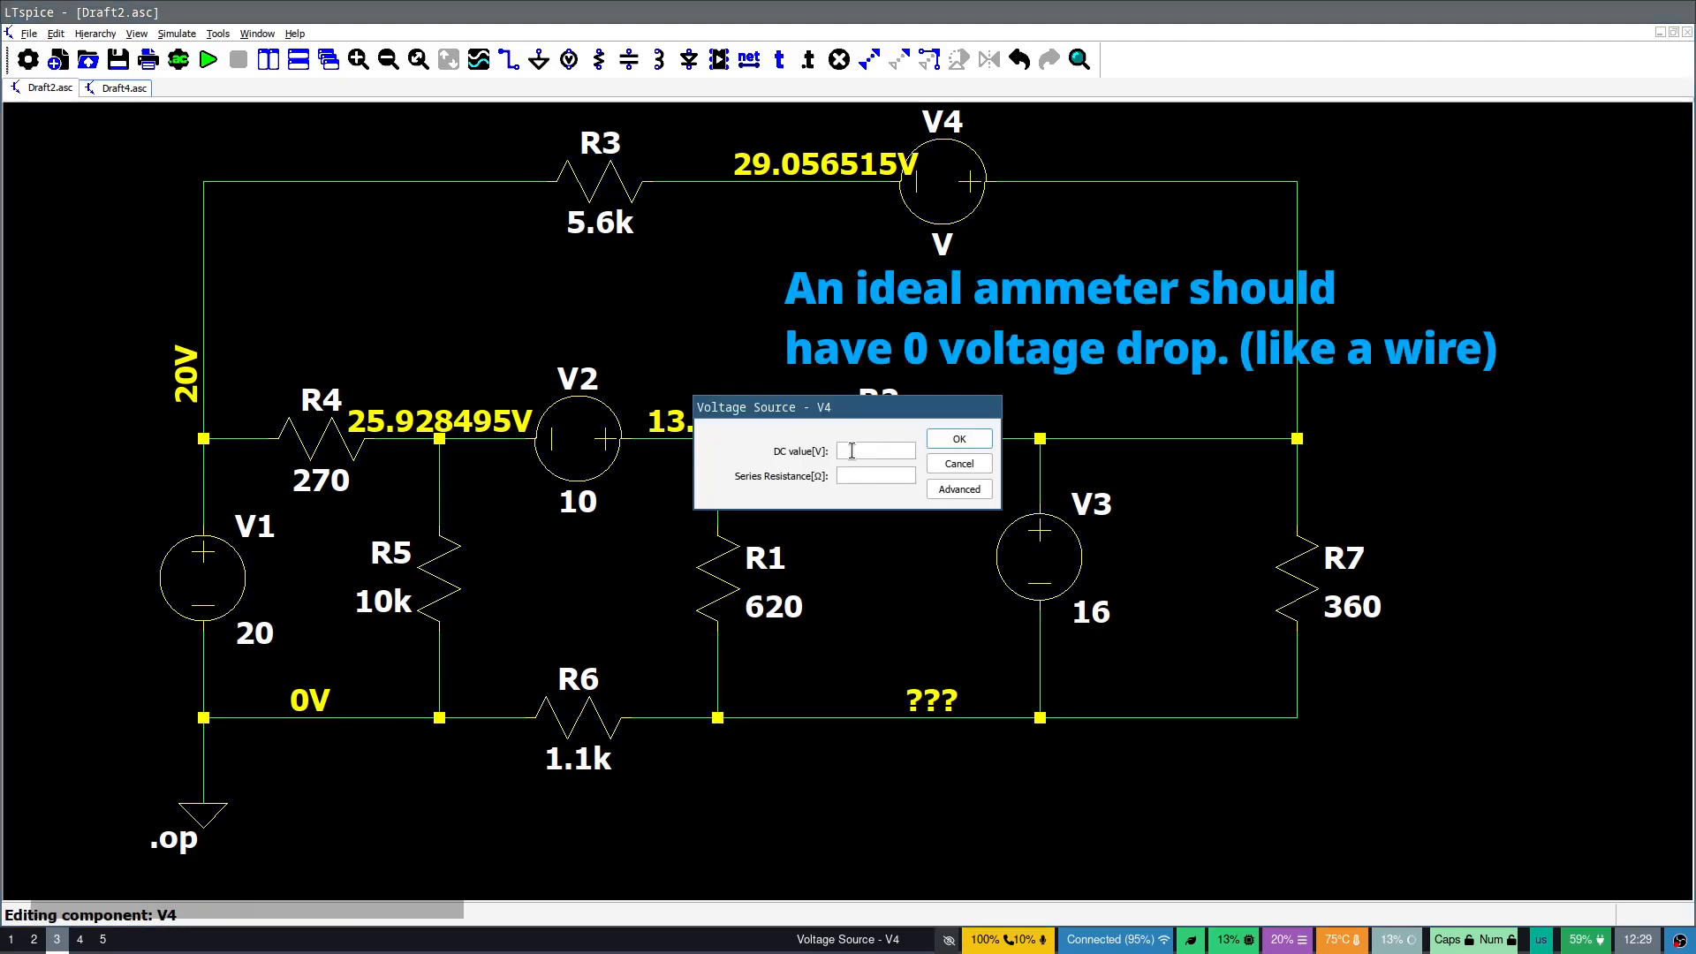
Confirm V4's DC value as 0 V so it acts as an ideal ammeter
click(957, 438)
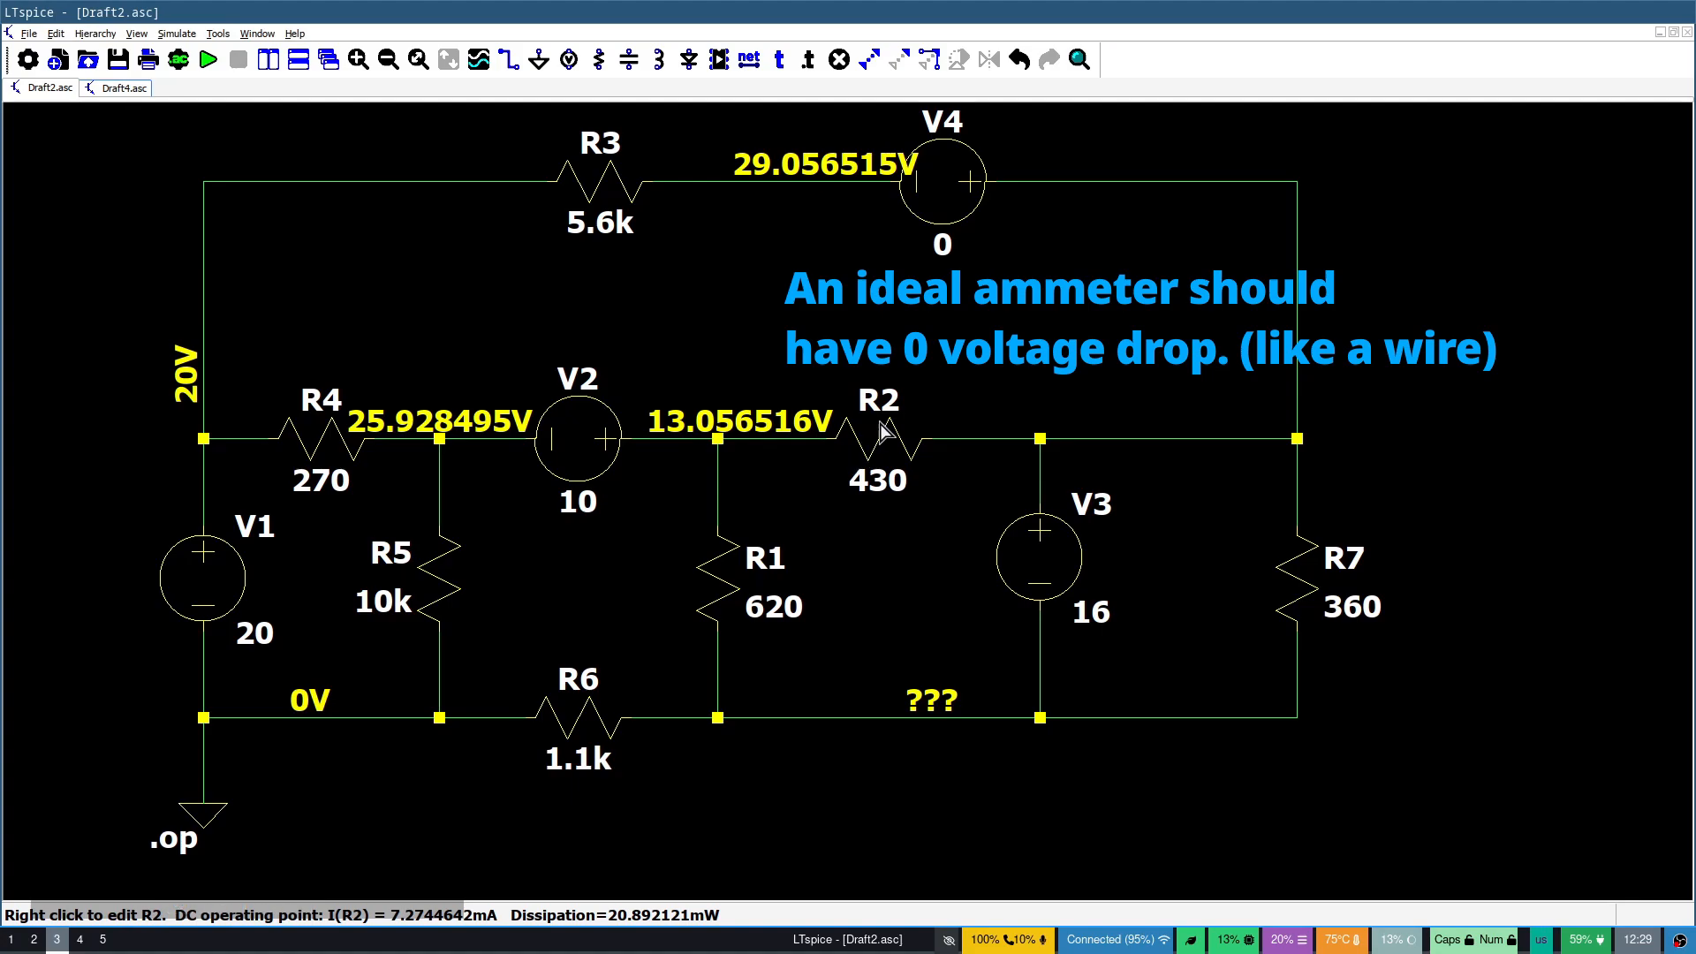
mouse_move(1022, 179)
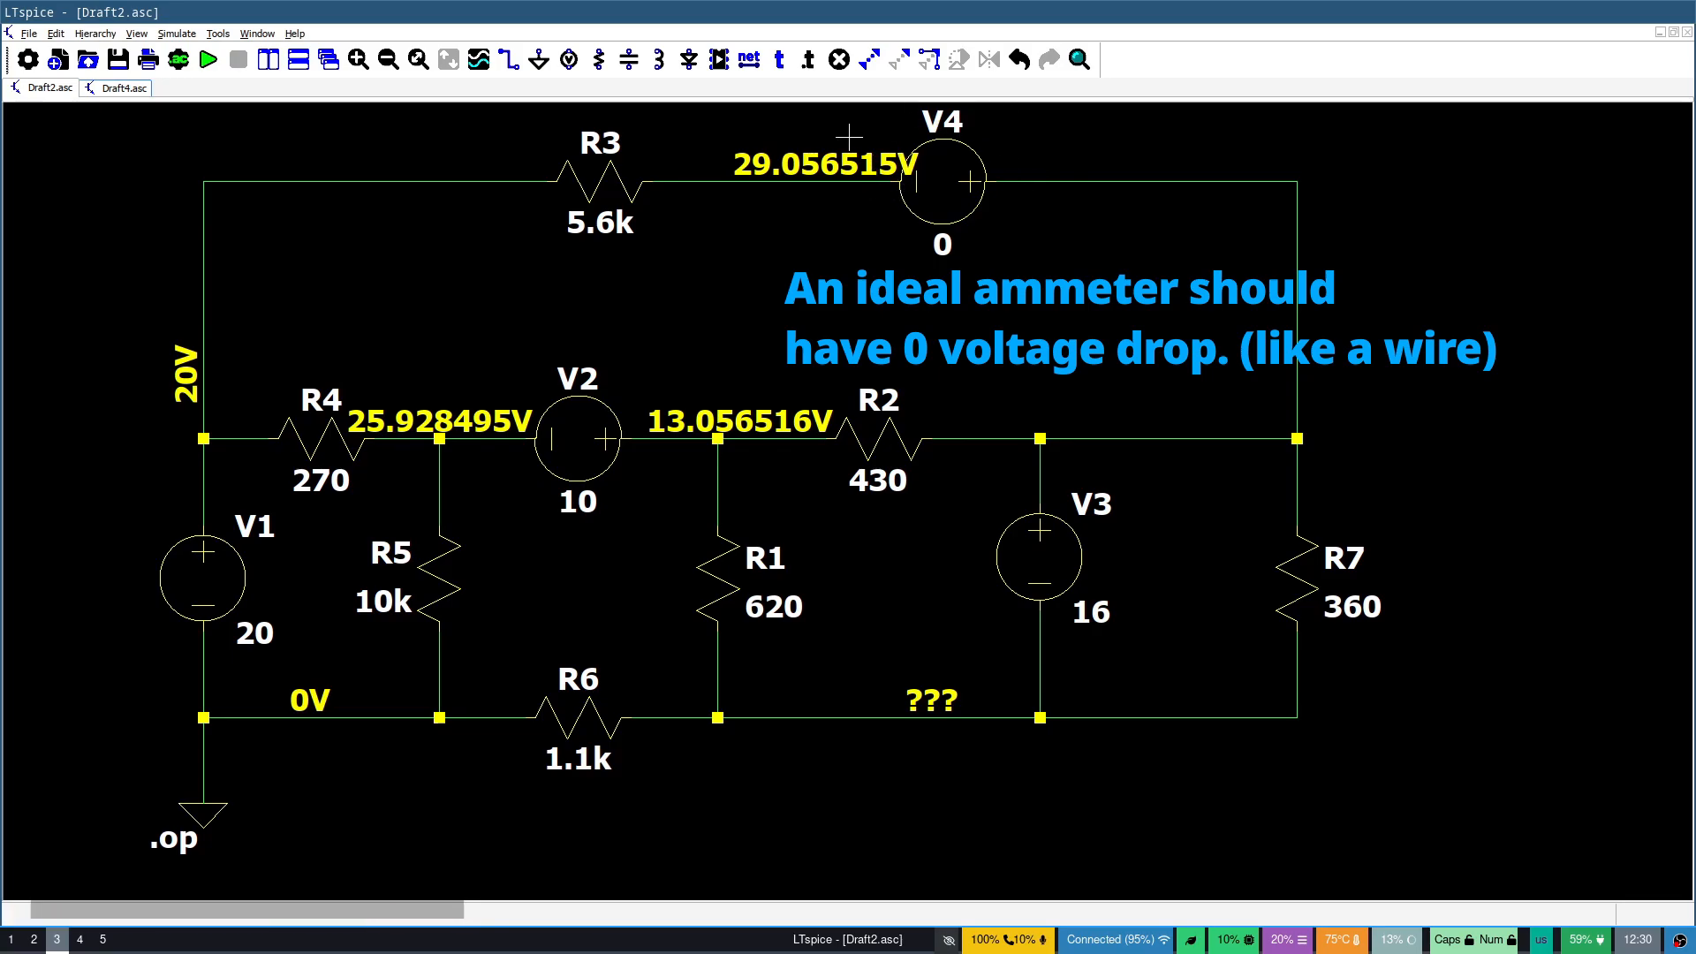
mouse_move(925, 195)
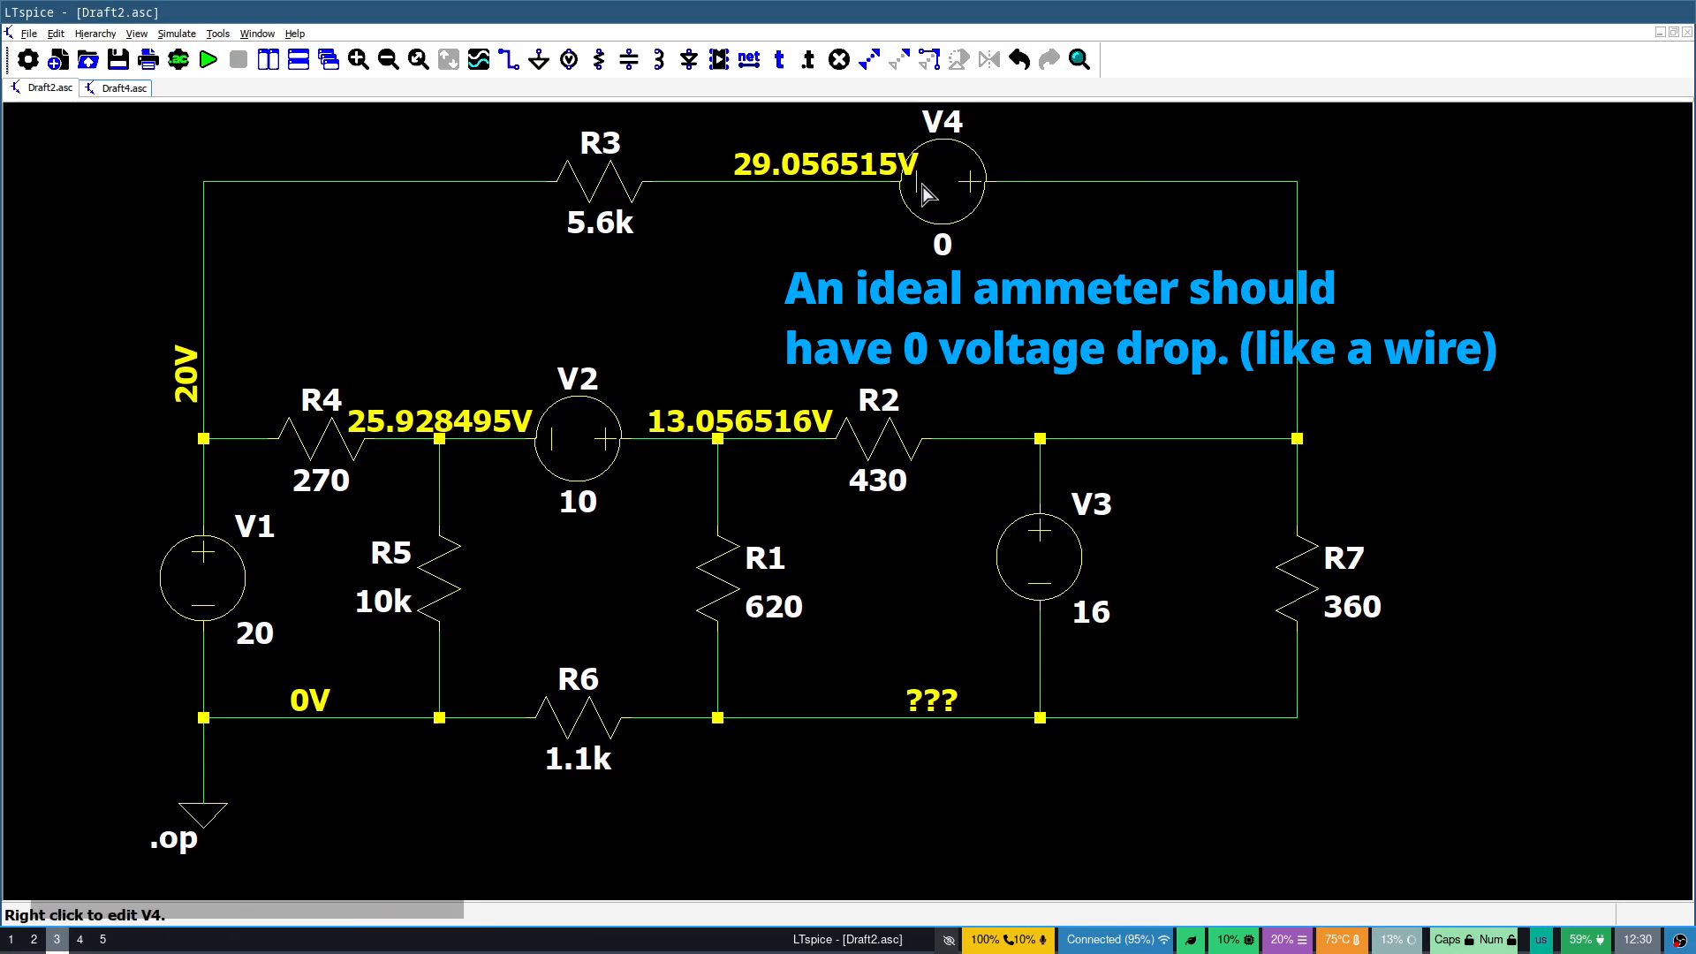
mouse_move(964, 189)
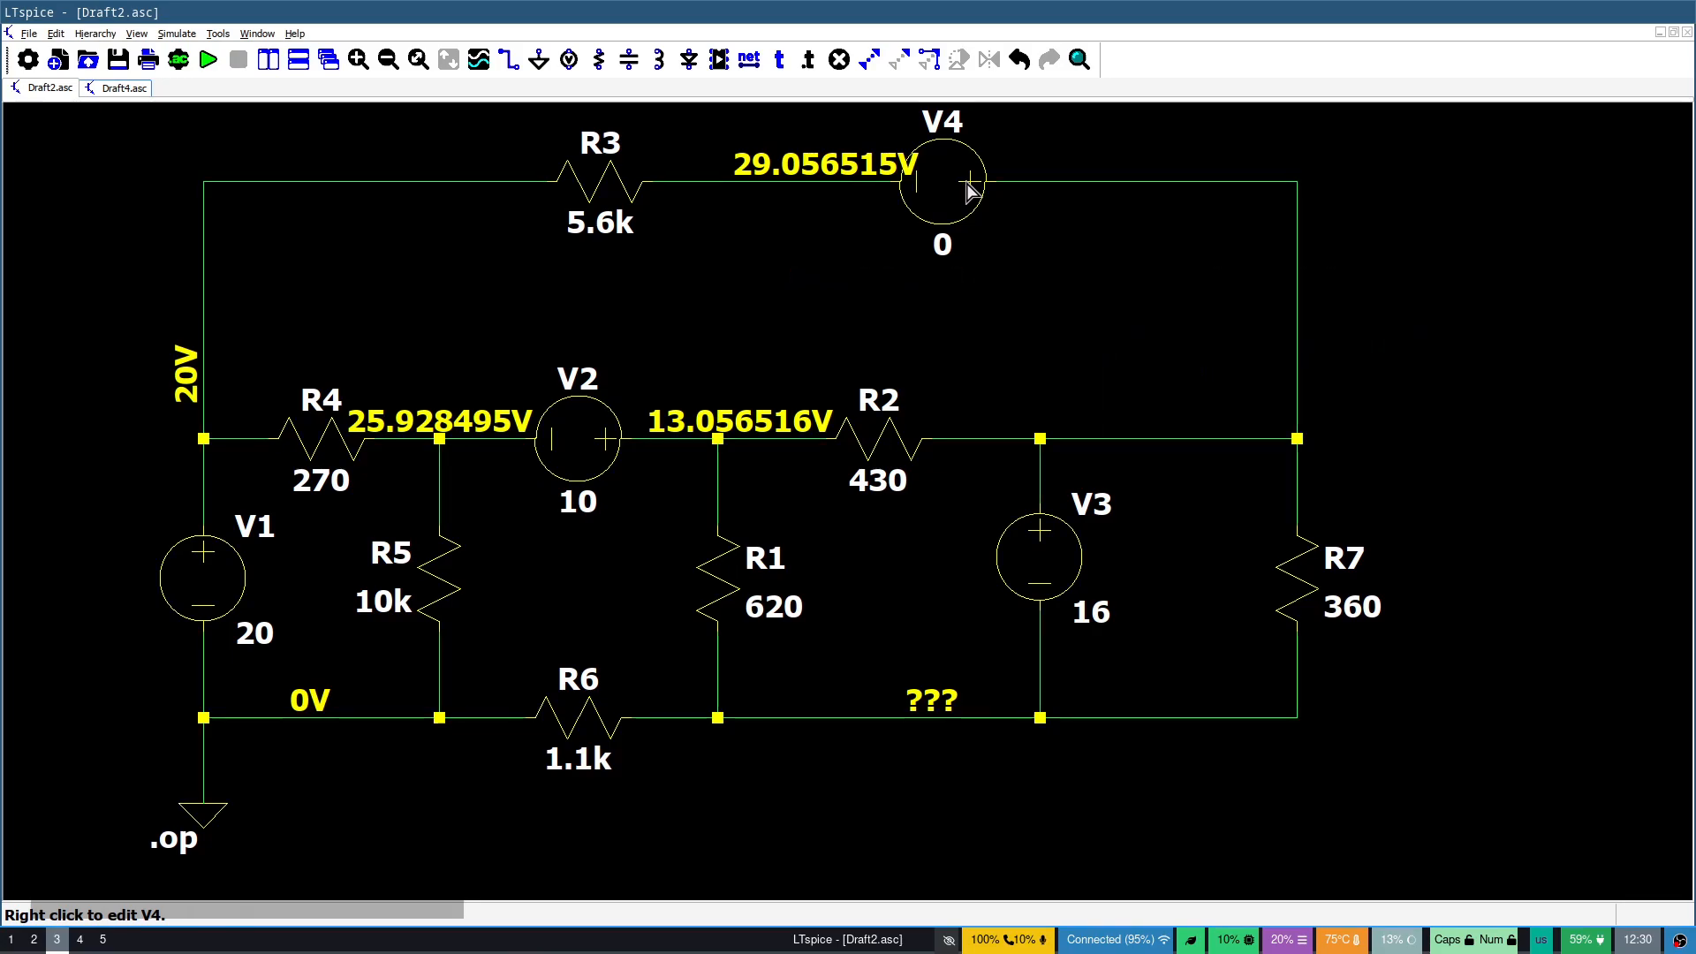
mouse_move(1035, 555)
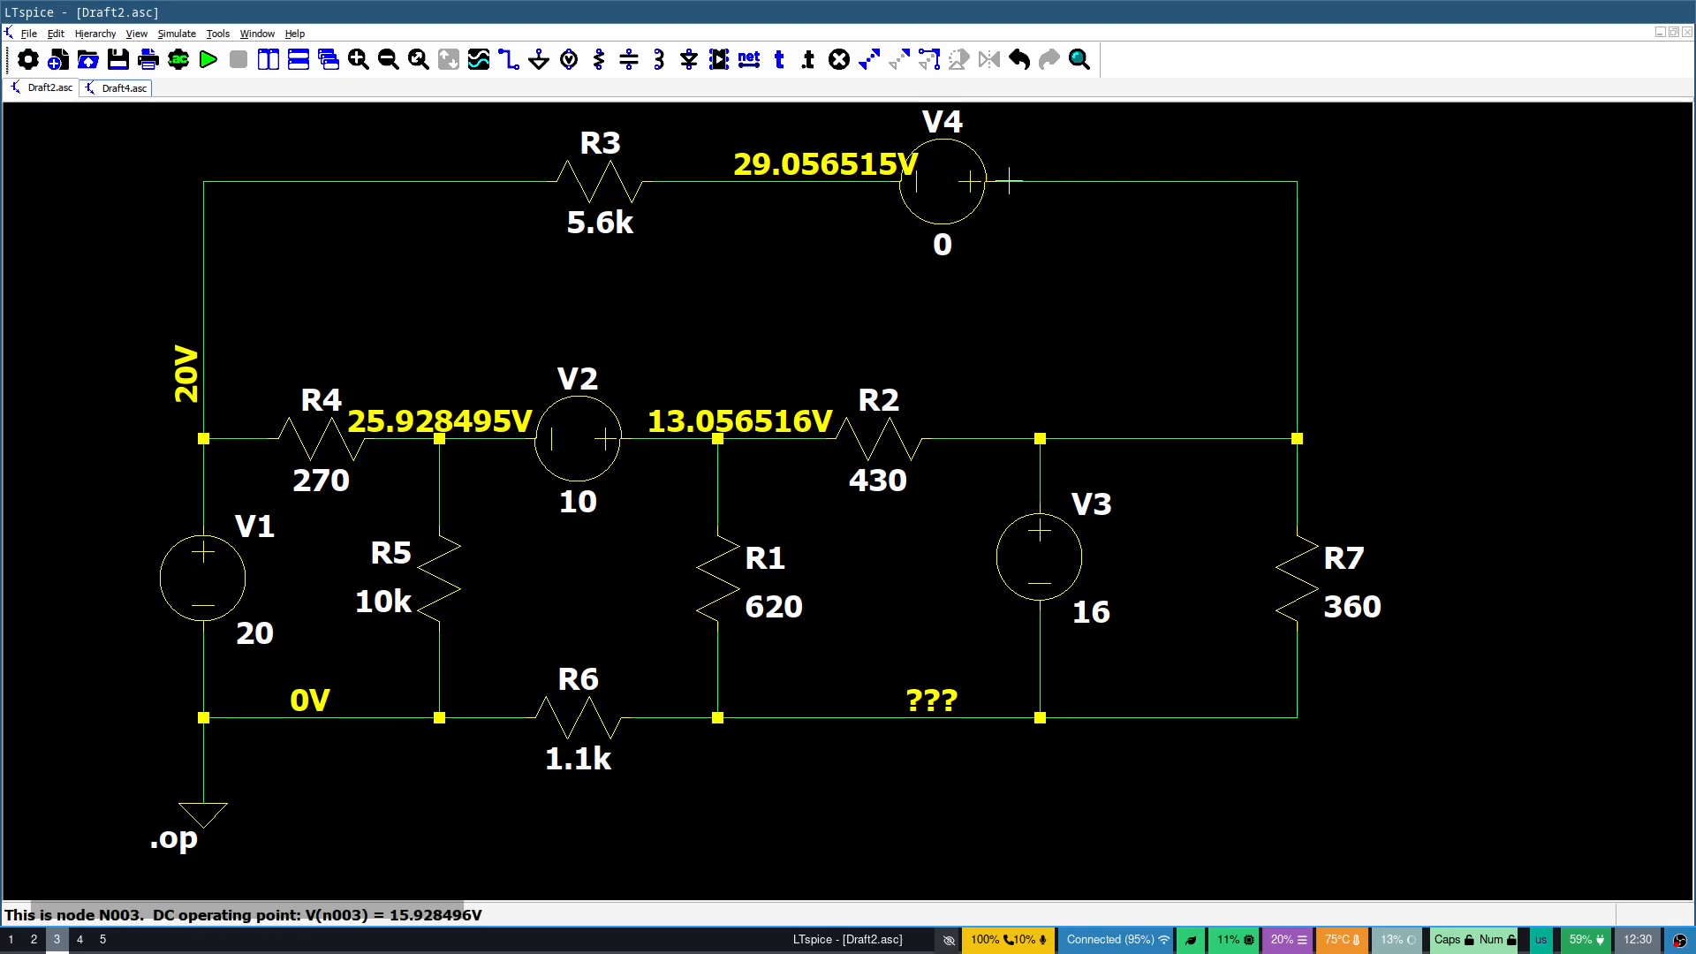
mouse_move(1077, 590)
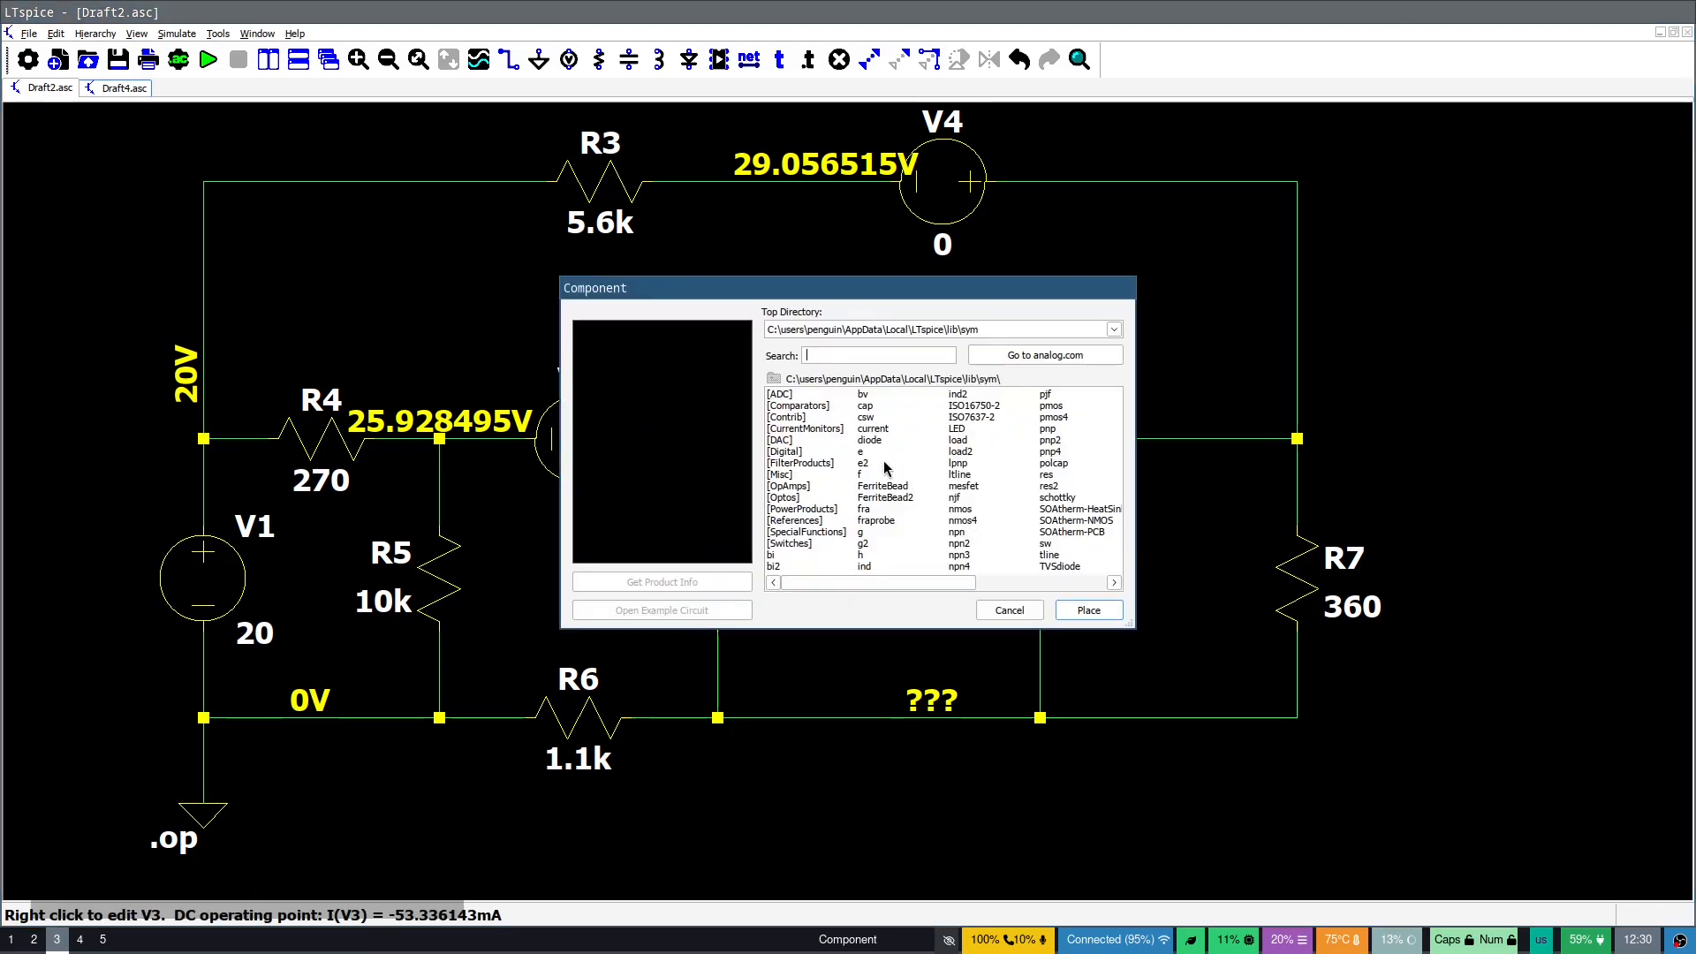
Browse the controlled sources e, f, g and choose the h current-dependent voltage source to place
click(862, 452)
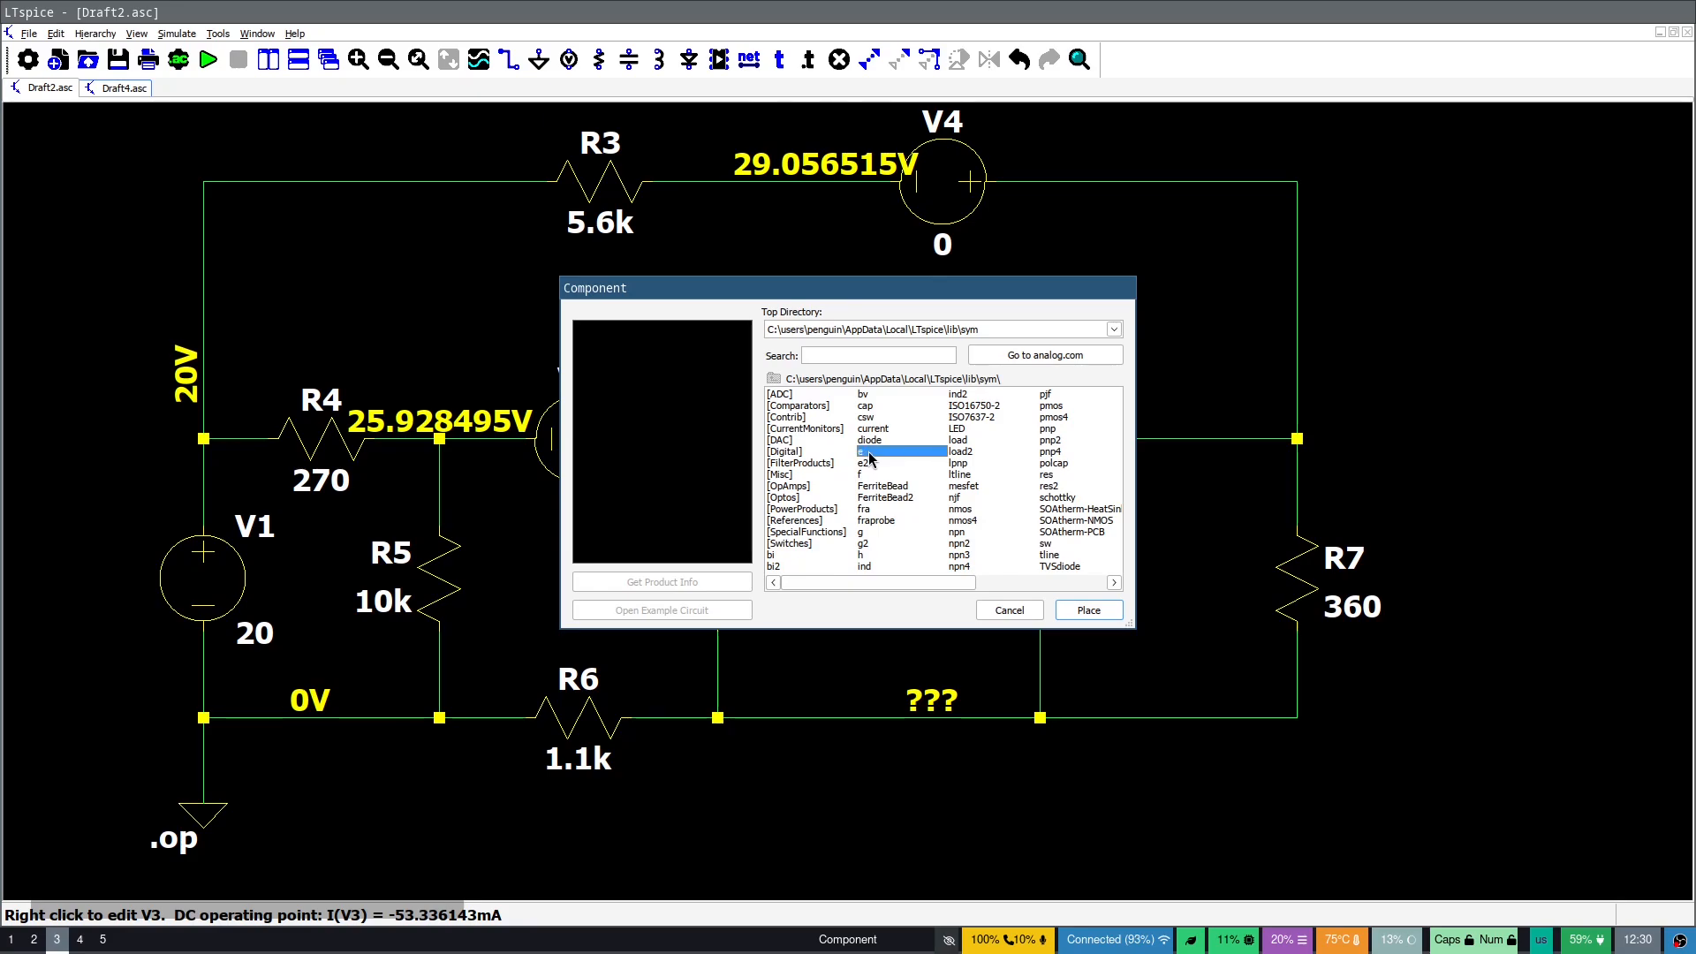
click(860, 474)
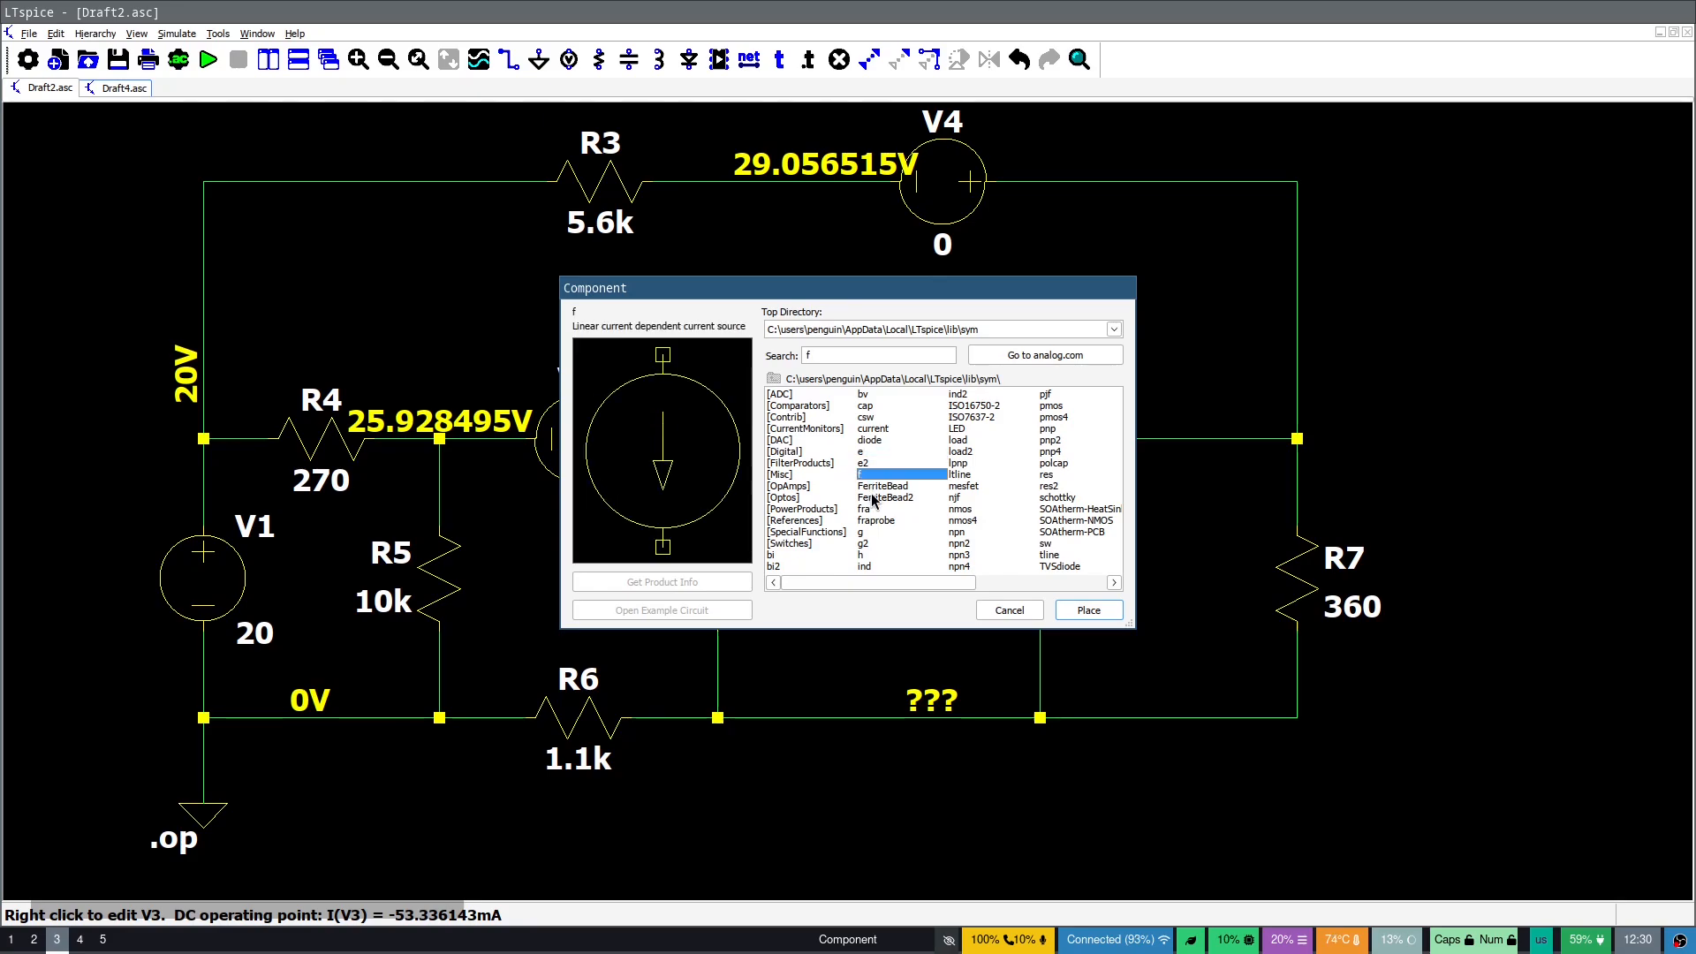
click(876, 519)
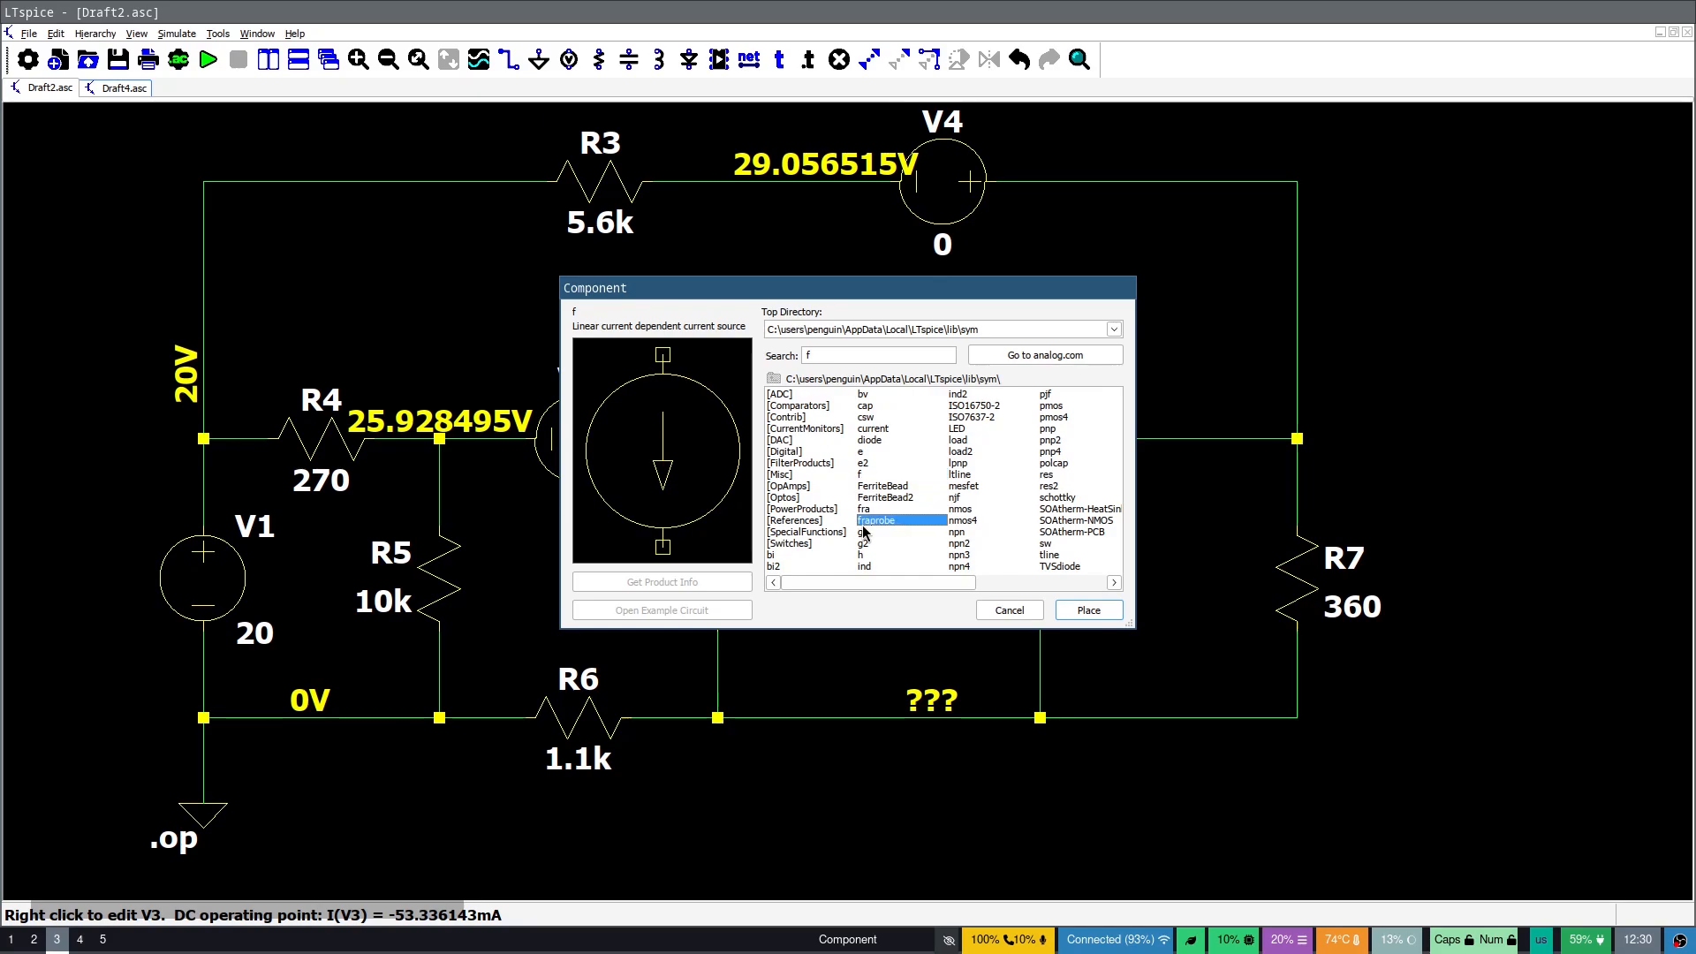
click(862, 530)
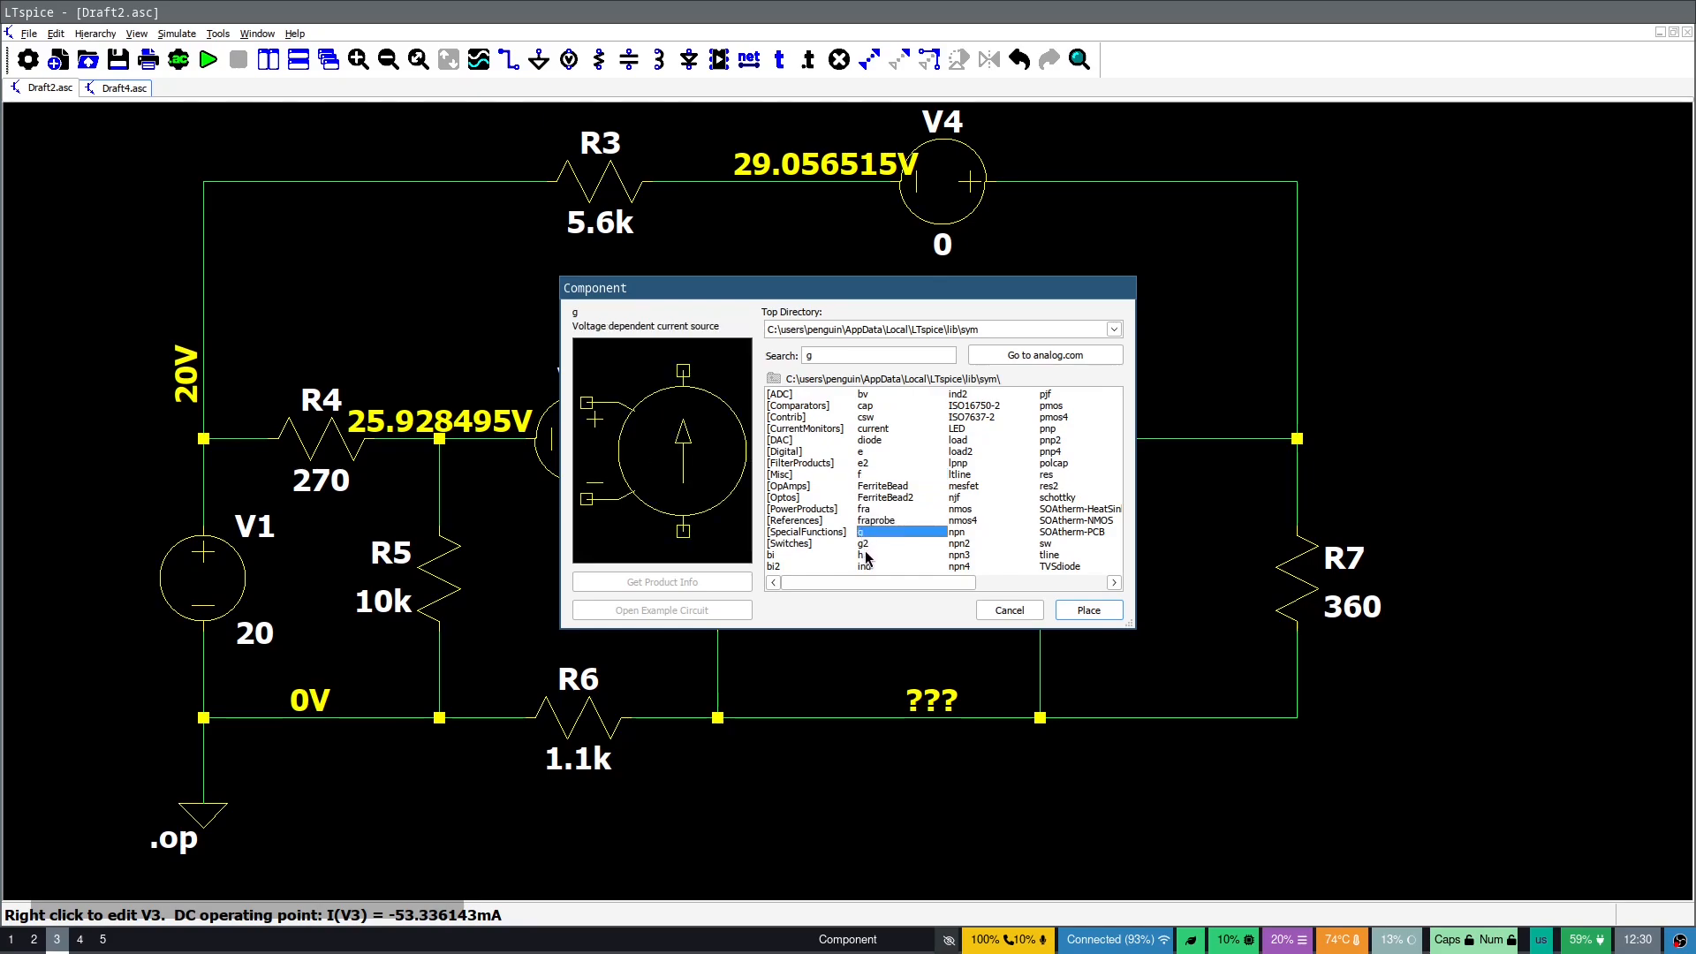
click(862, 555)
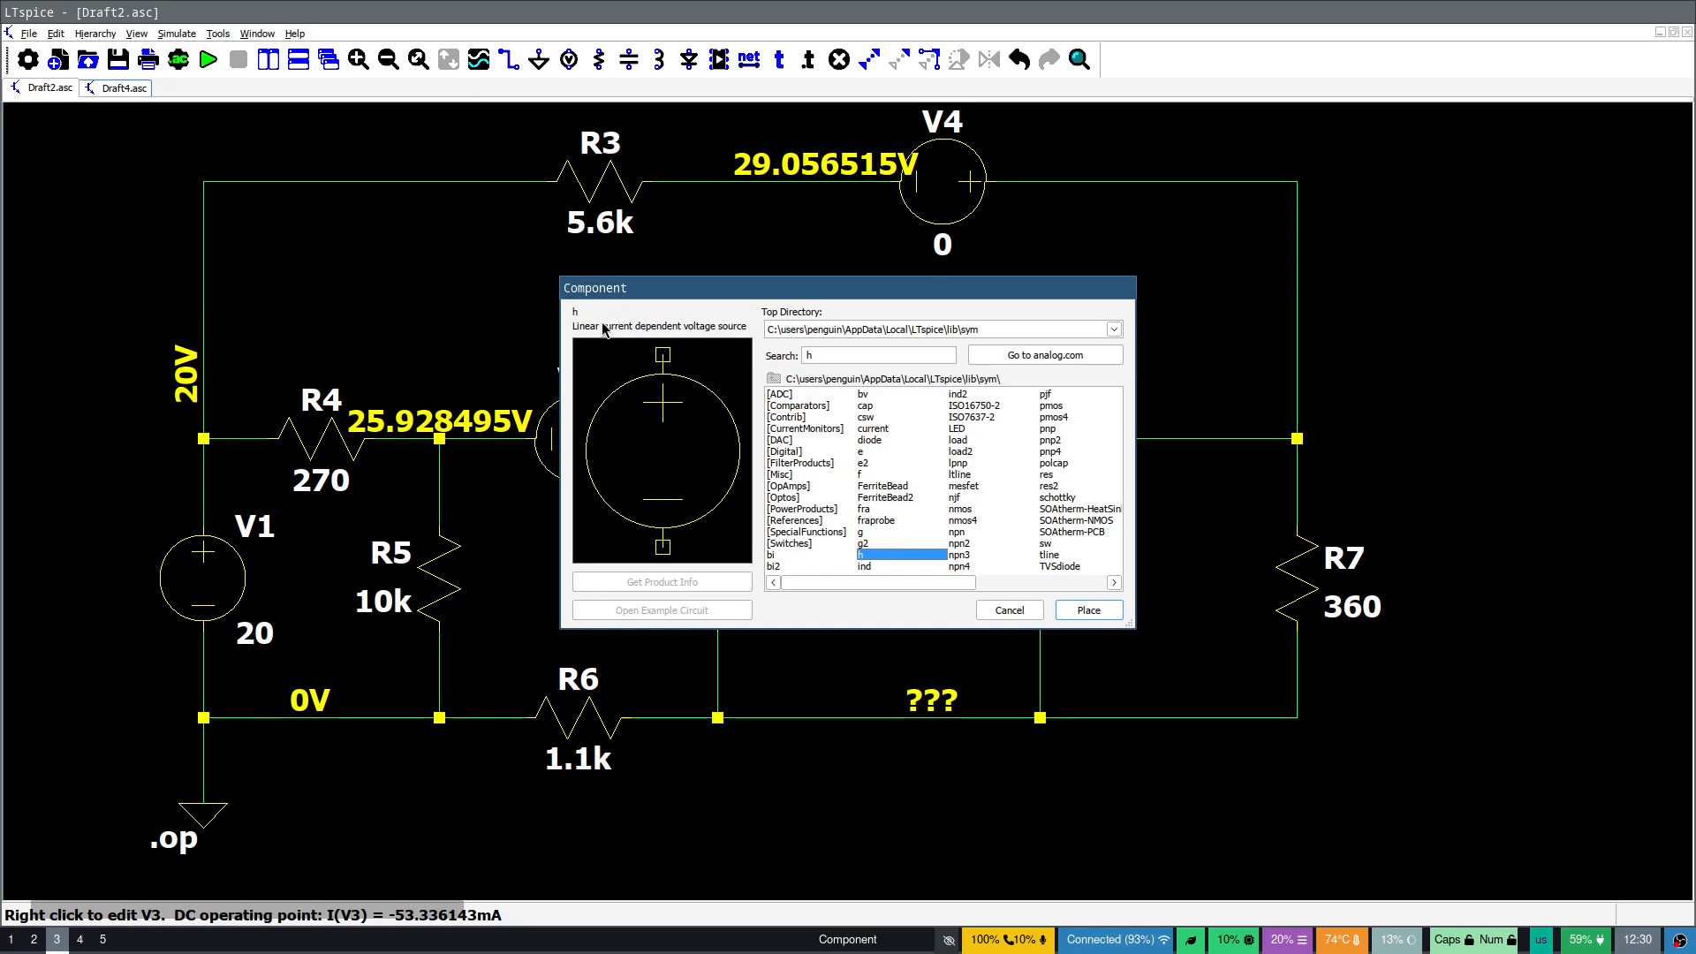
mouse_move(703, 332)
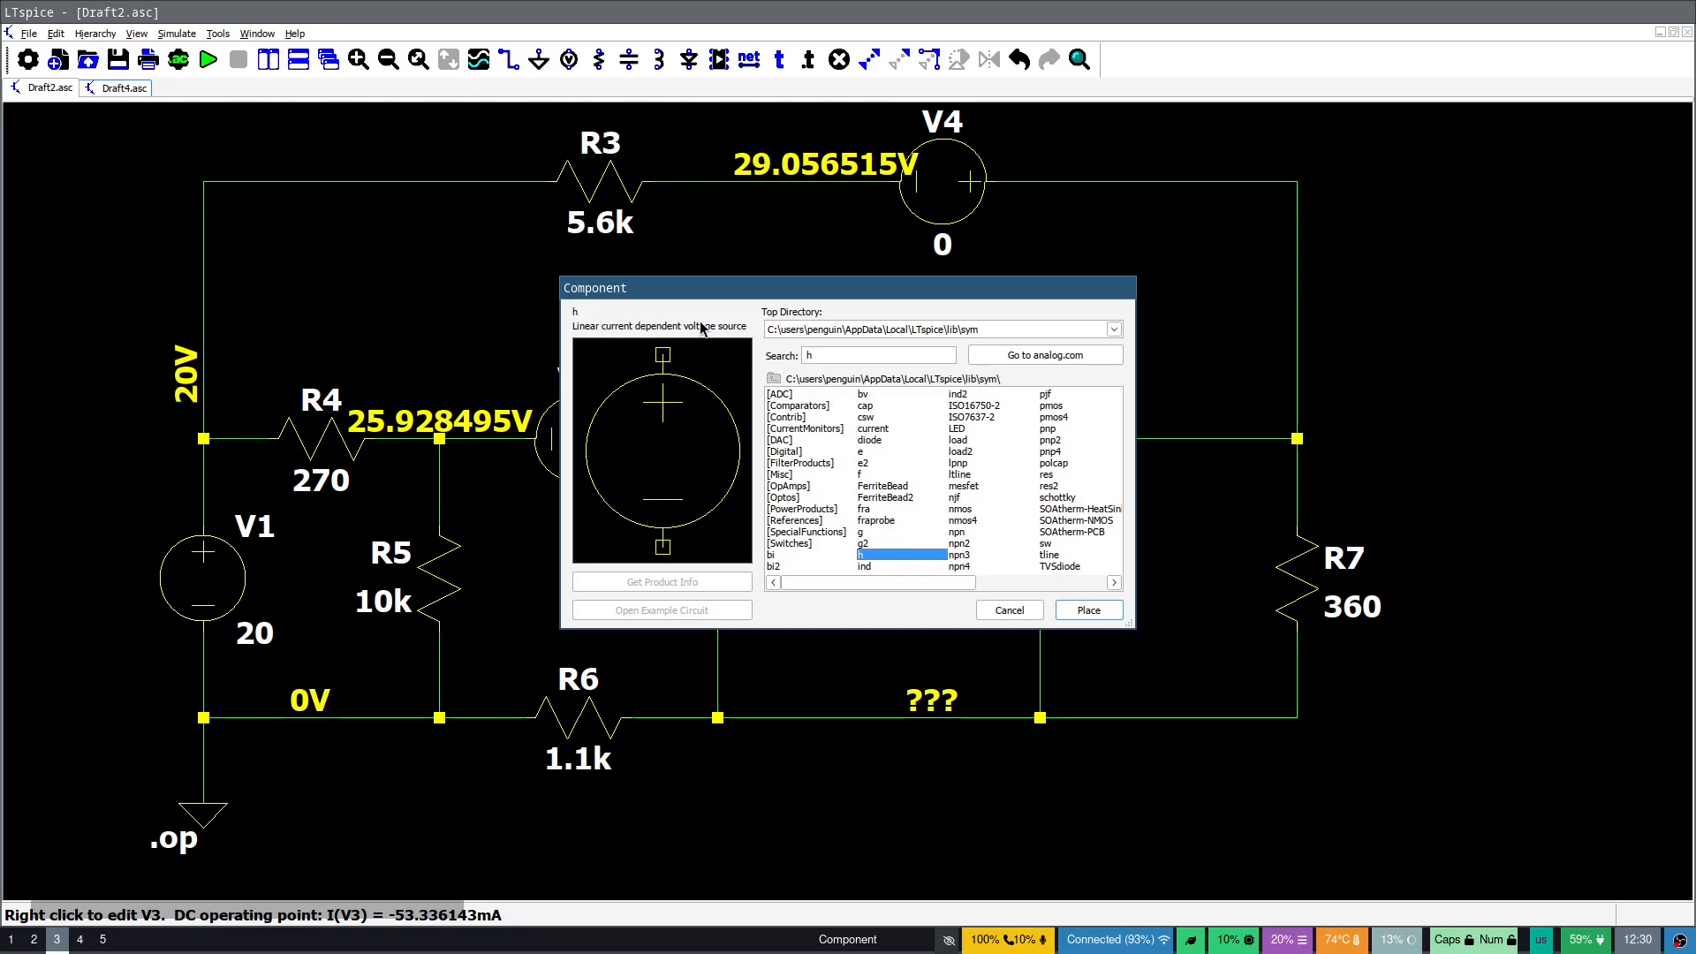
mouse_move(834, 487)
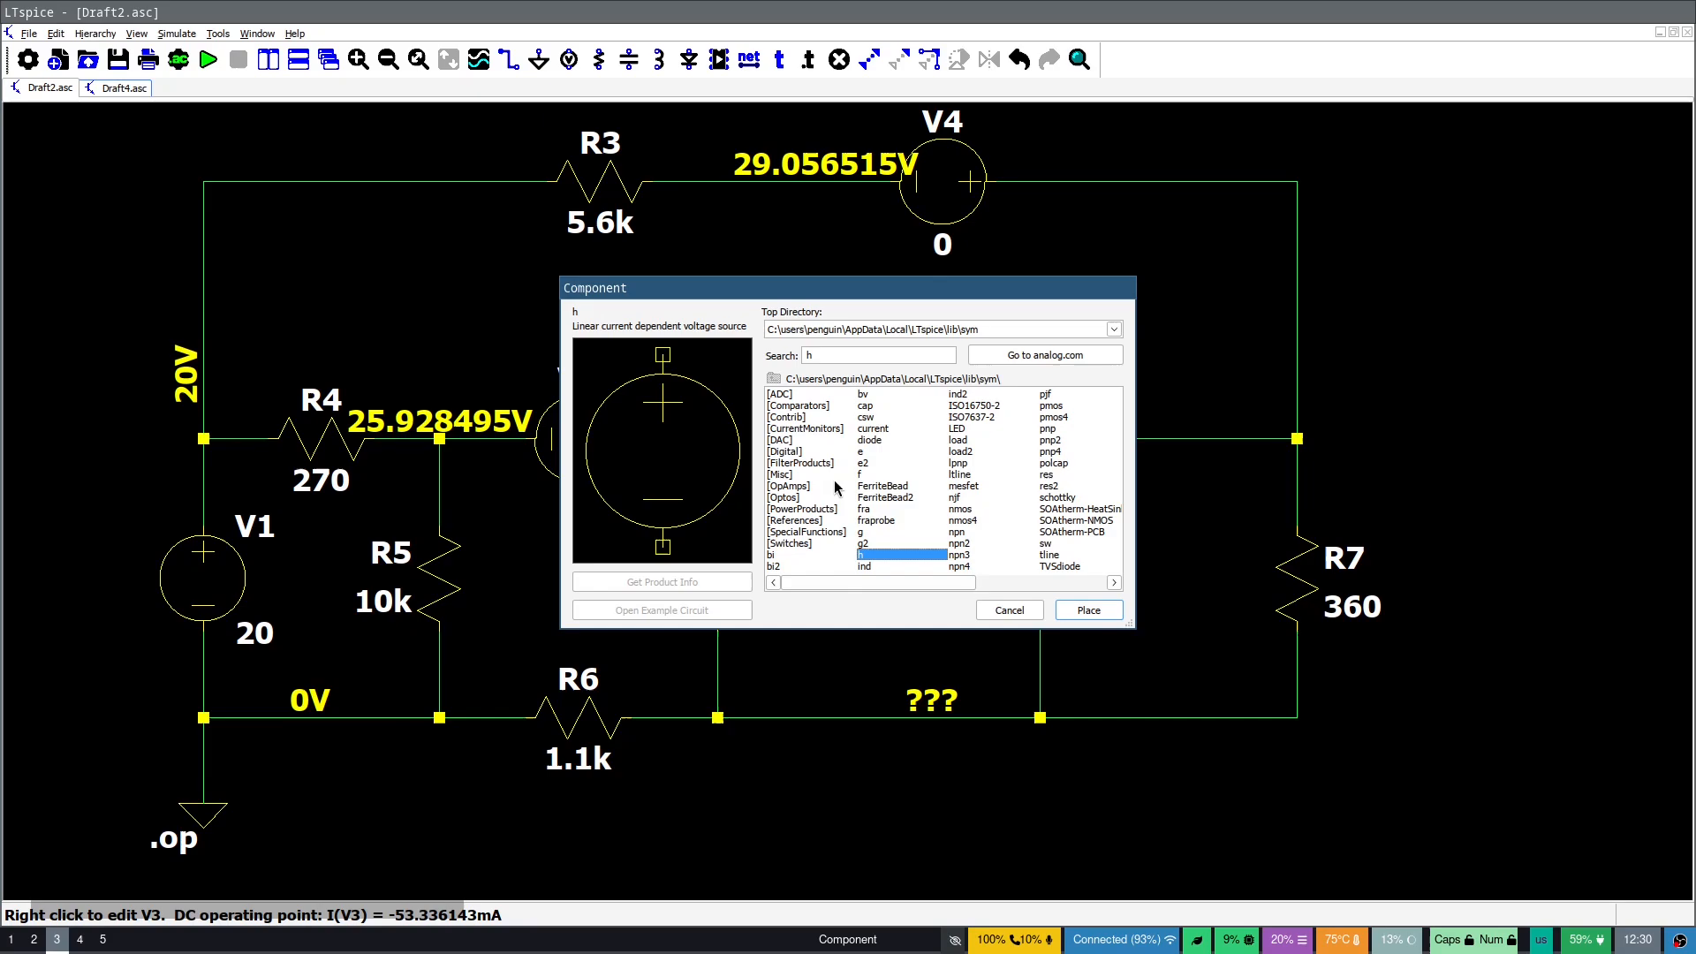
click(1088, 610)
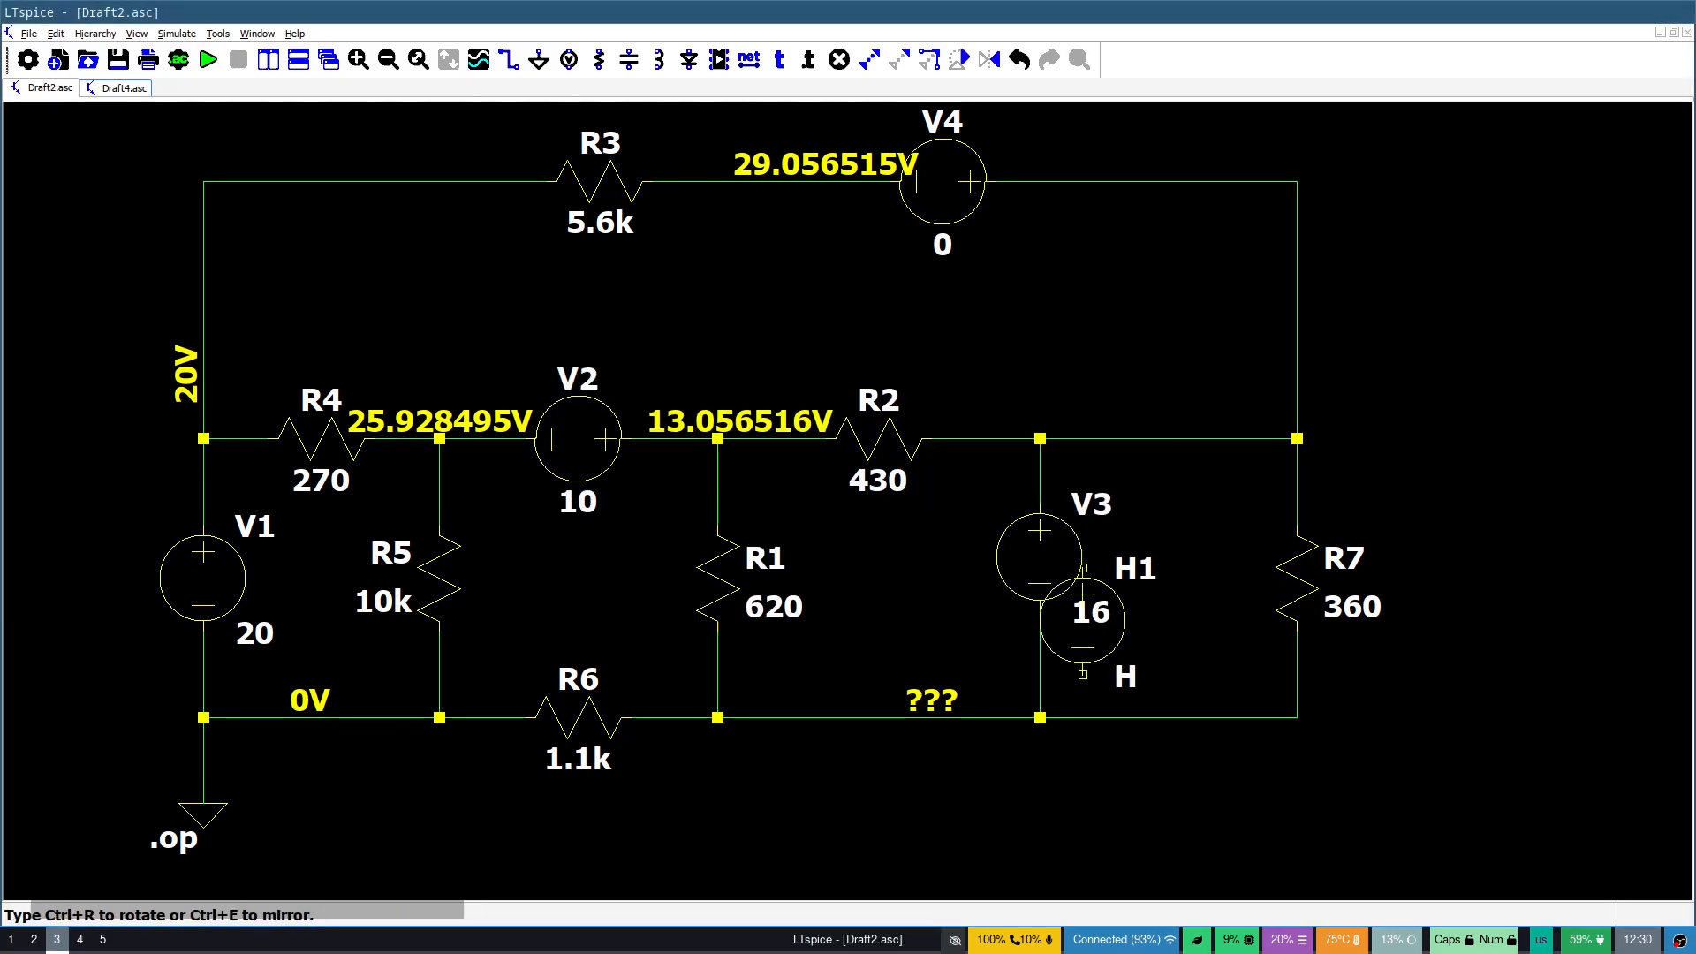
Place H1 beside V3 and delete V3 from the branch
drag(1081, 611, 1146, 551)
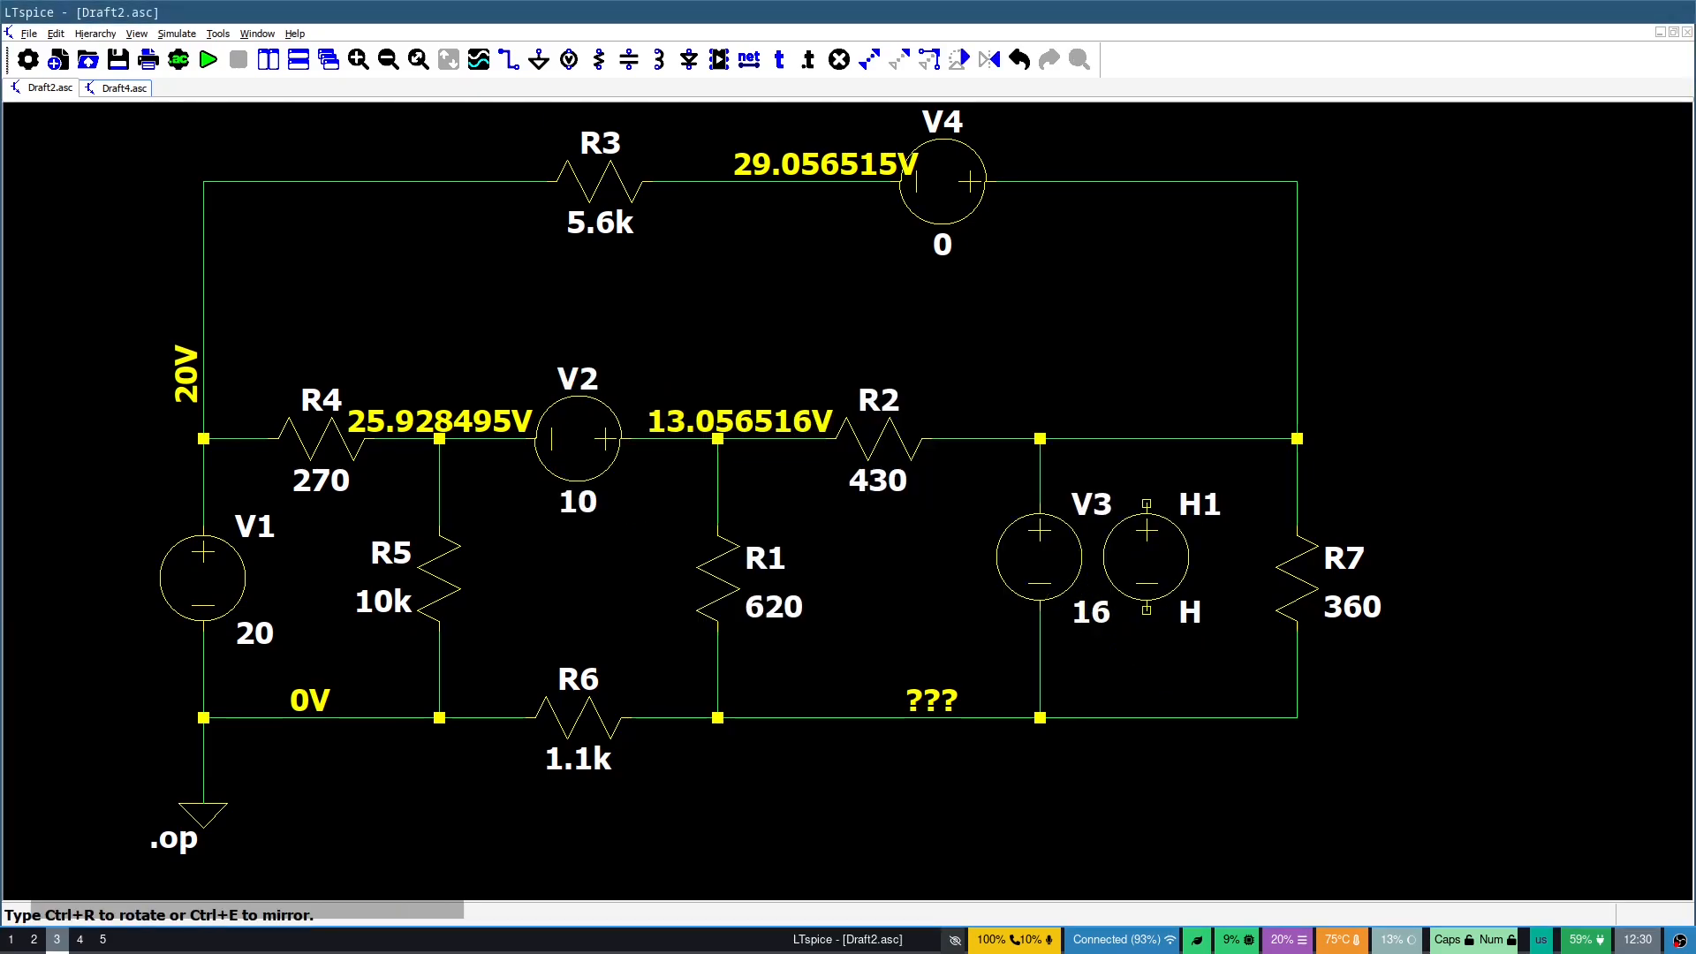
mouse_move(1042, 569)
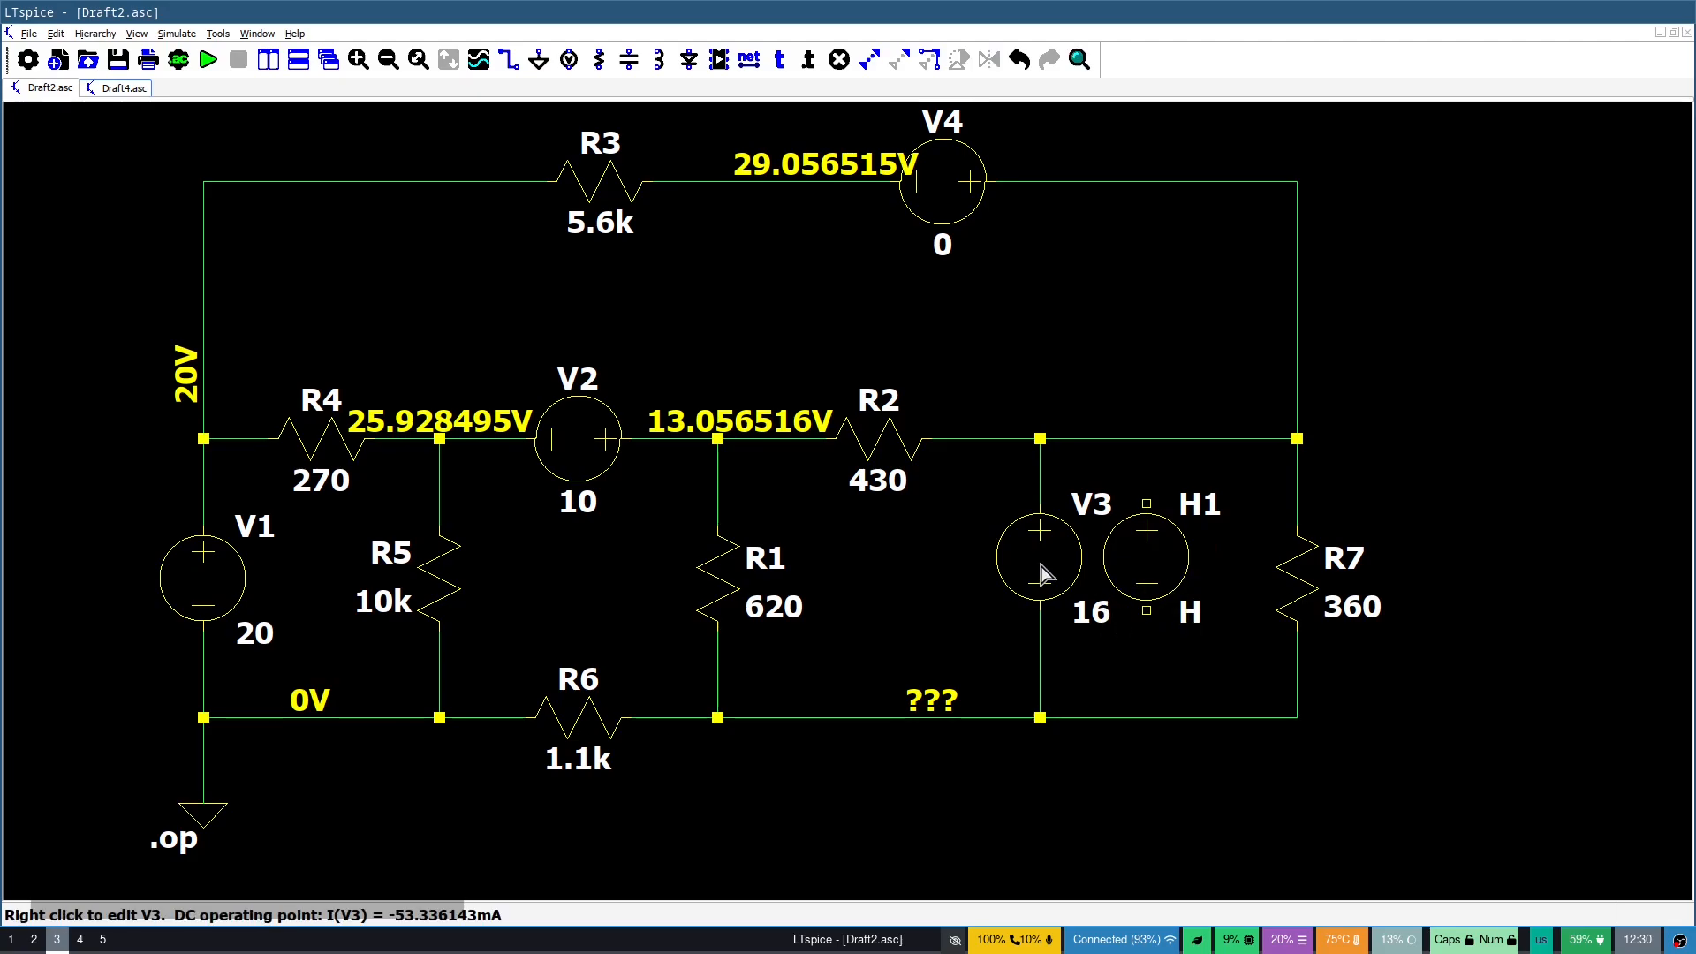
click(1038, 557)
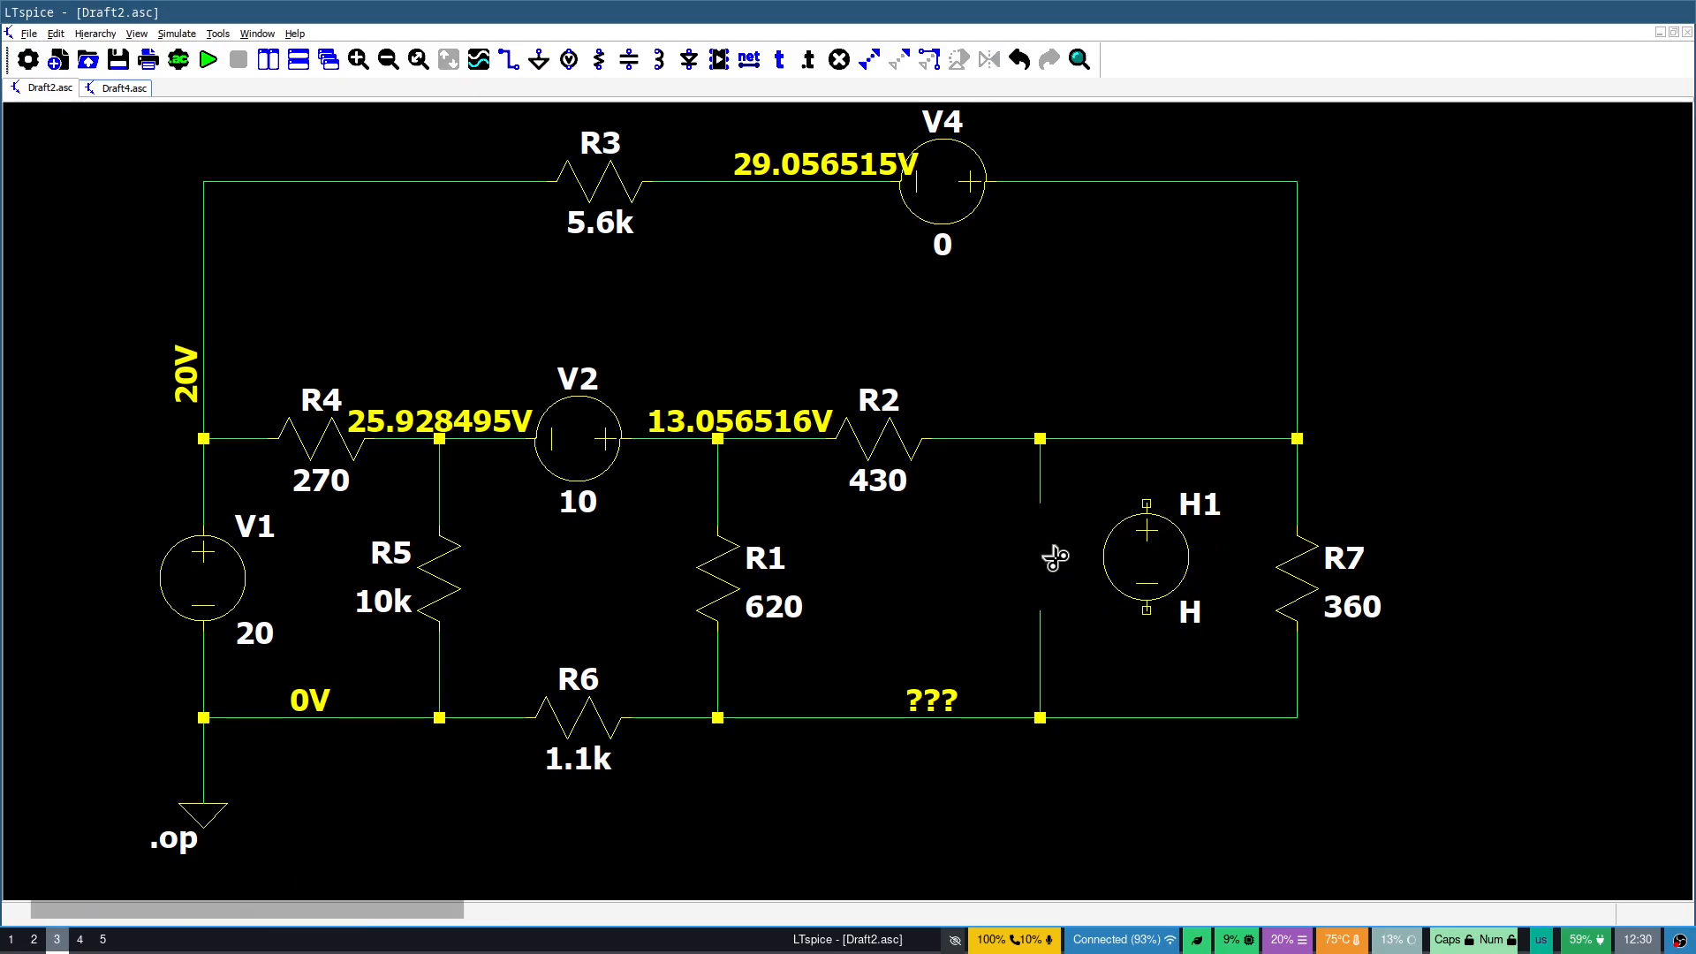
mouse_move(1152, 546)
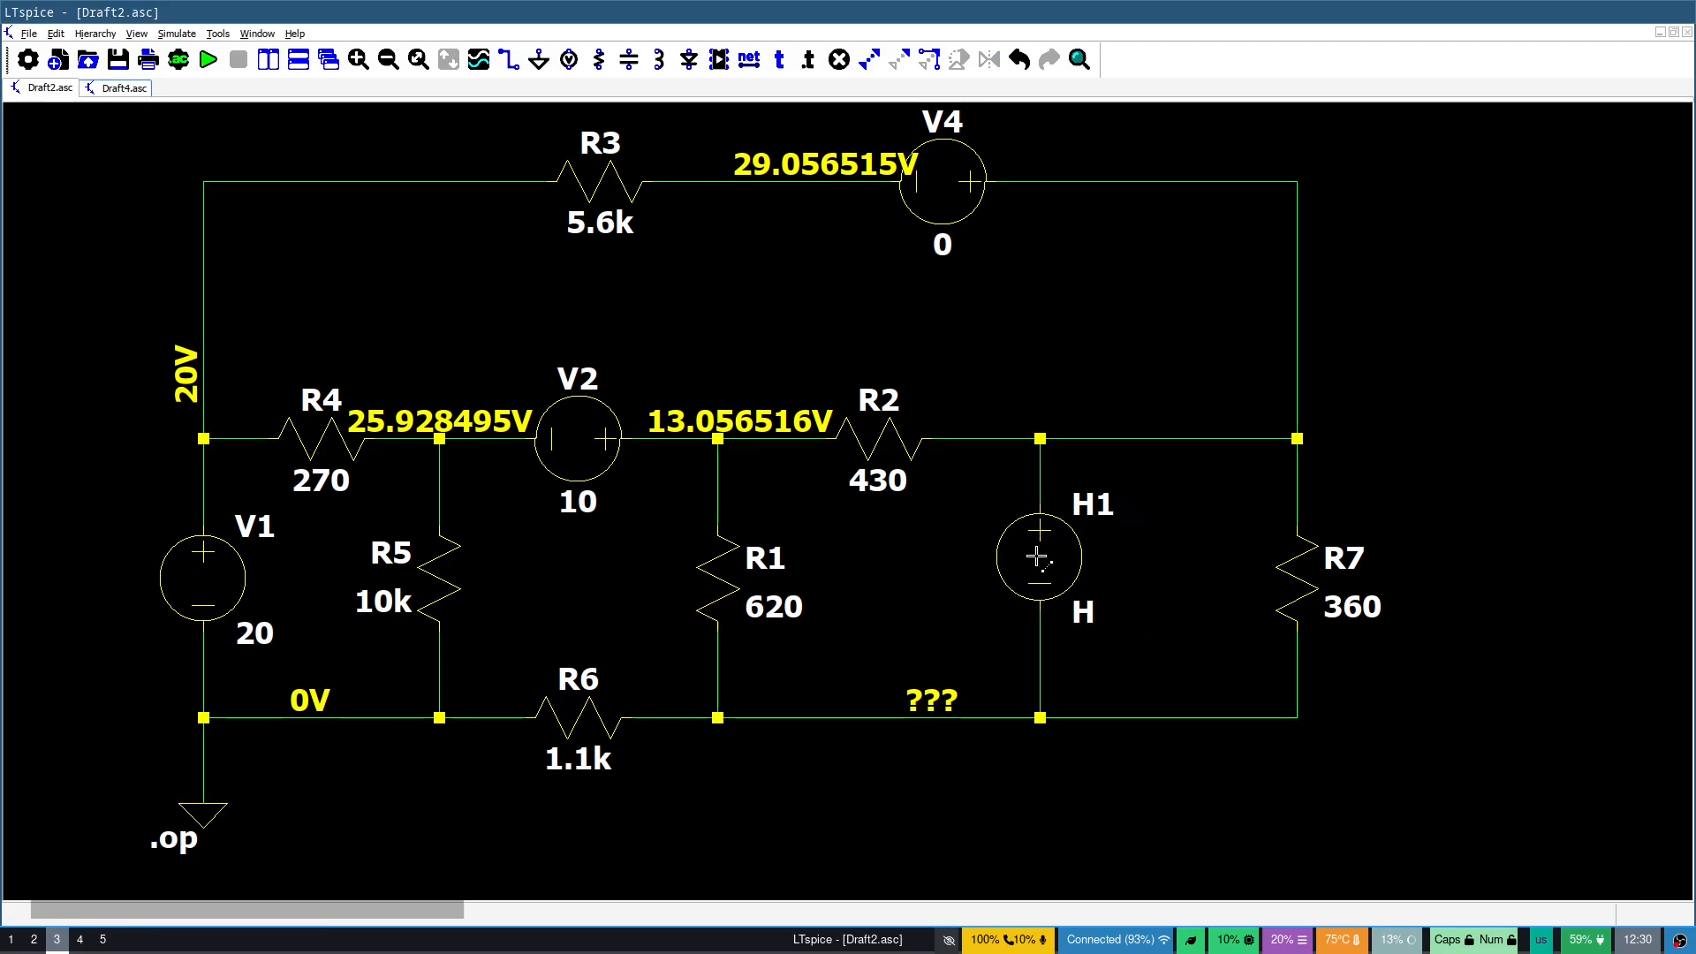
Set H1's value to 'v4 2' so it follows V4's current with gain 2
right_click(1035, 555)
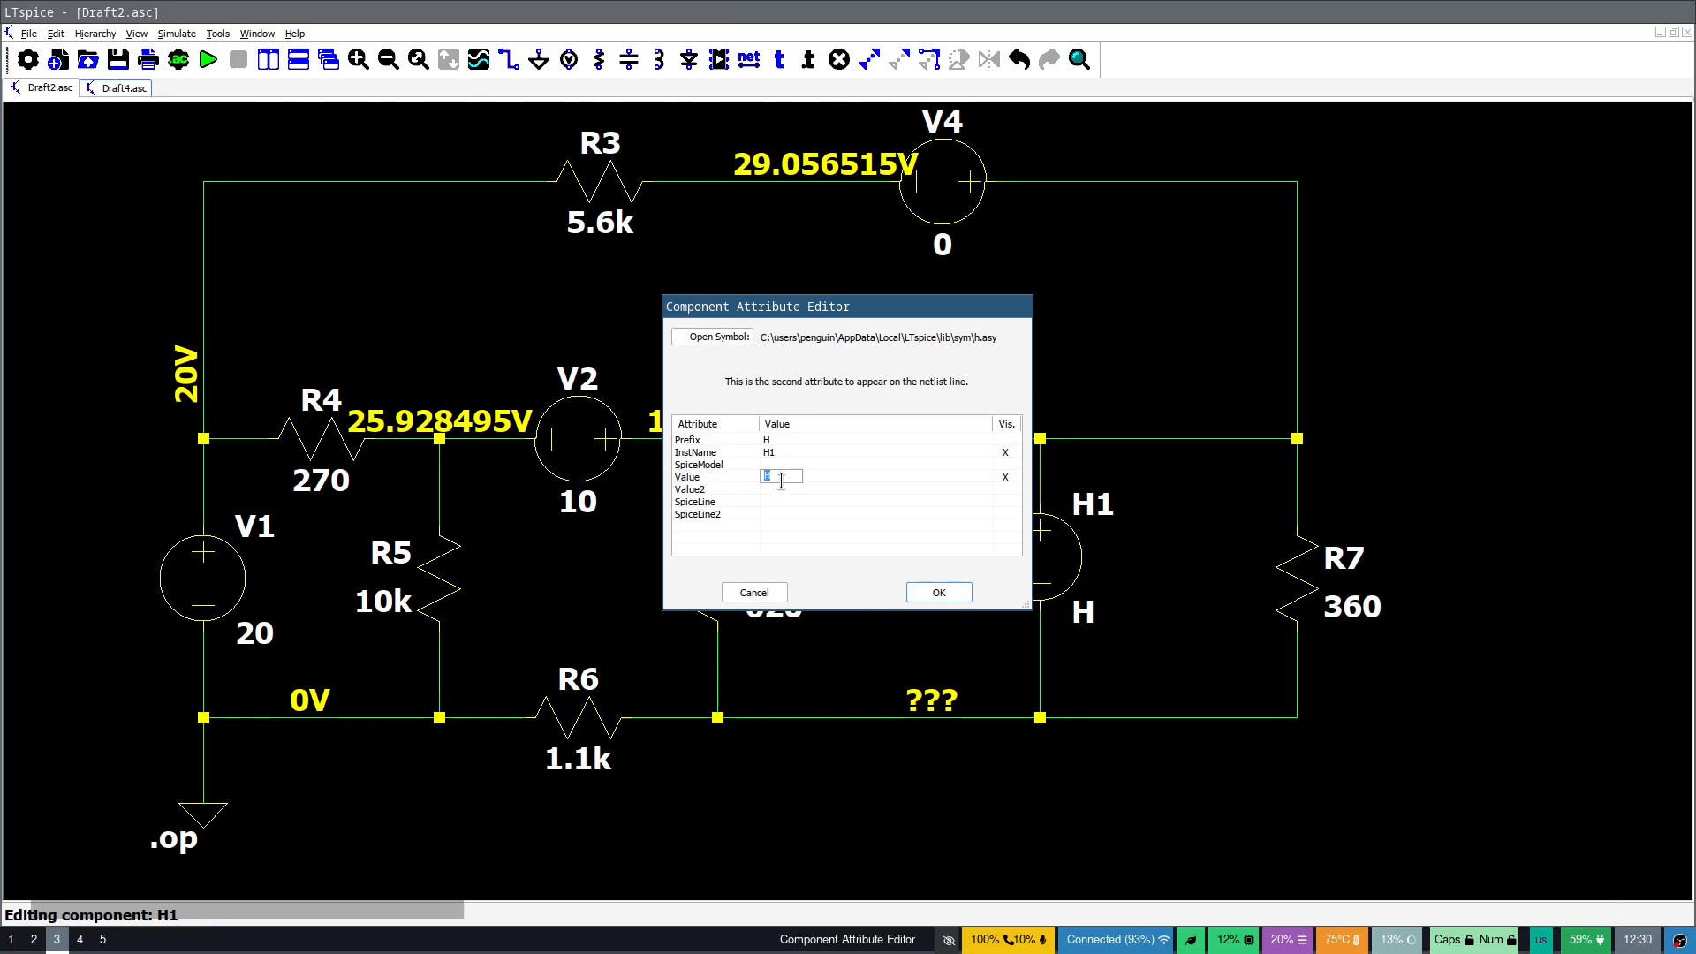
text(v4)
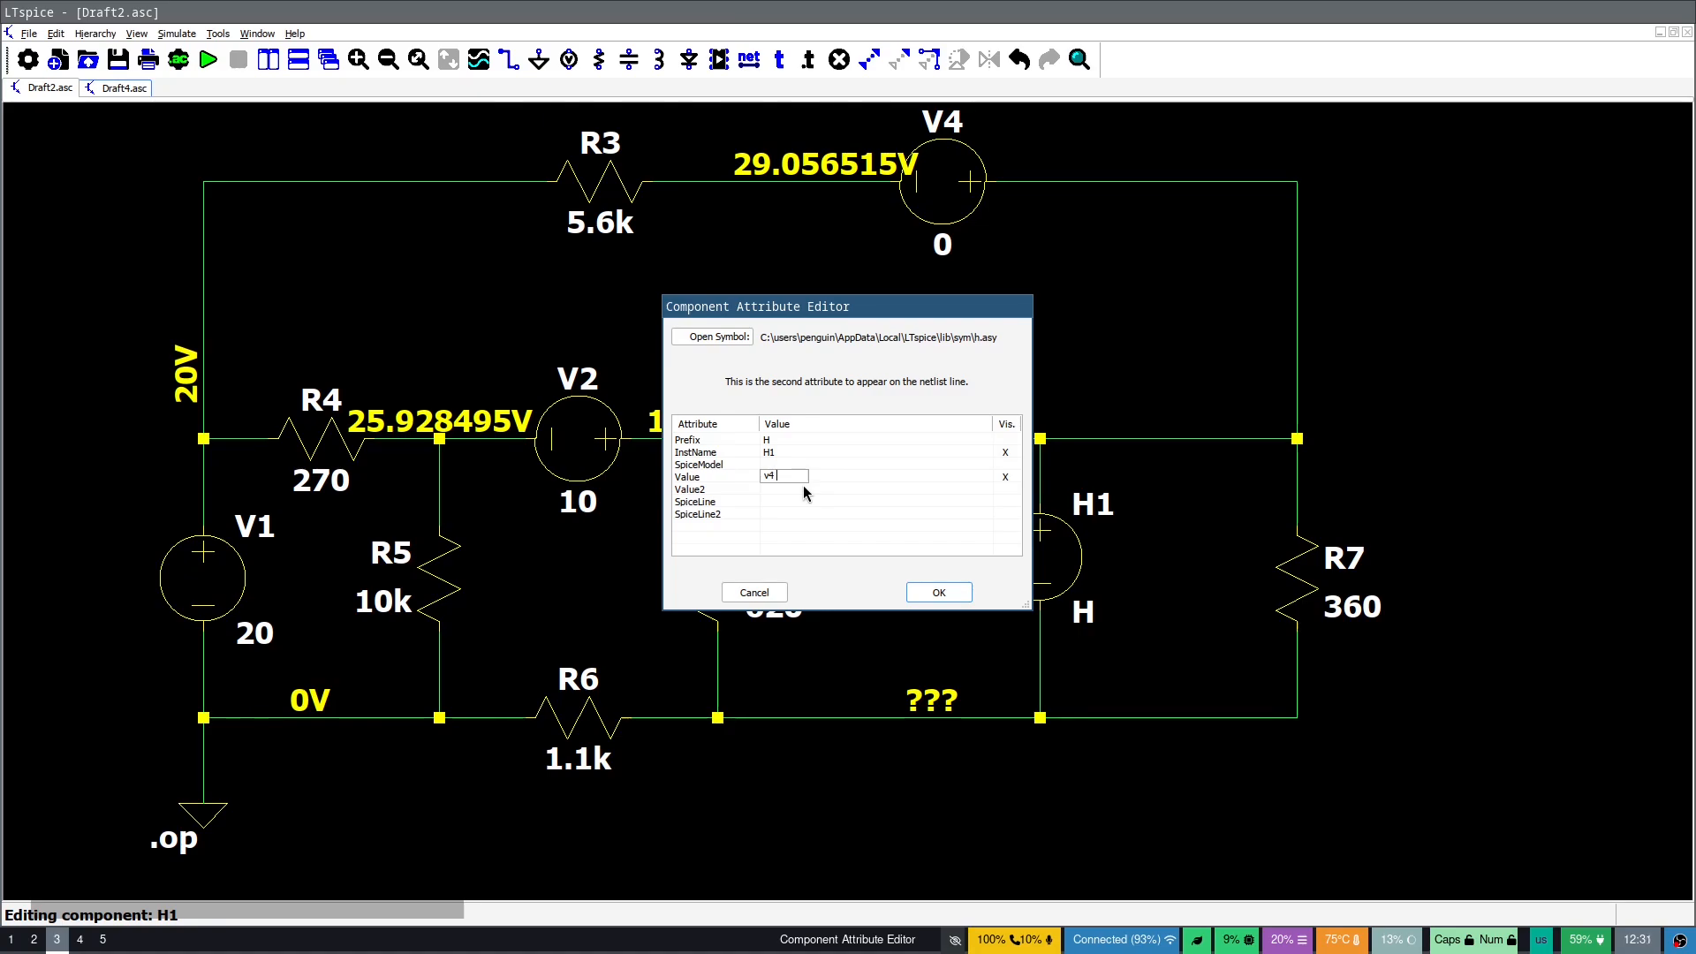
text(2)
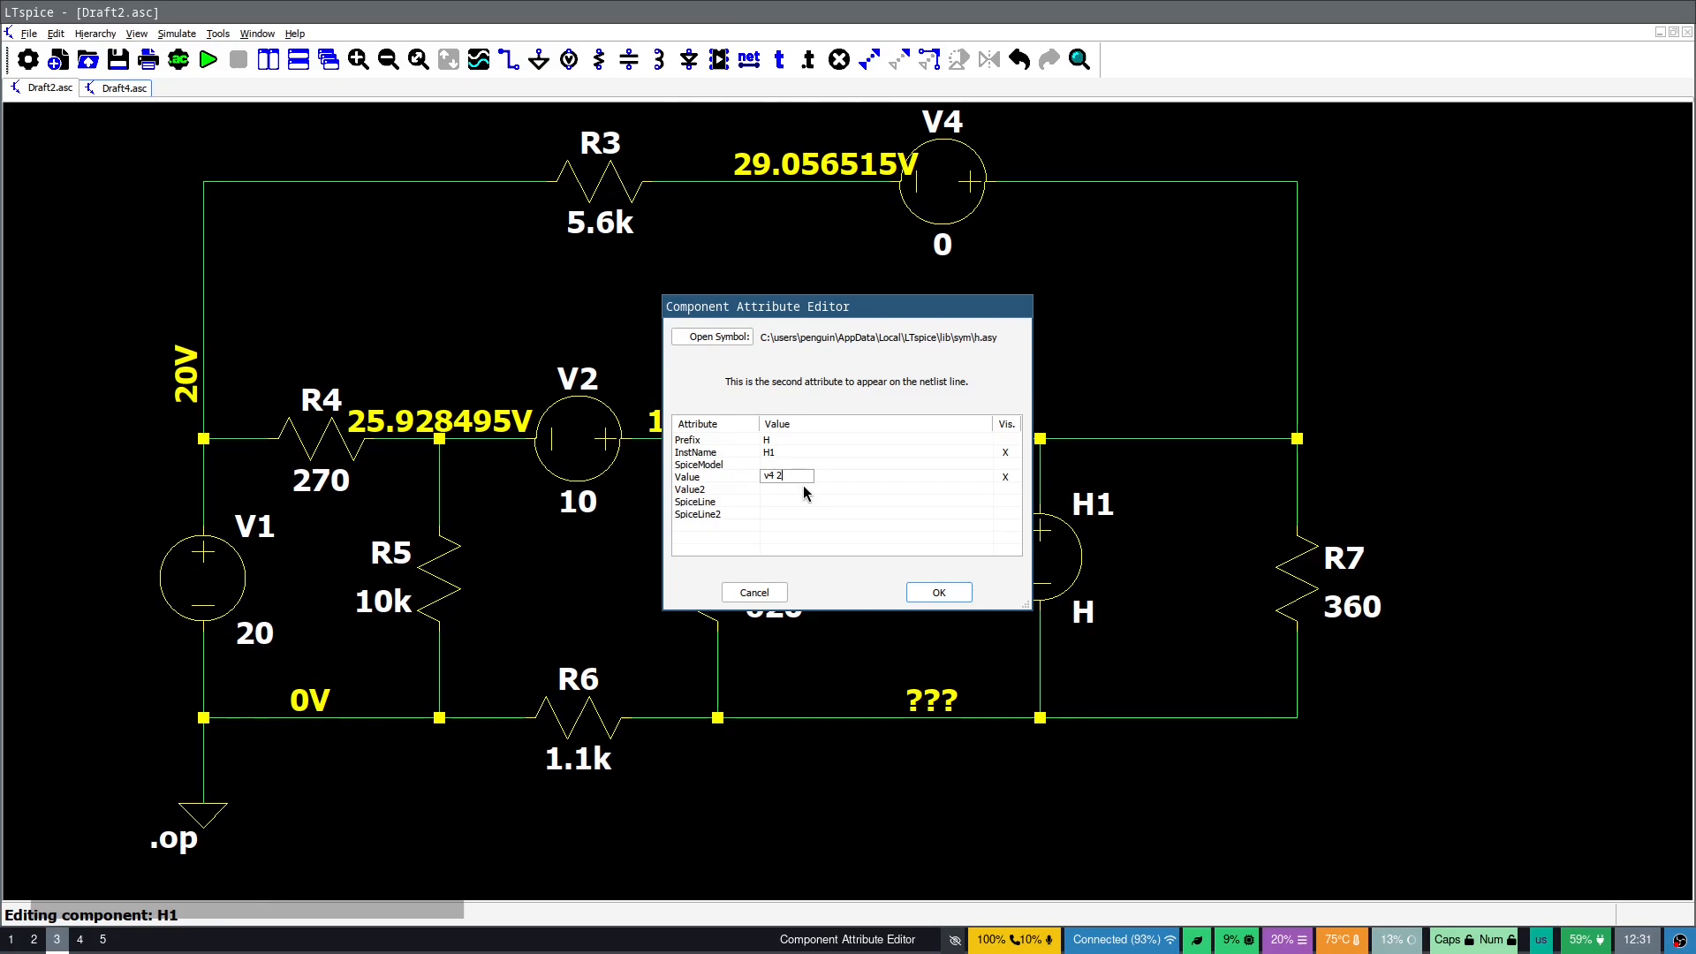
click(938, 592)
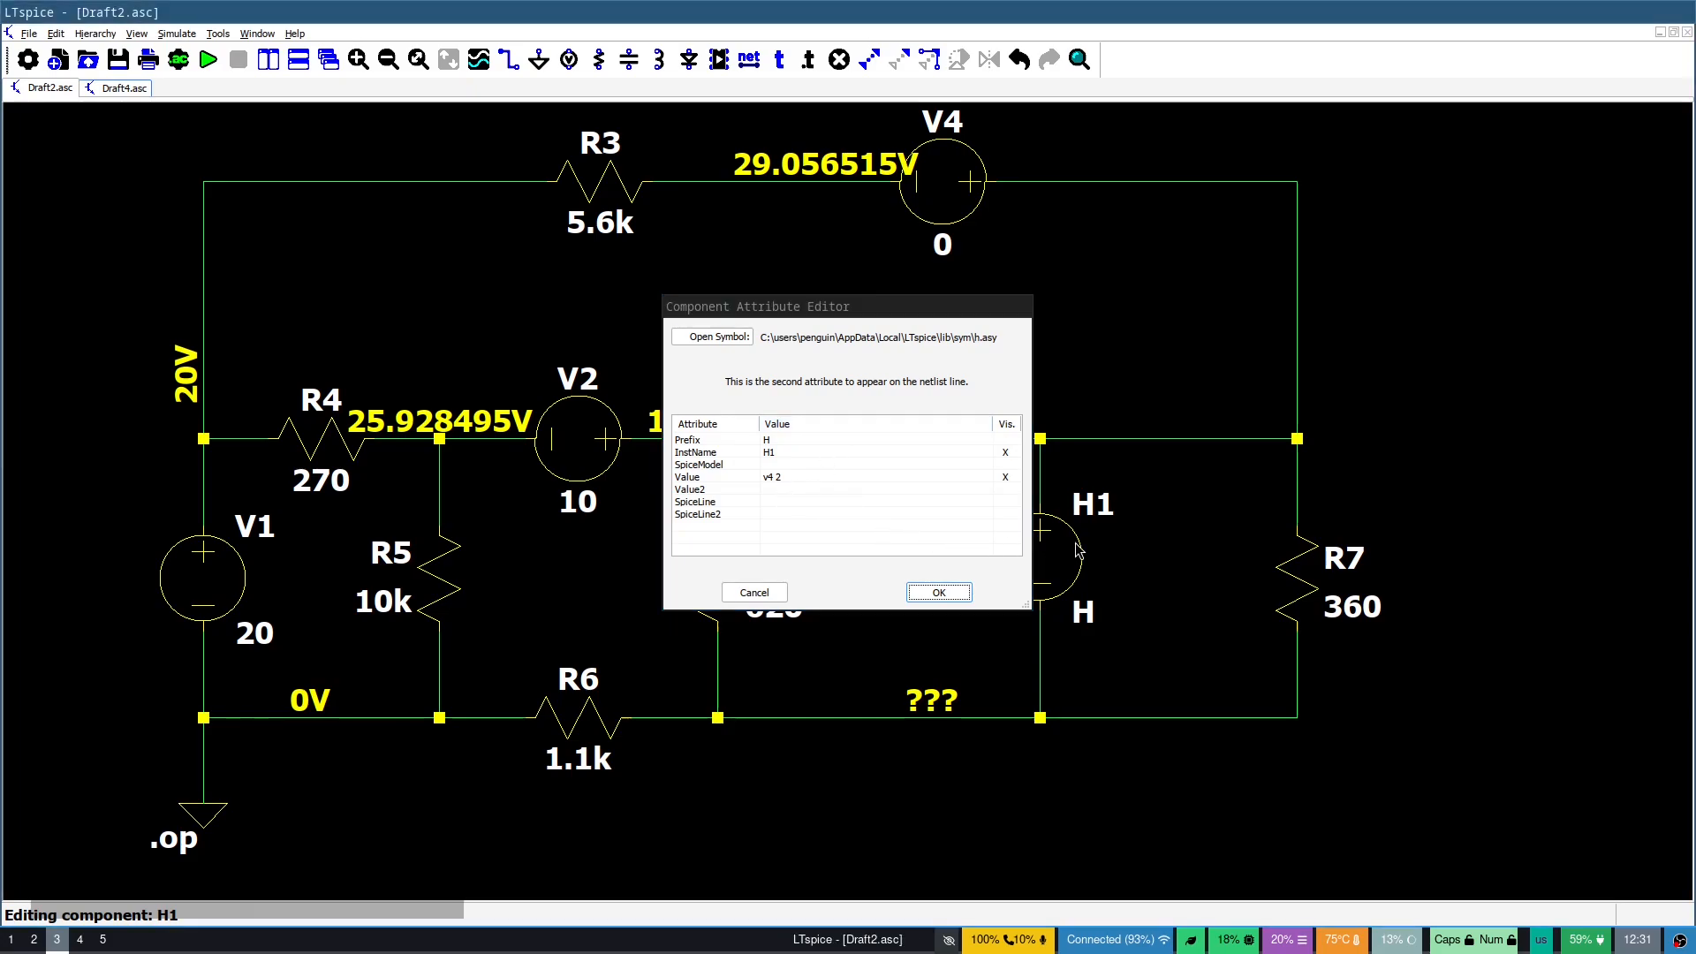
mouse_move(1060, 505)
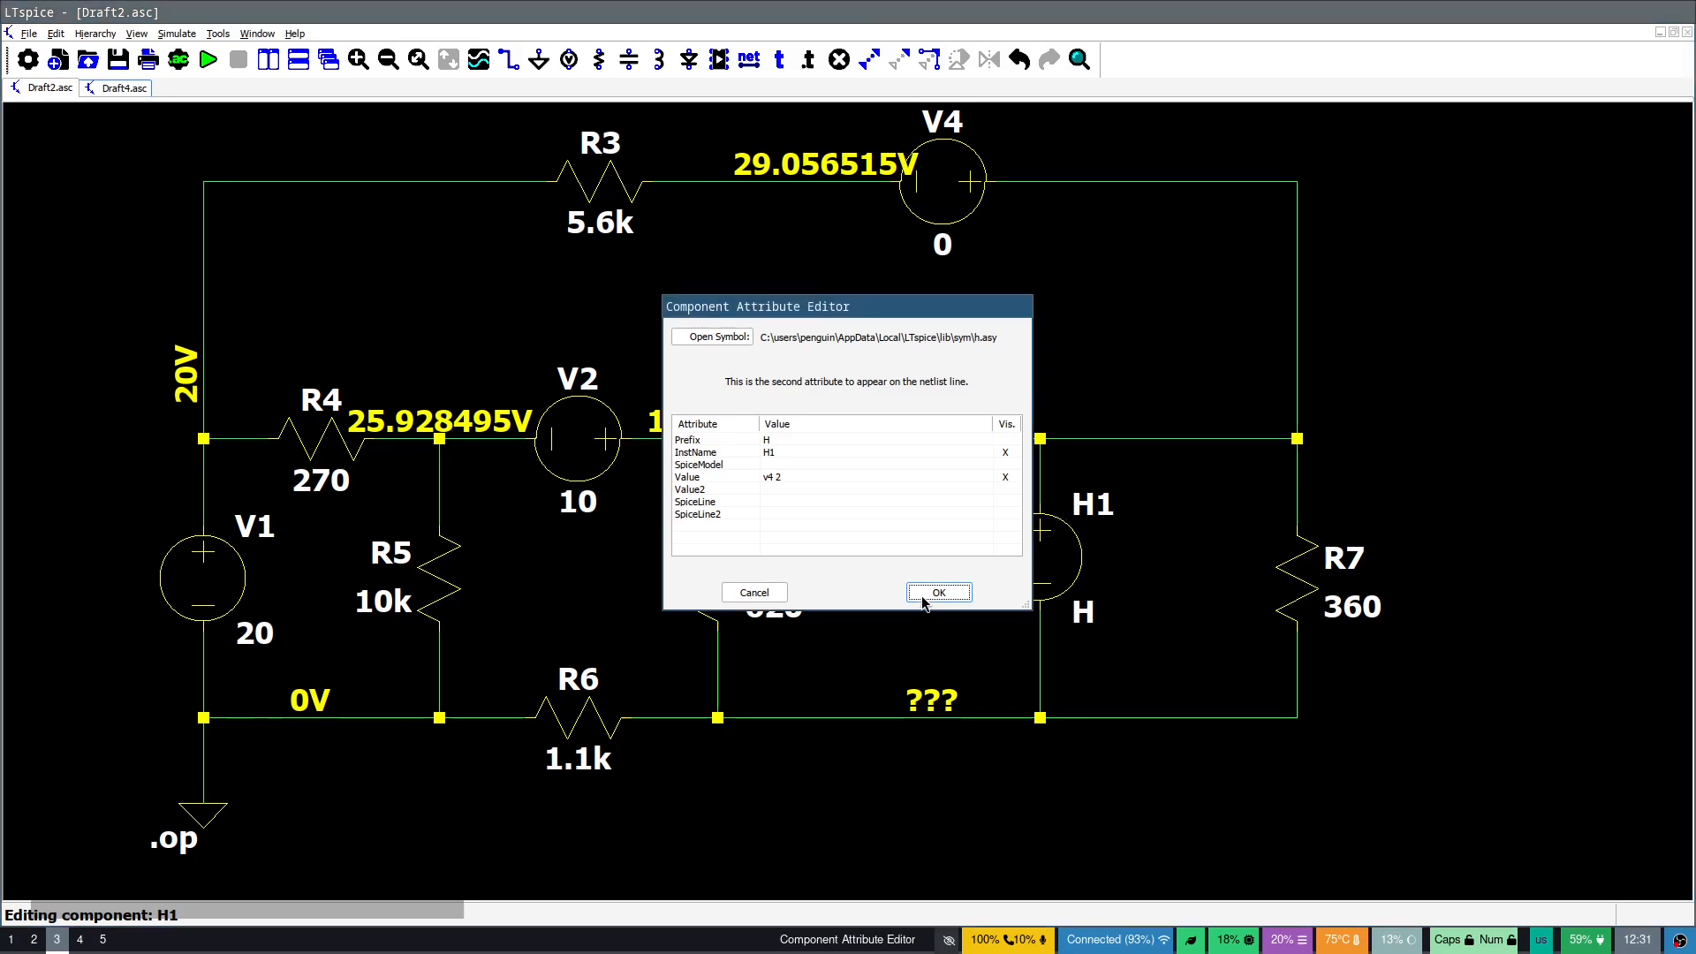
click(940, 591)
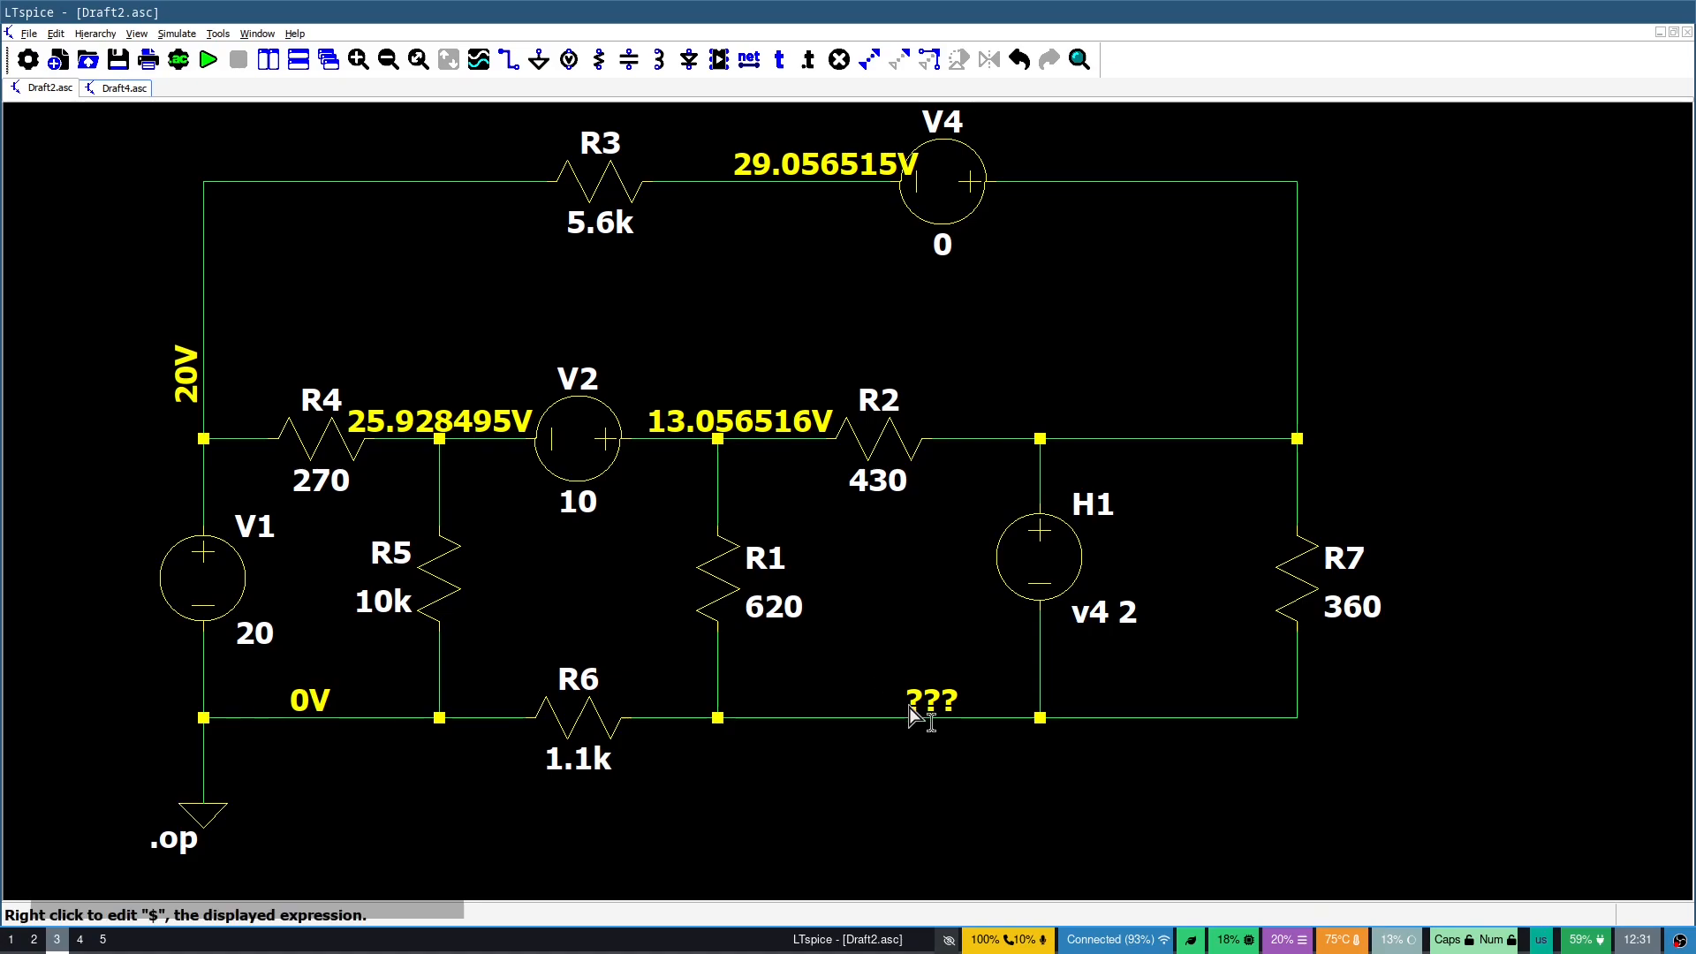
mouse_move(710, 567)
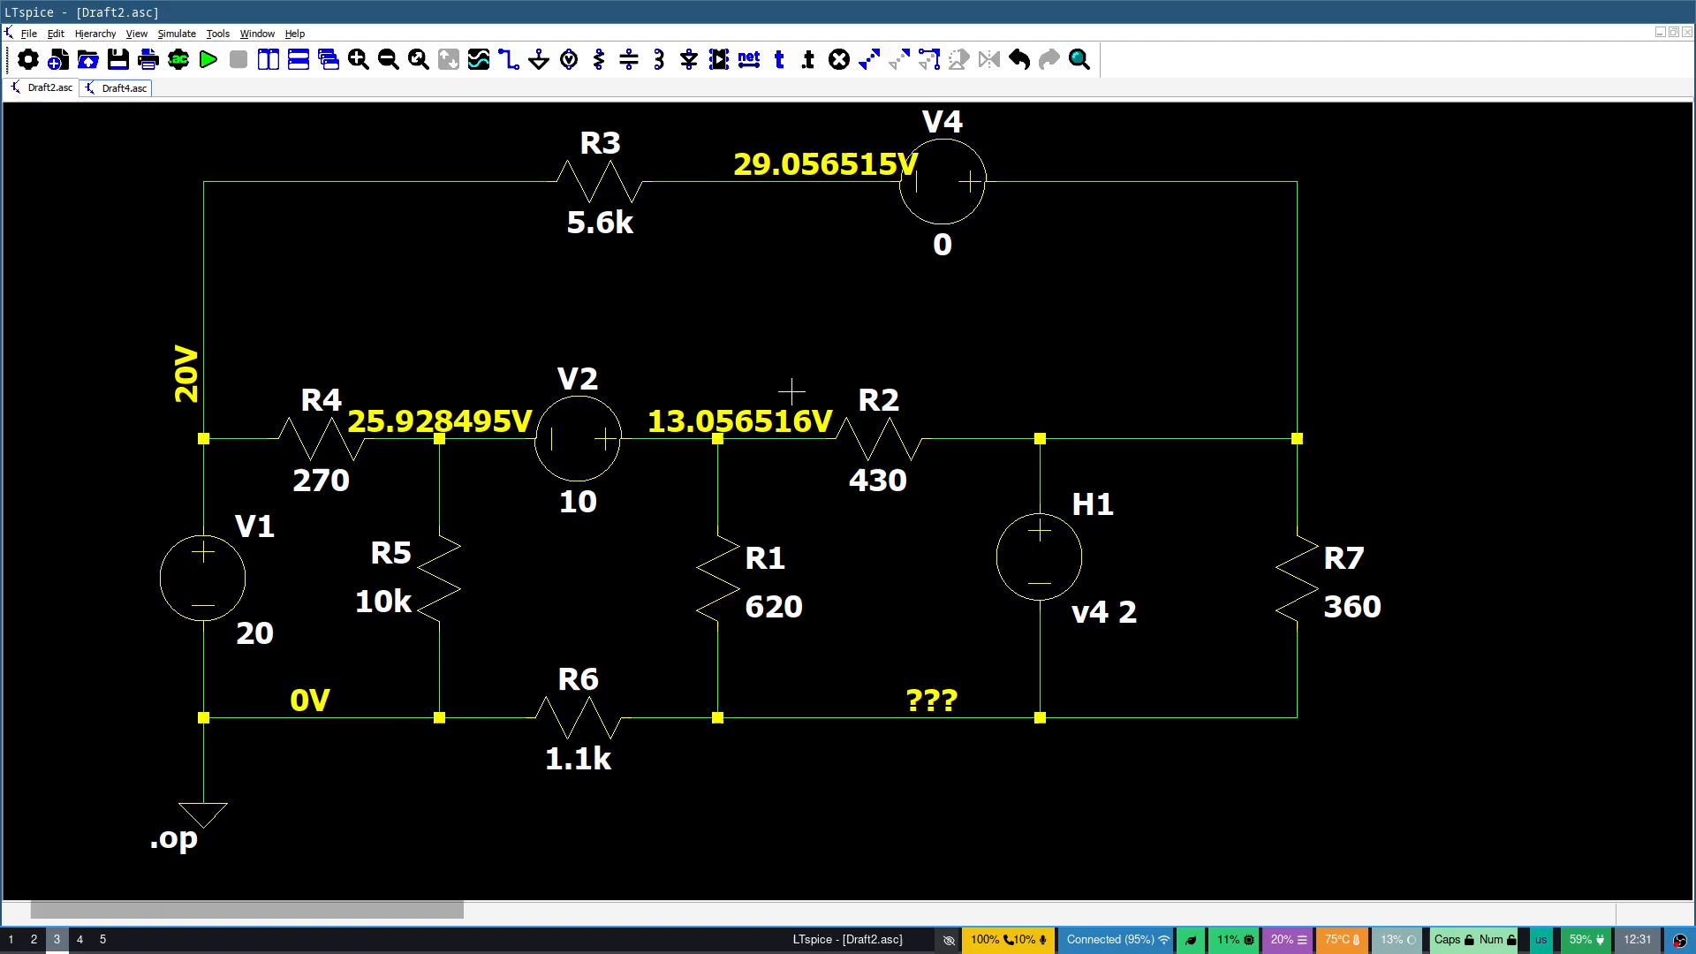
mouse_move(342, 180)
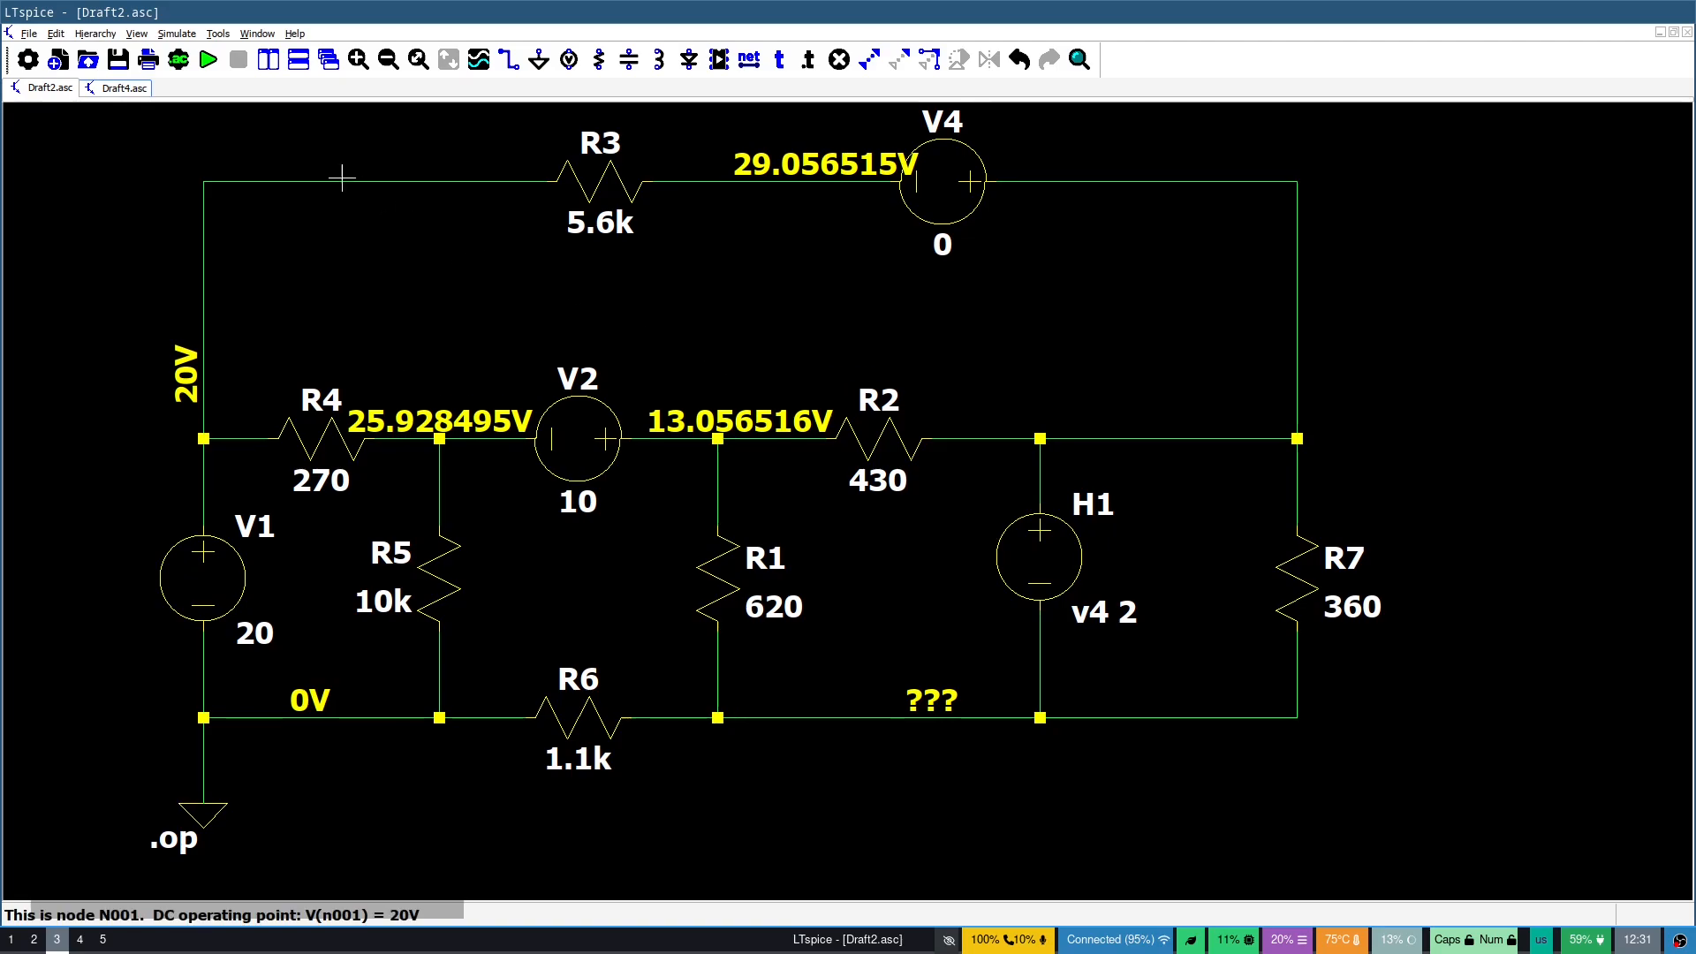
Rerun the .op simulation to show updated node voltages like 24.68 V and 20.05 V
click(205, 58)
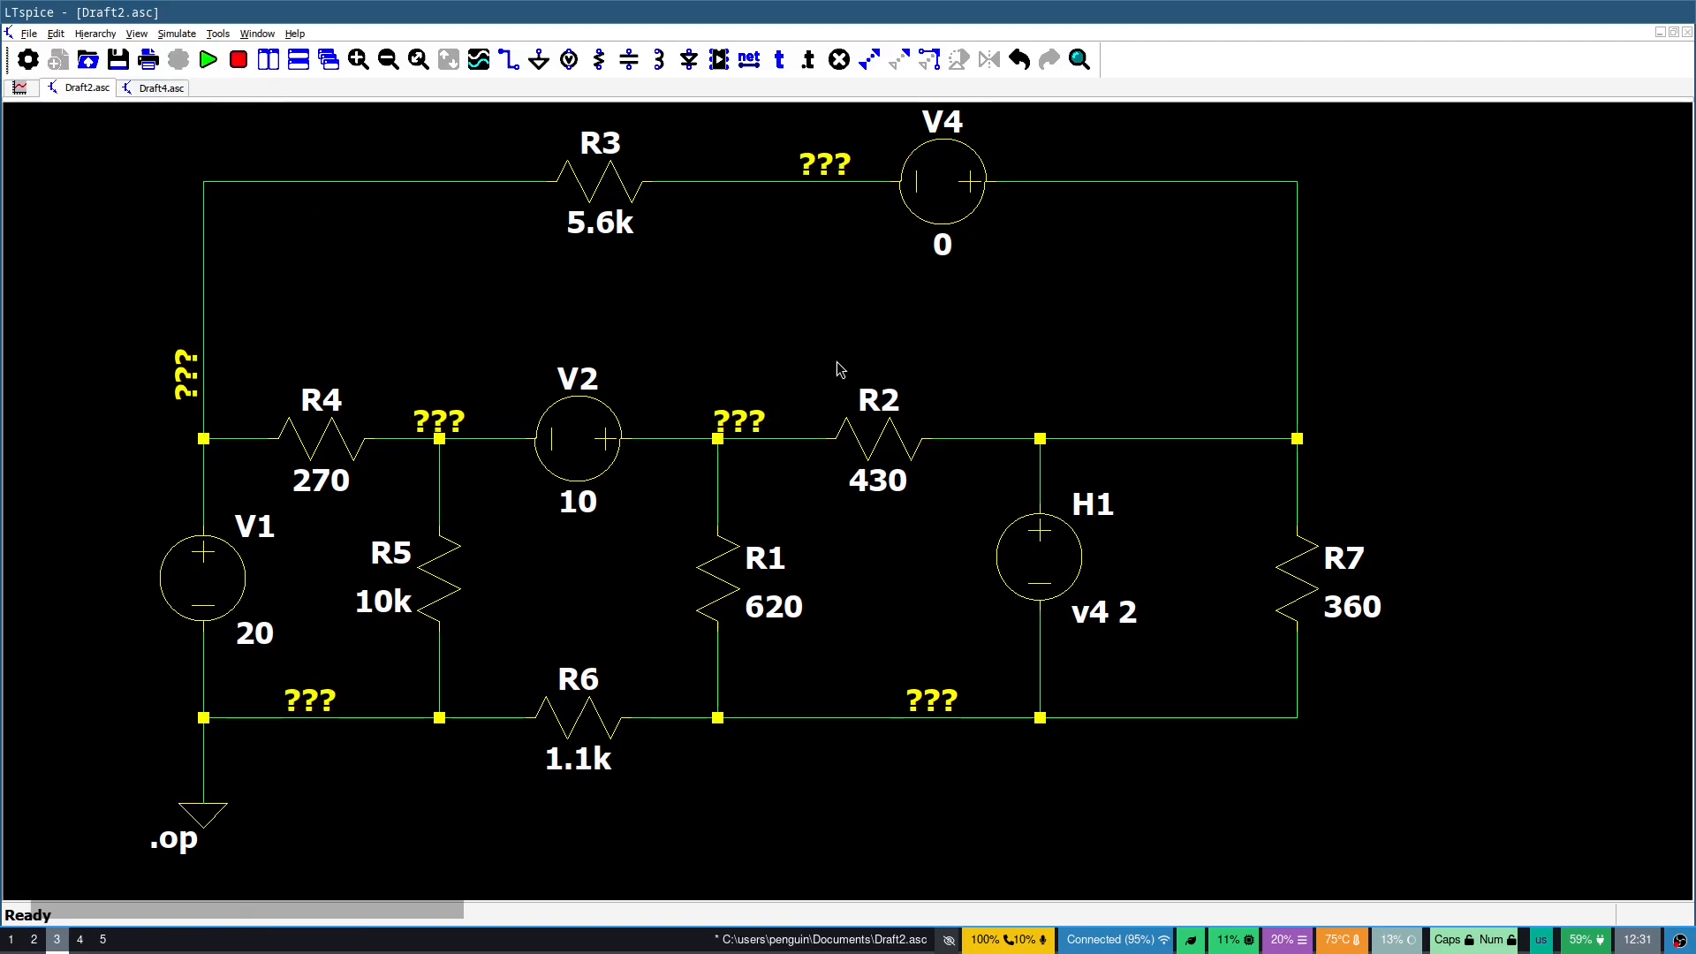
click(205, 60)
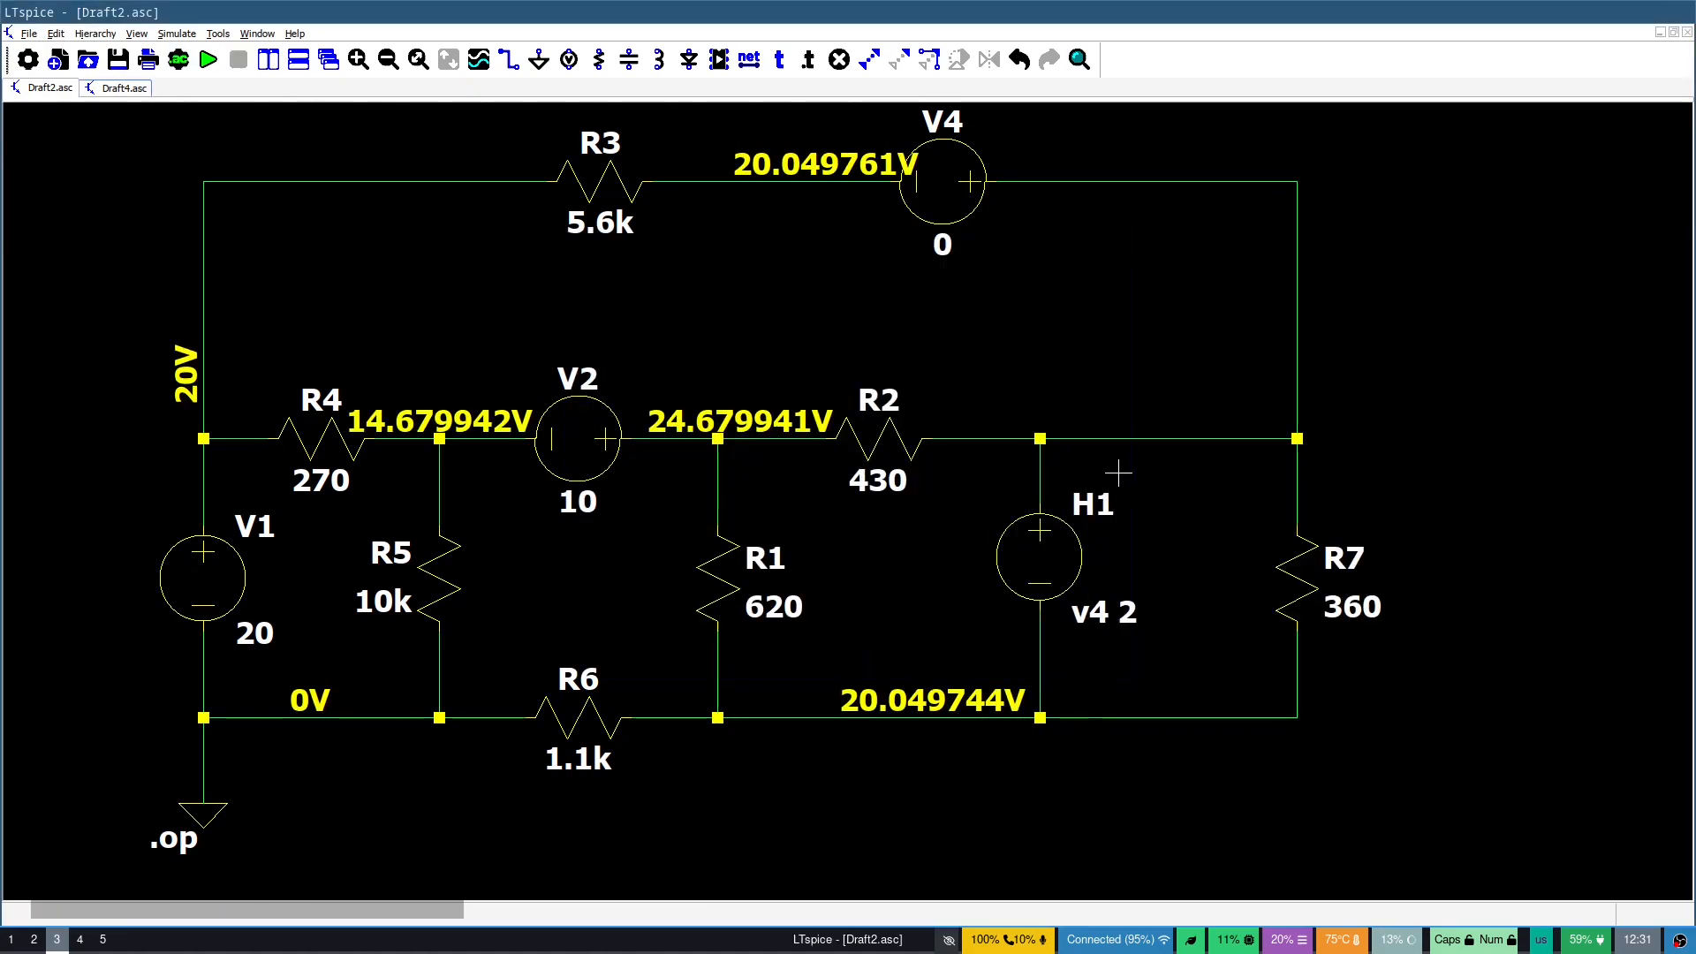
mouse_move(1146, 180)
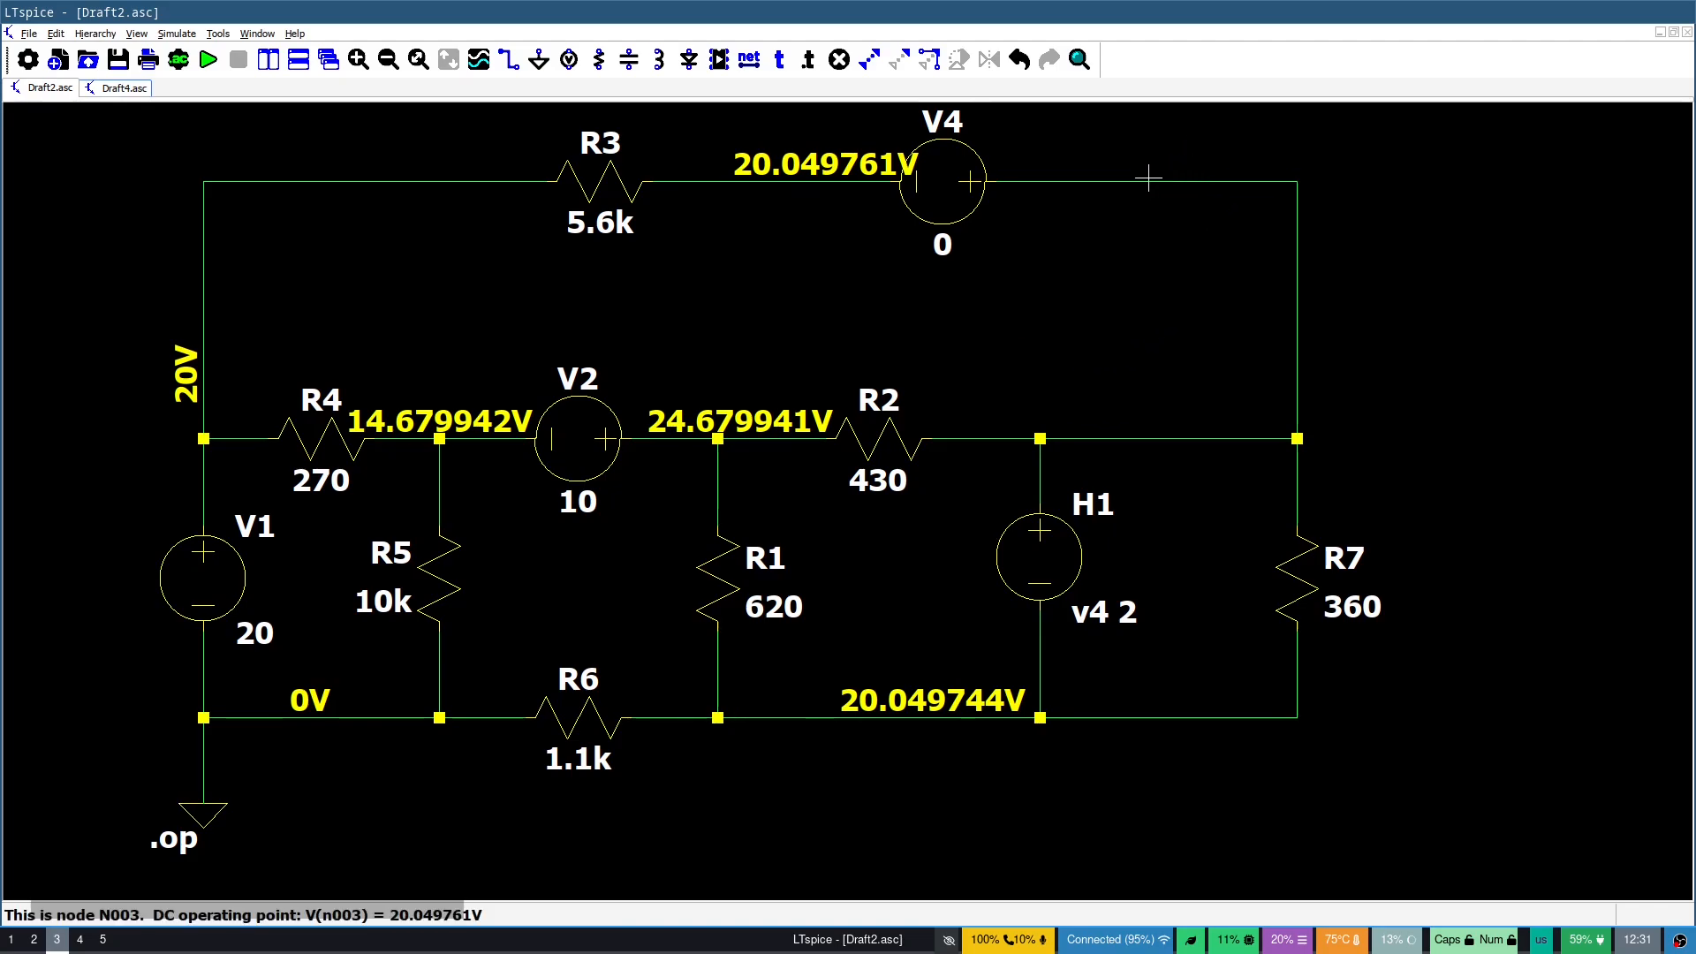
mouse_move(974, 209)
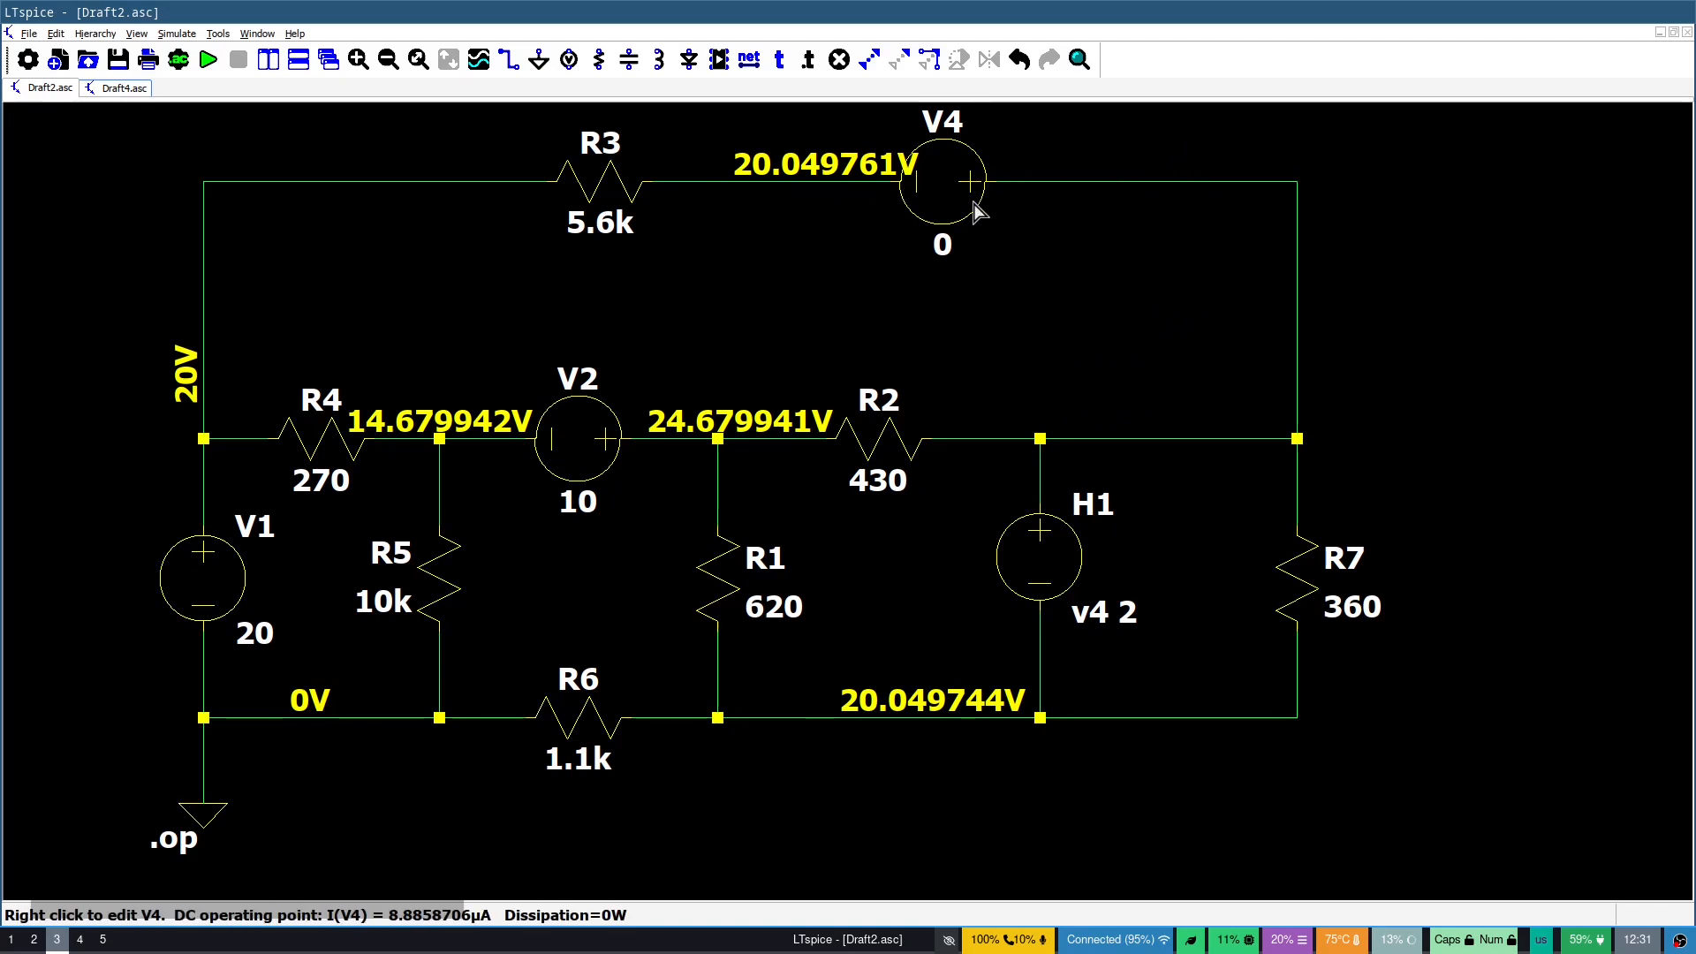
mouse_move(1081, 187)
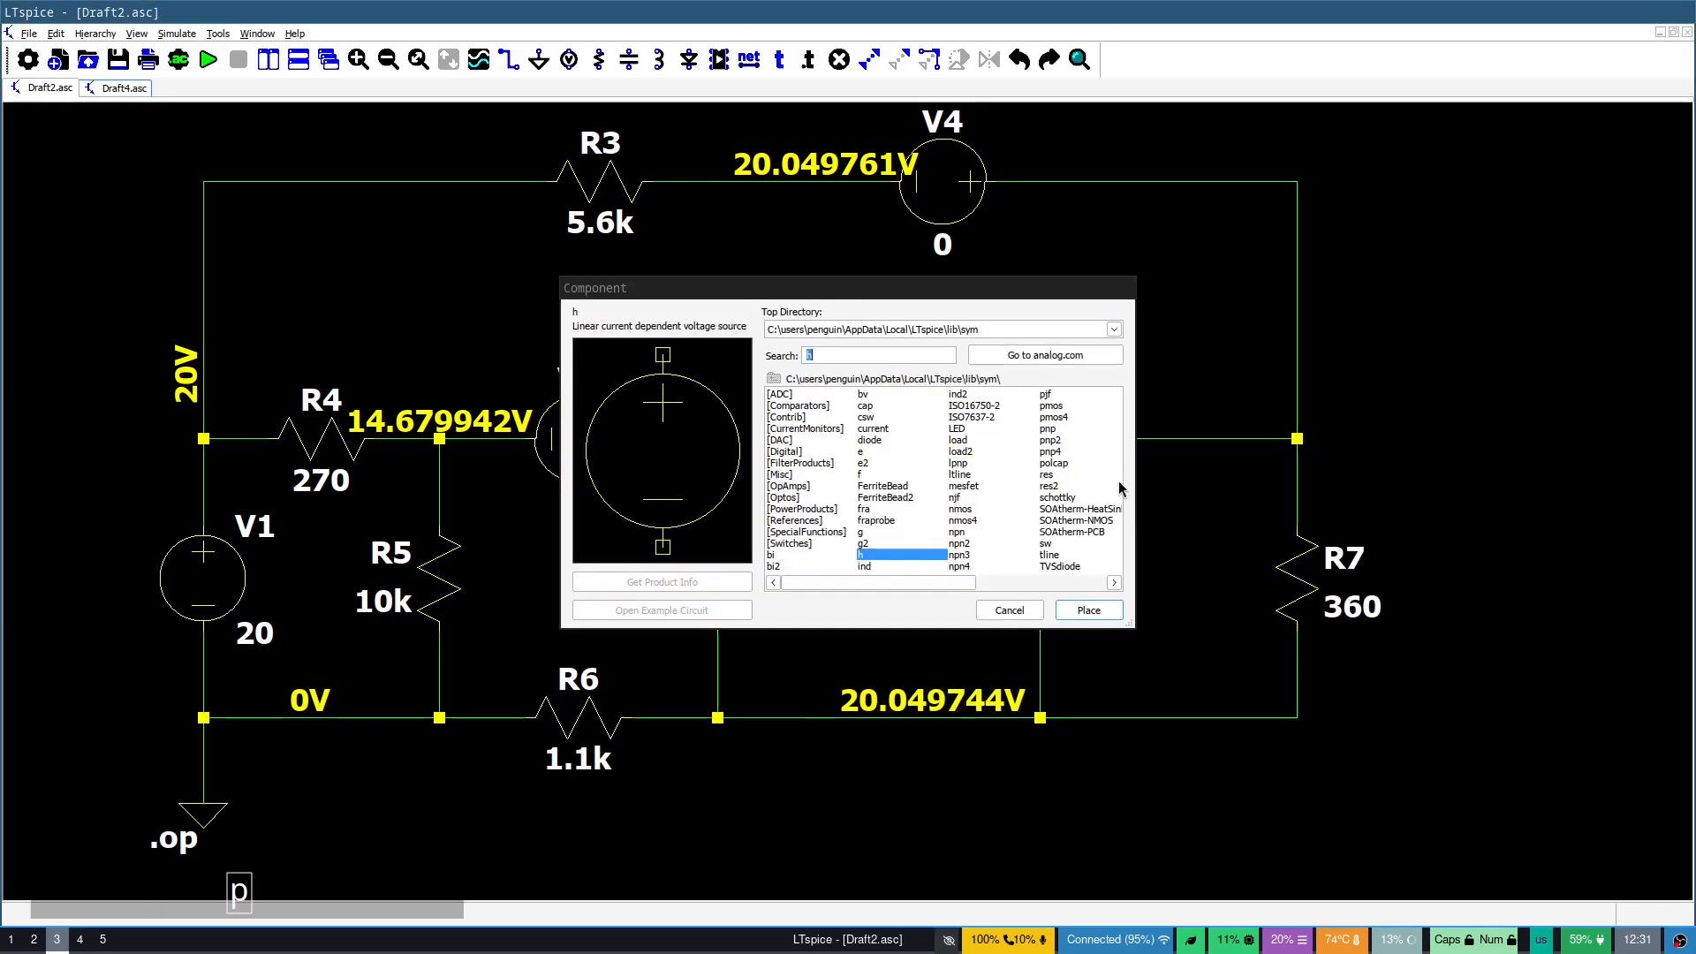
Search 'curre' in the Component dialog, then close it without adding anything
text(curre)
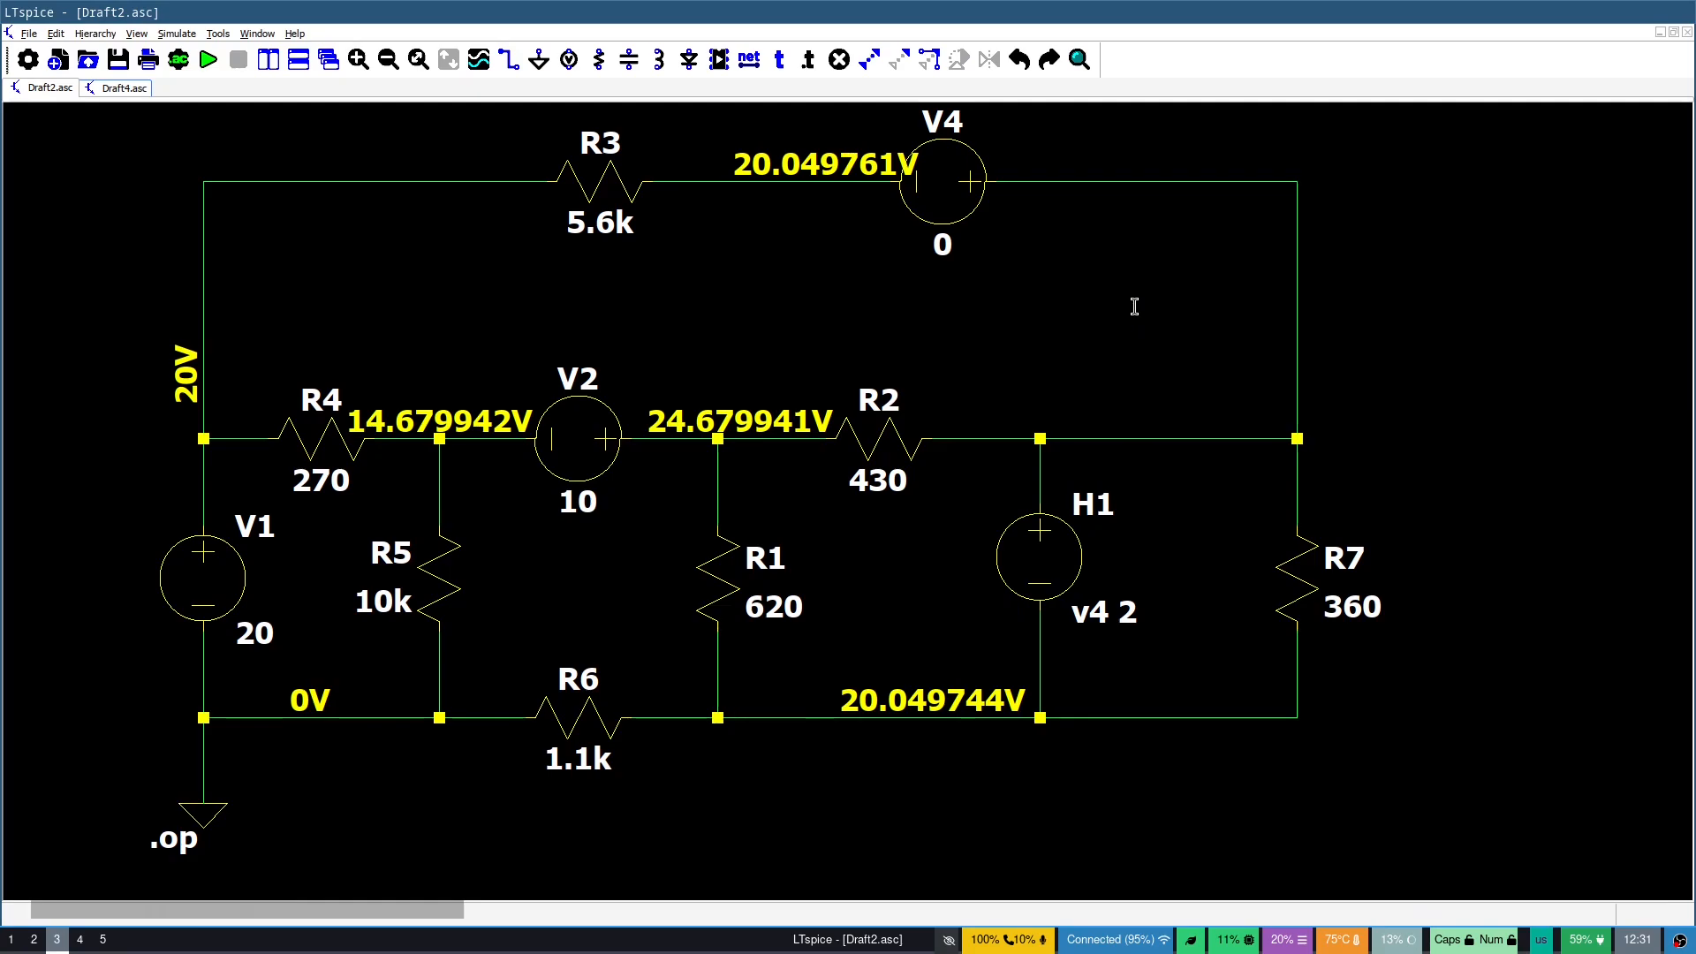
mouse_move(1082, 300)
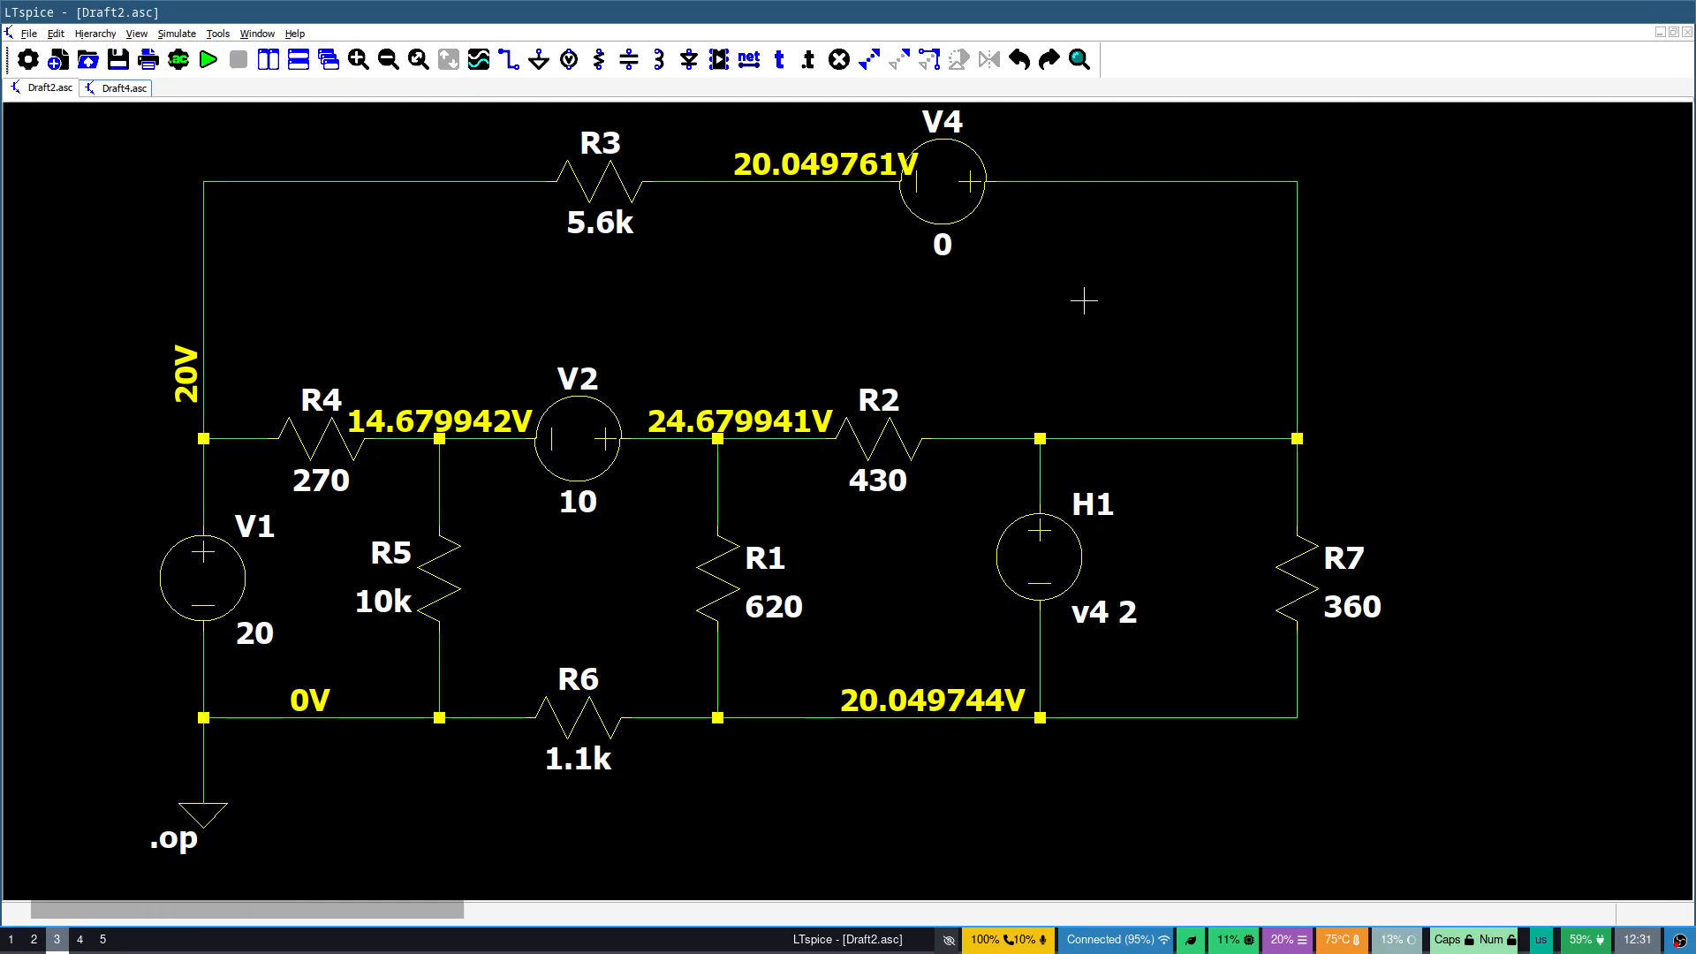